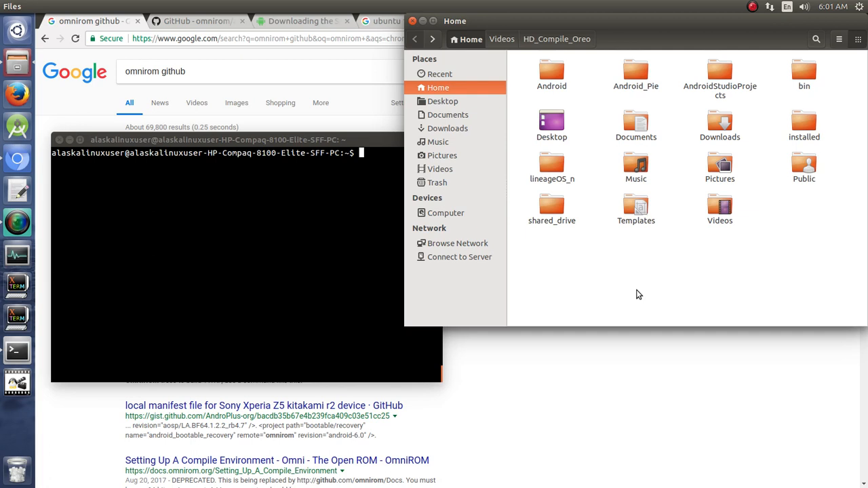
{"action": "mouse_move", "coordinate": [753, 146]}
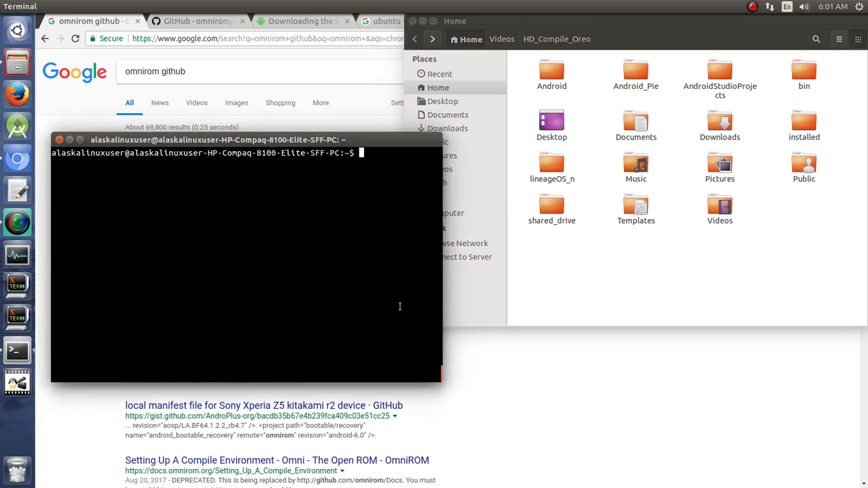
{"action": "mouse_move", "coordinate": [238, 246]}
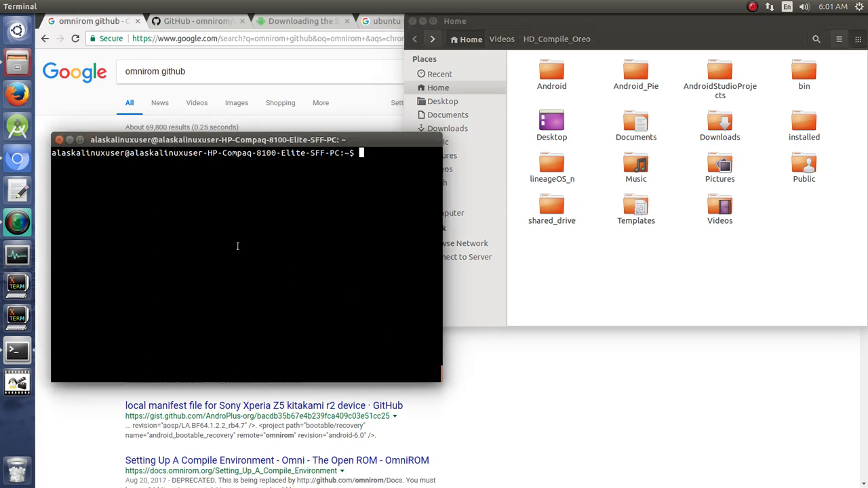
{"action": "mouse_move", "coordinate": [702, 292]}
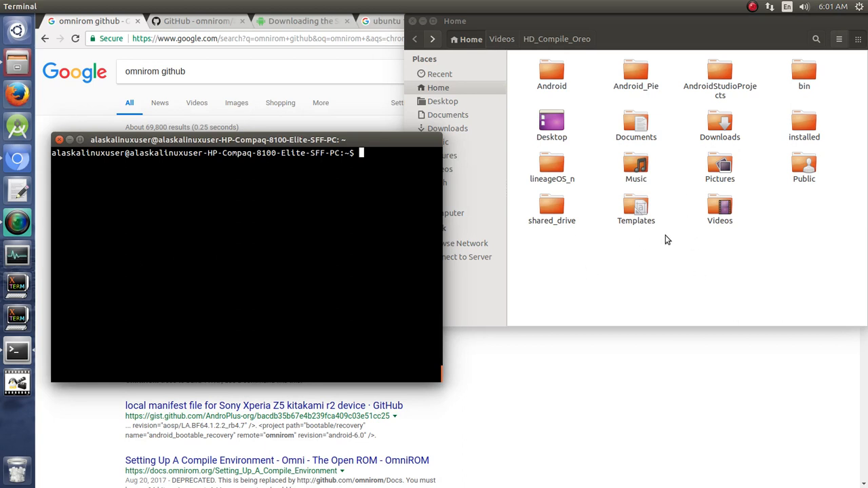
{"action": "mouse_move", "coordinate": [88, 24]}
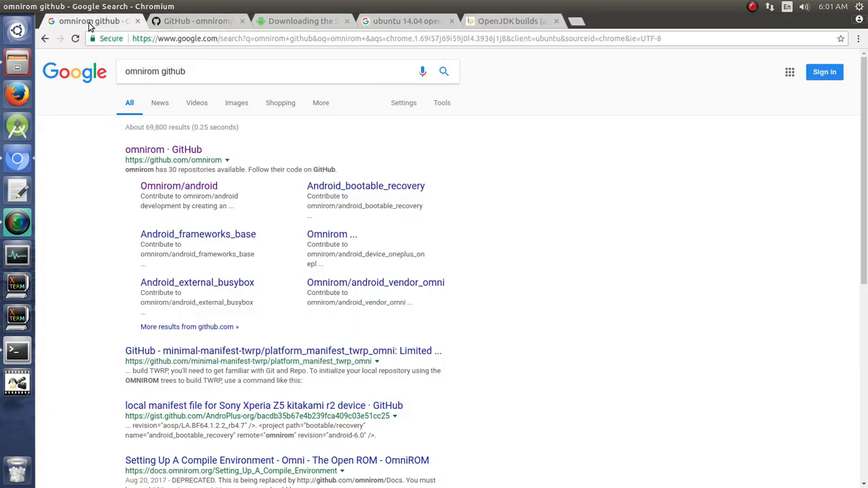
{"action": "mouse_move", "coordinate": [87, 122]}
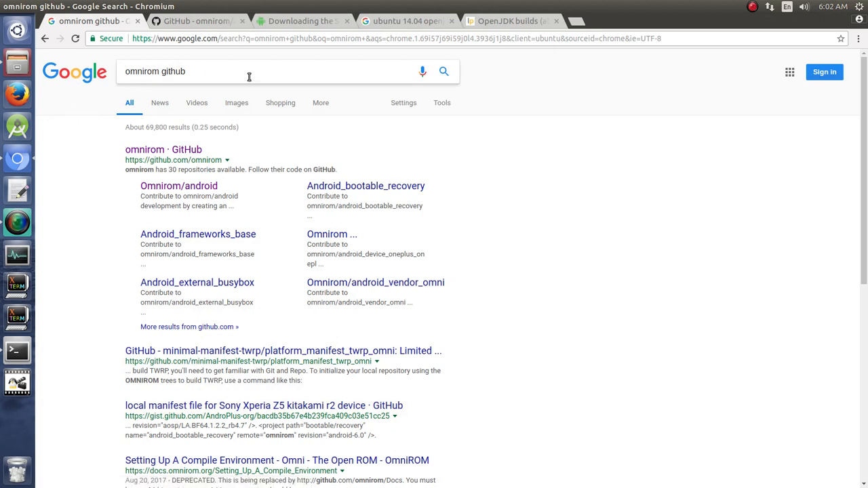
{"action": "mouse_move", "coordinate": [74, 72]}
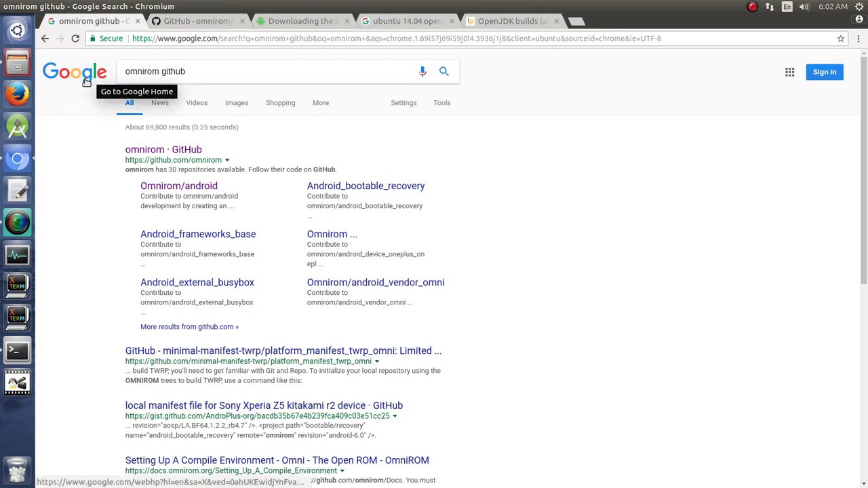
{"action": "mouse_move", "coordinate": [224, 161]}
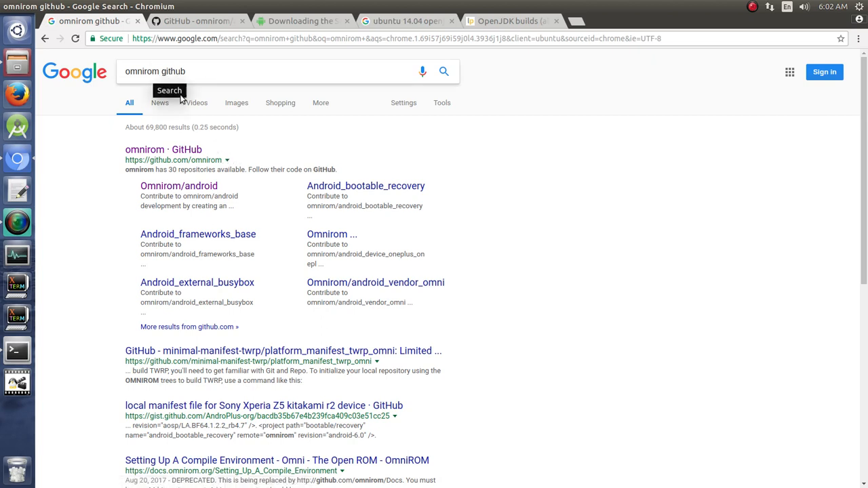
{"action": "mouse_move", "coordinate": [179, 185]}
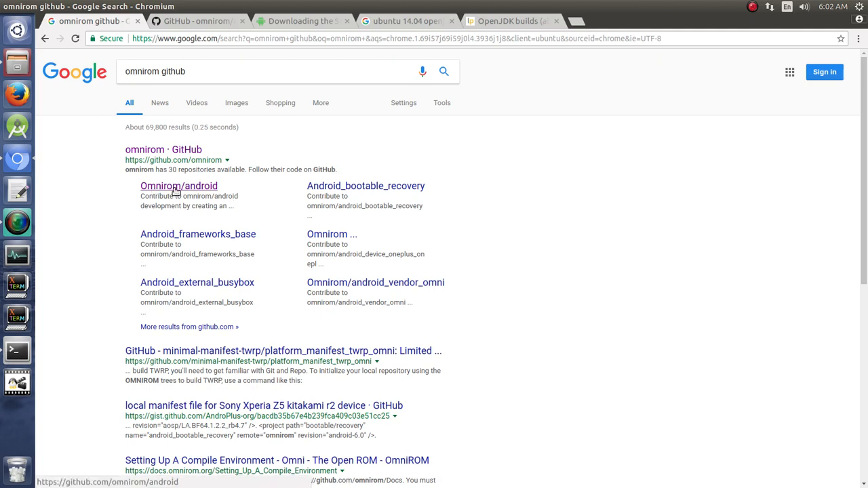
{"action": "mouse_move", "coordinate": [213, 189]}
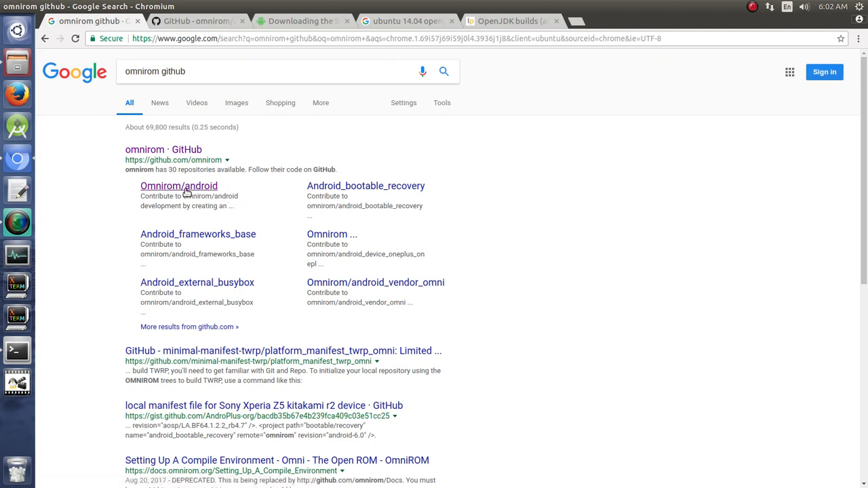
Step: Go to the omnirom/android repository and switch it from android-9.0 to the android-8.1 branch
{"action": "left_click", "coordinate": [178, 185]}
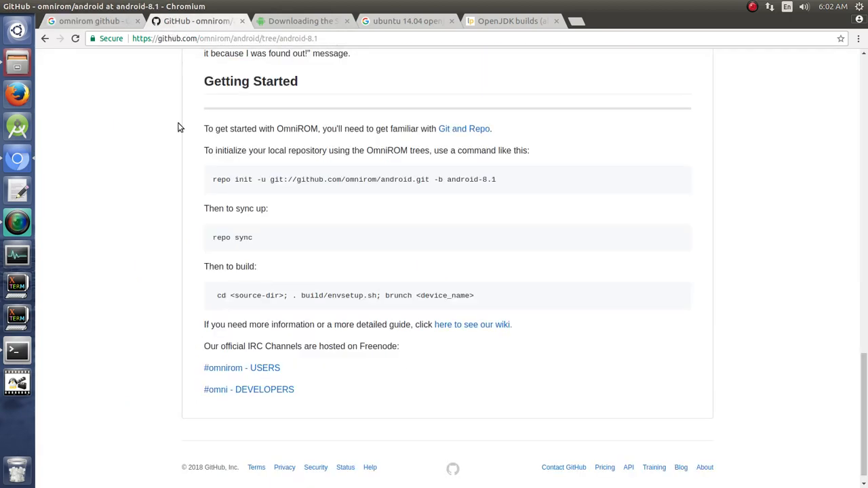
{"action": "scroll", "scroll_direction": "up", "scroll_amount": 3}
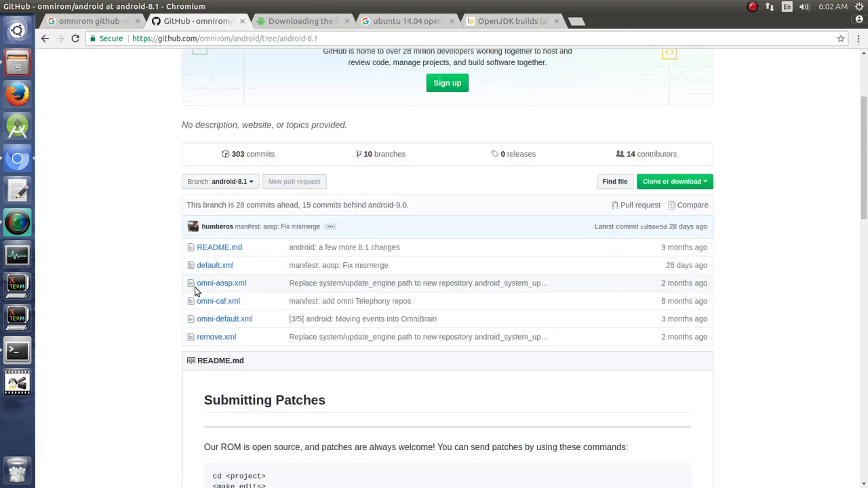
{"action": "left_click", "coordinate": [219, 181]}
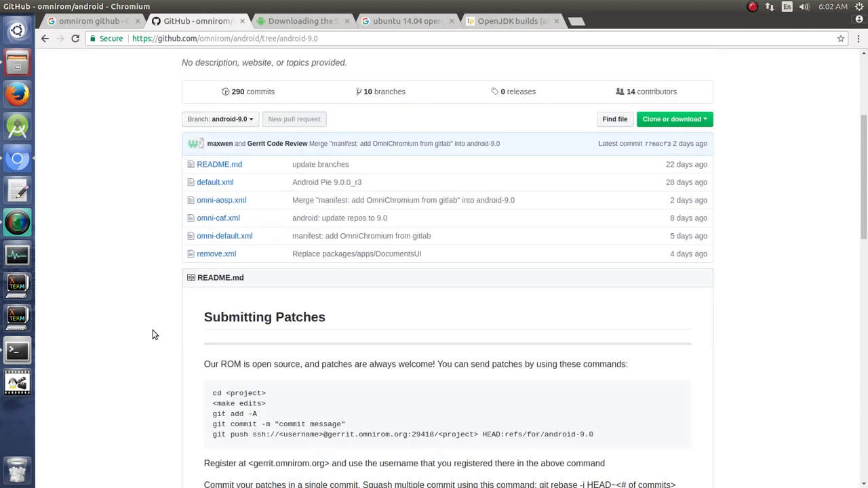
{"action": "scroll", "scroll_direction": "up", "scroll_amount": 3}
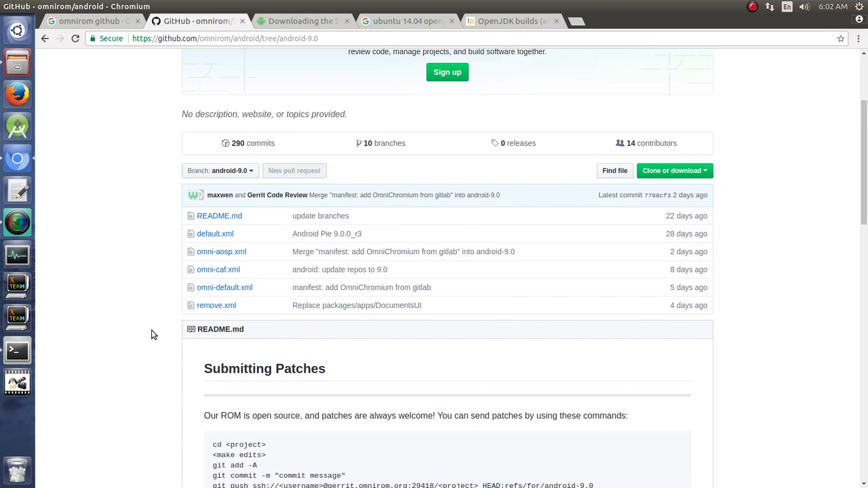
{"action": "scroll", "scroll_direction": "up", "scroll_amount": 3}
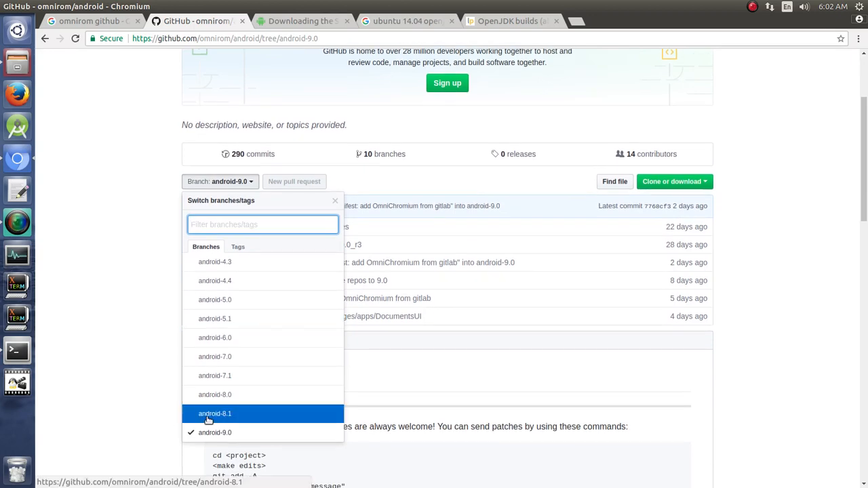
{"action": "left_click", "coordinate": [214, 414]}
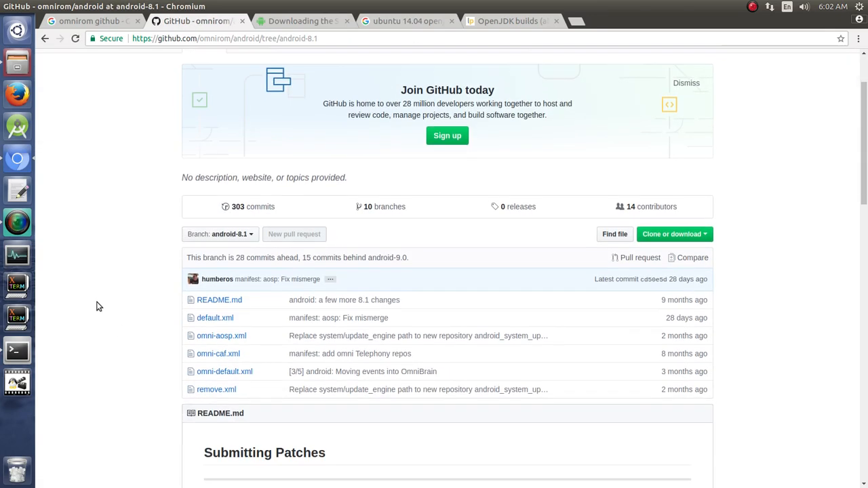
Step: Scroll the README down to the Getting Started repo init instructions
{"action": "scroll", "scroll_direction": "down", "scroll_amount": 3}
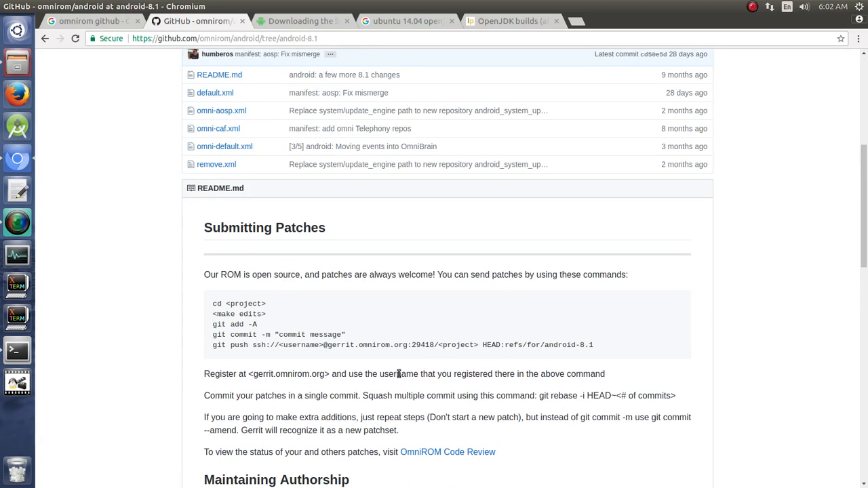
{"action": "scroll", "scroll_direction": "down", "scroll_amount": 3}
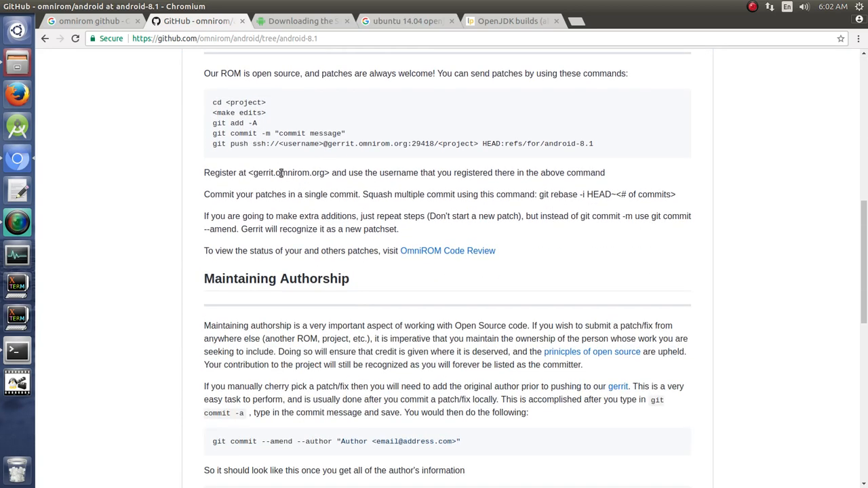
{"action": "scroll", "scroll_direction": "down", "scroll_amount": 3}
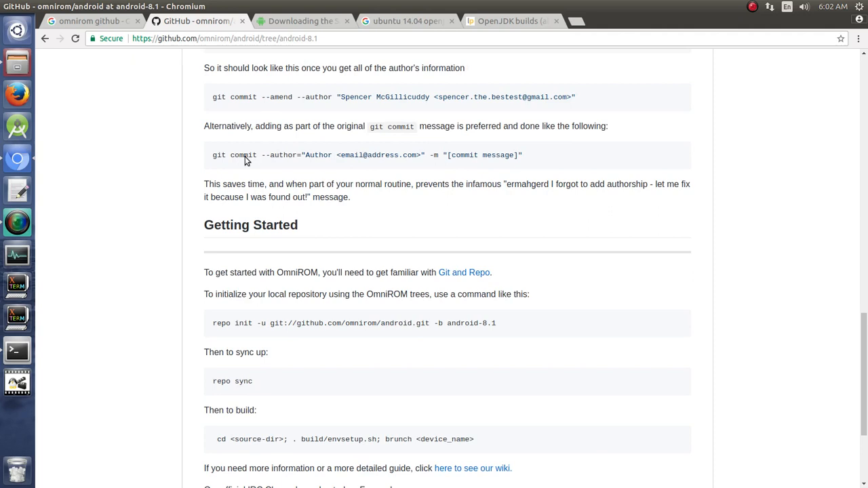
{"action": "scroll", "scroll_direction": "down", "scroll_amount": 3}
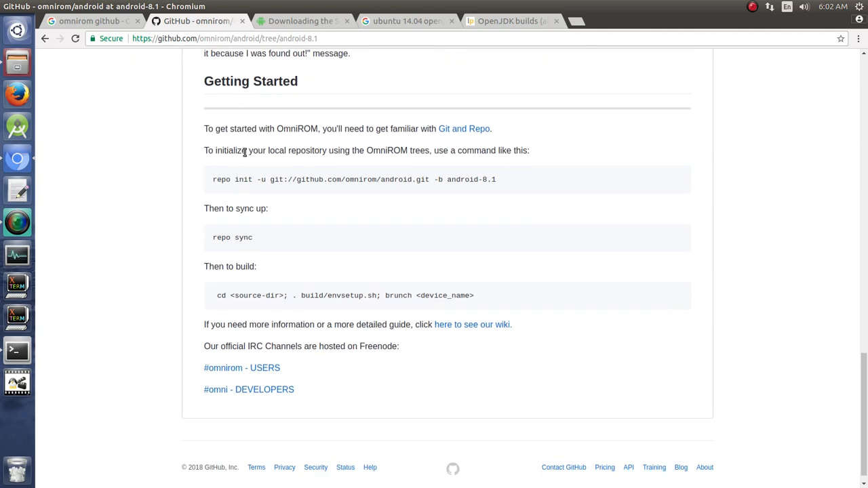
{"action": "mouse_move", "coordinate": [242, 187]}
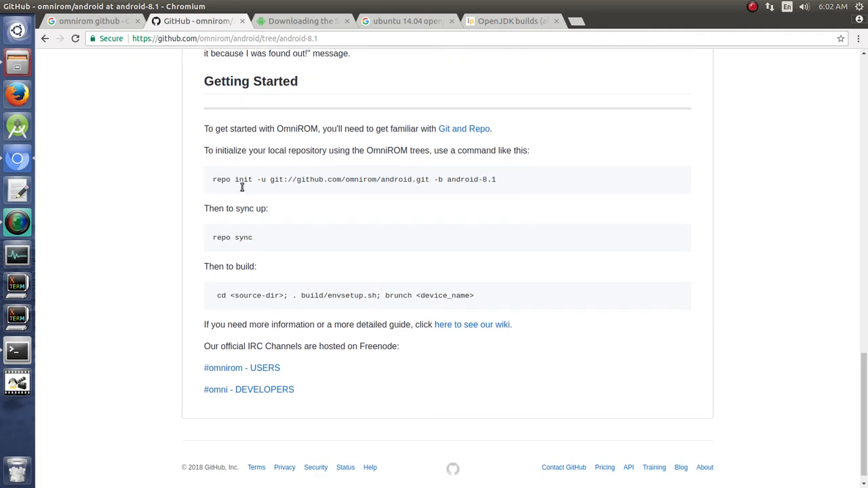
{"action": "scroll", "scroll_direction": "up", "scroll_amount": 3}
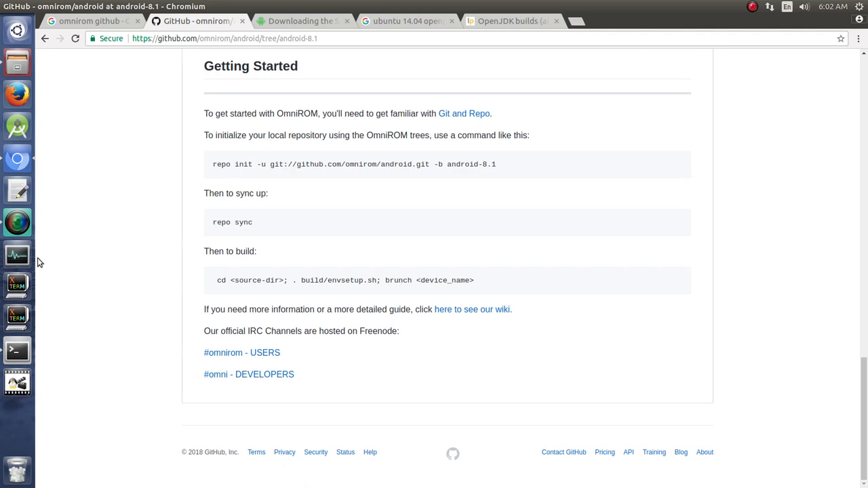
{"action": "mouse_move", "coordinate": [234, 110]}
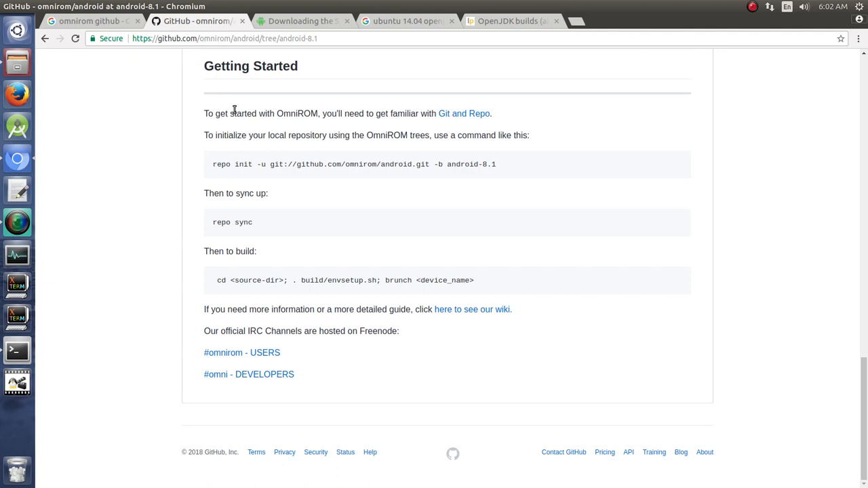
{"action": "mouse_move", "coordinate": [212, 170]}
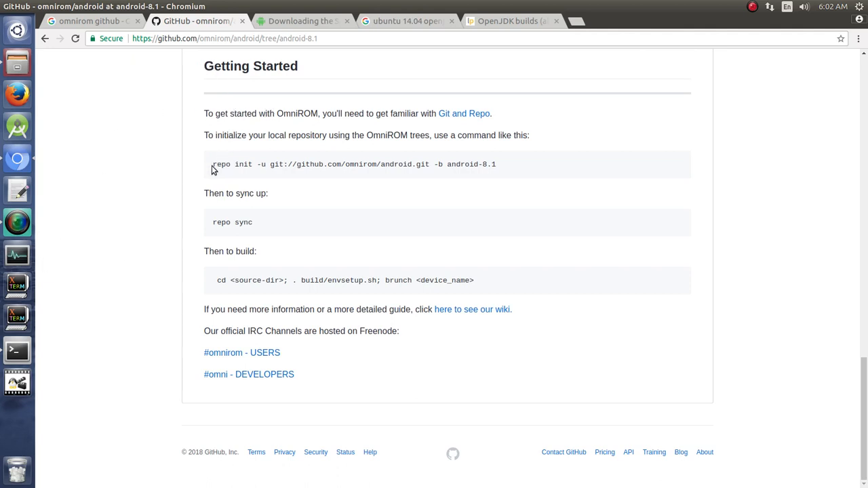
{"action": "mouse_move", "coordinate": [481, 186]}
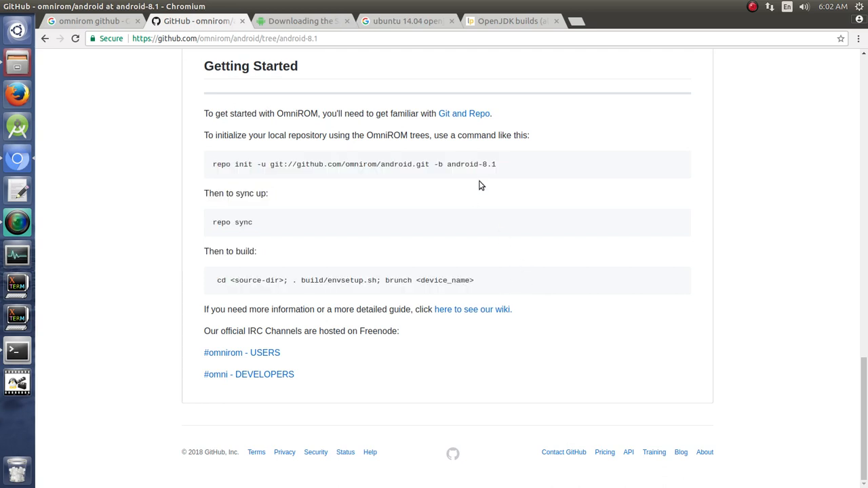
{"action": "mouse_move", "coordinate": [504, 167]}
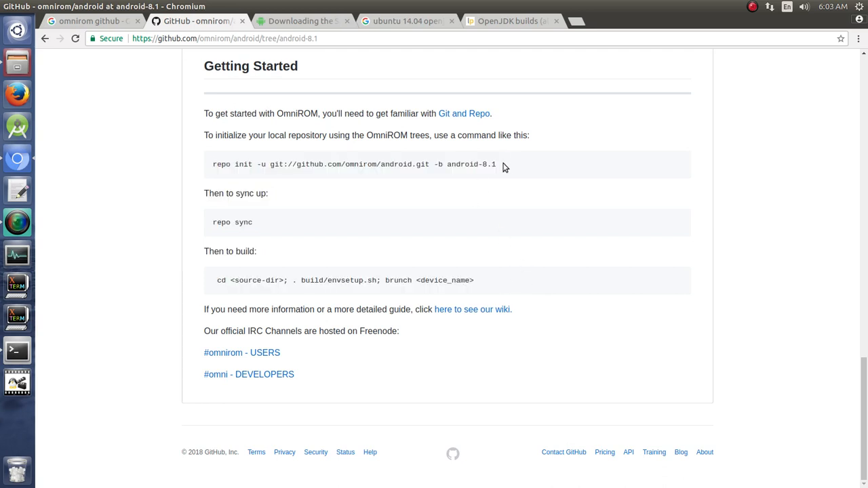
Step: Select the full android-8.1 repo init command line in the README
{"action": "triple_click", "coordinate": [353, 164]}
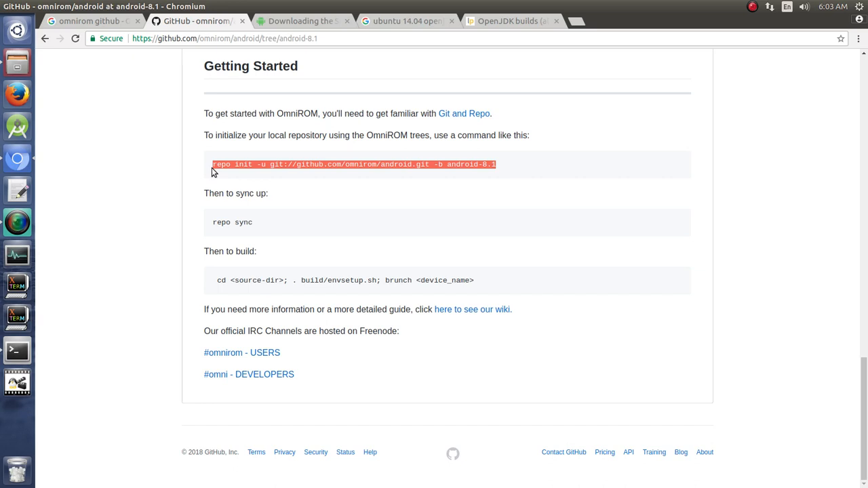
{"action": "mouse_move", "coordinate": [360, 227]}
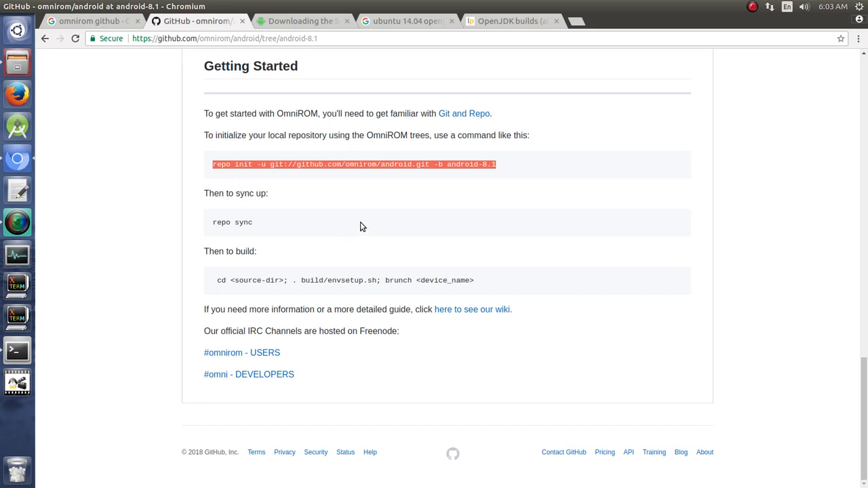
{"action": "mouse_move", "coordinate": [350, 226]}
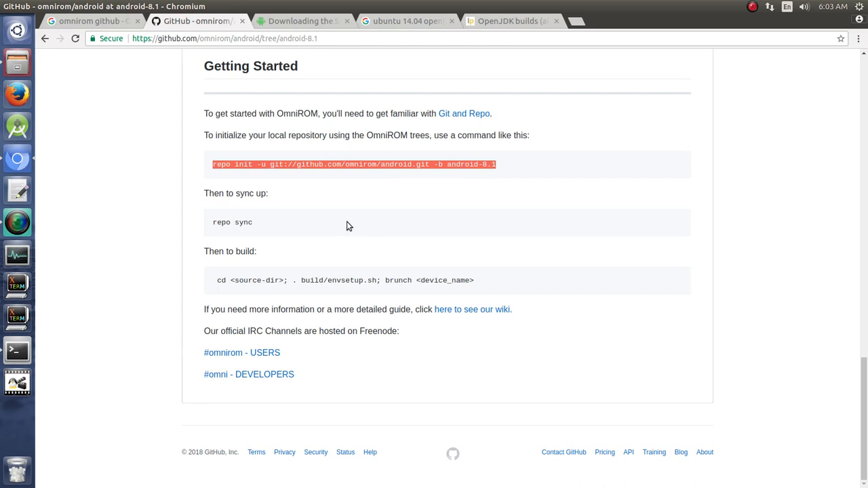
{"action": "mouse_move", "coordinate": [338, 226]}
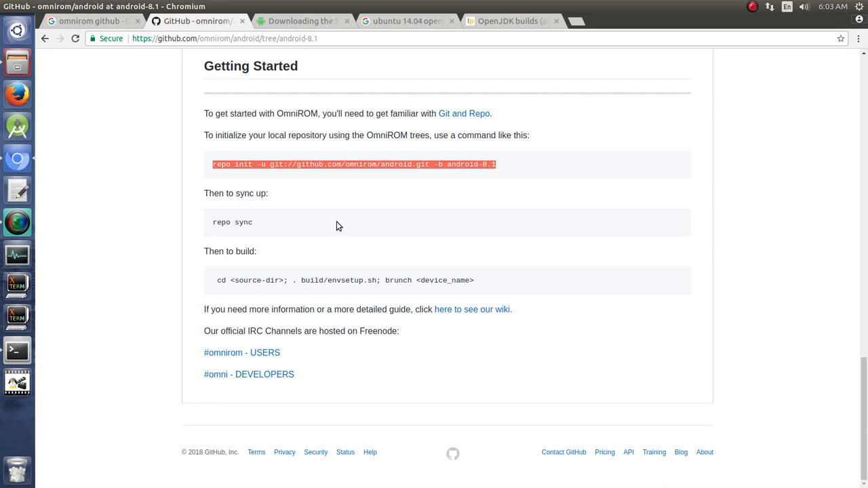
{"action": "mouse_move", "coordinate": [370, 202]}
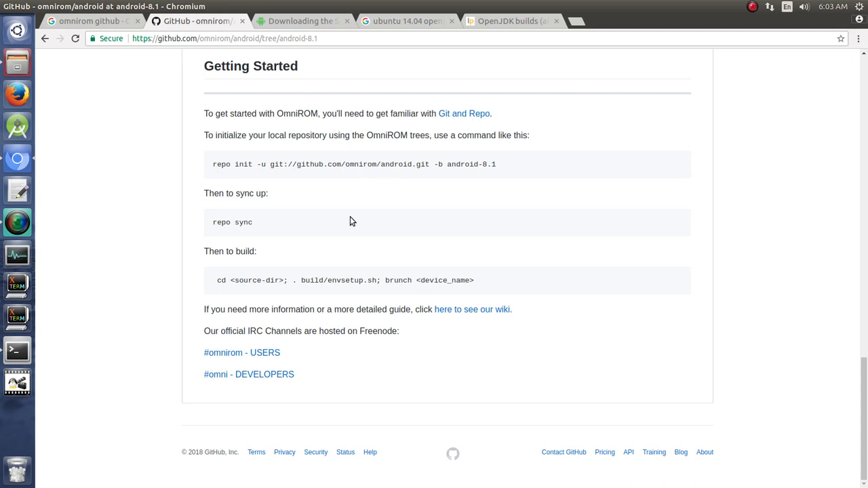
{"action": "mouse_move", "coordinate": [543, 182]}
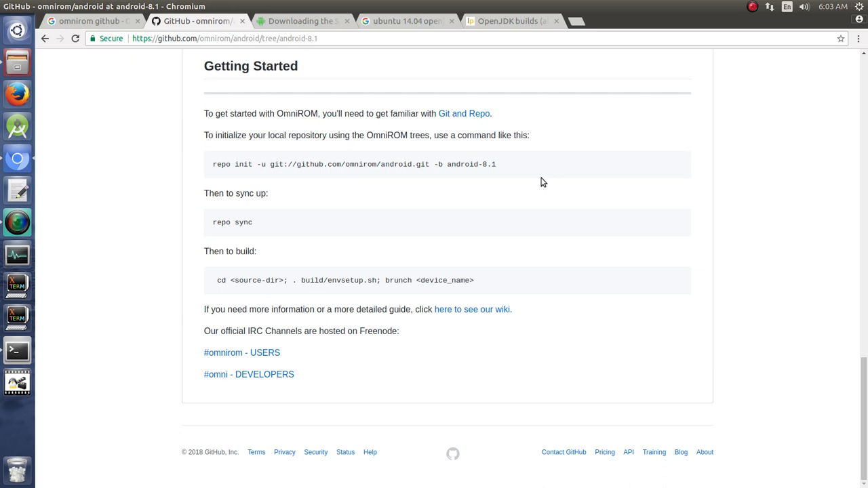
{"action": "mouse_move", "coordinate": [346, 226]}
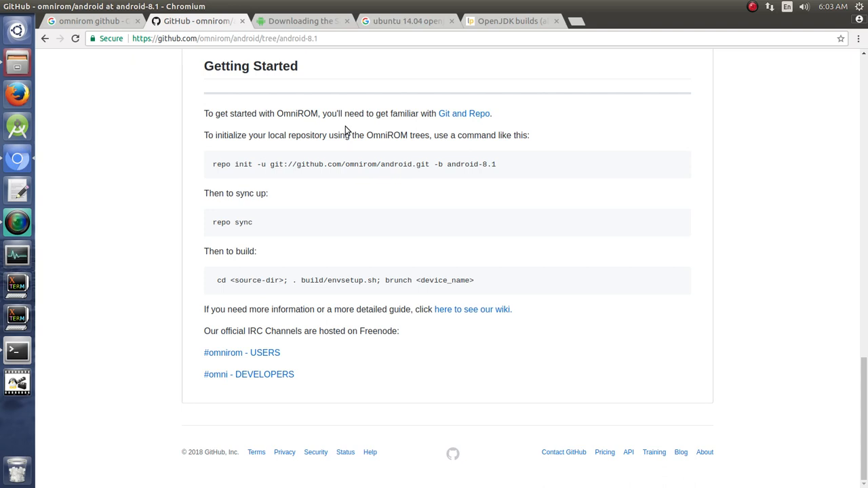
{"action": "mouse_move", "coordinate": [301, 21]}
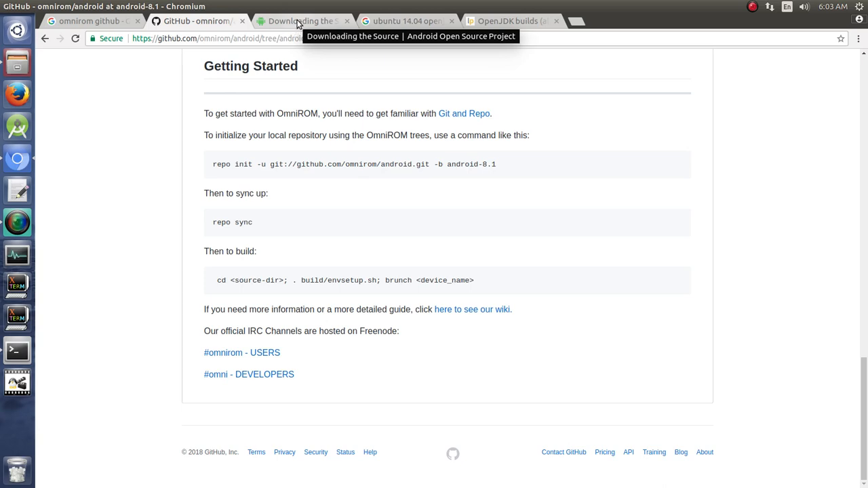
Step: Cycle through the browser tabs, then open the AOSP Requirements page from the sidebar
{"action": "left_click", "coordinate": [302, 21]}
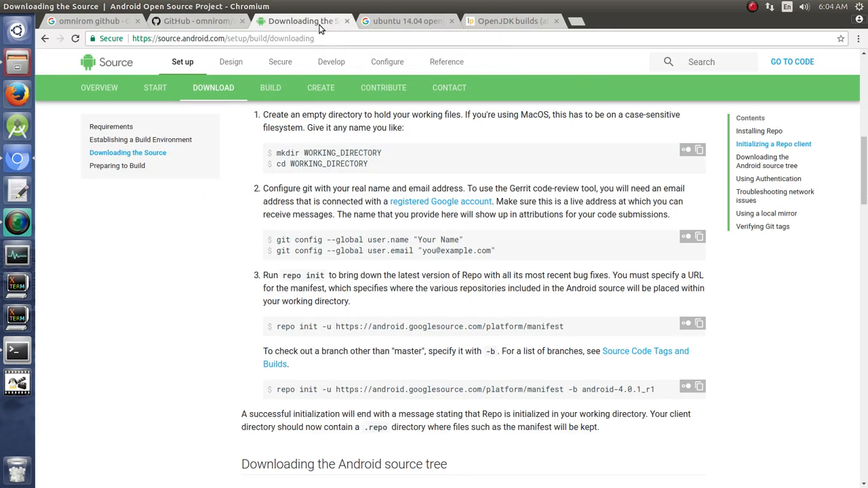
{"action": "left_click", "coordinate": [194, 21]}
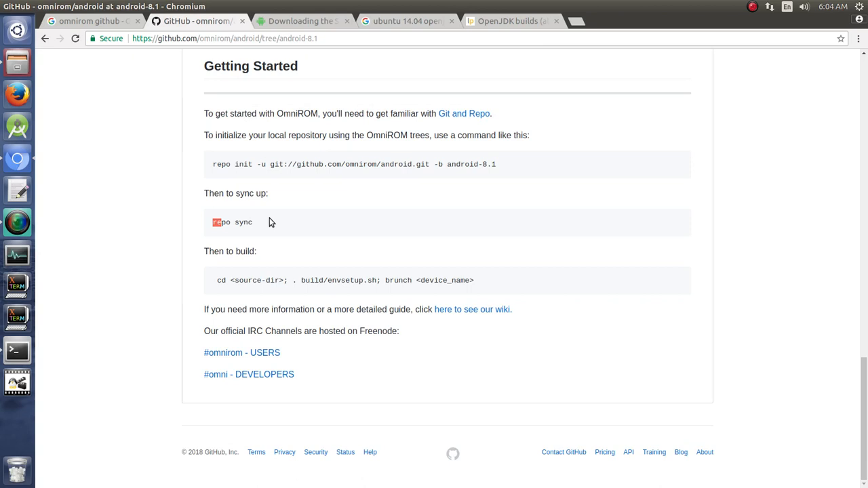
{"action": "left_click", "coordinate": [89, 21]}
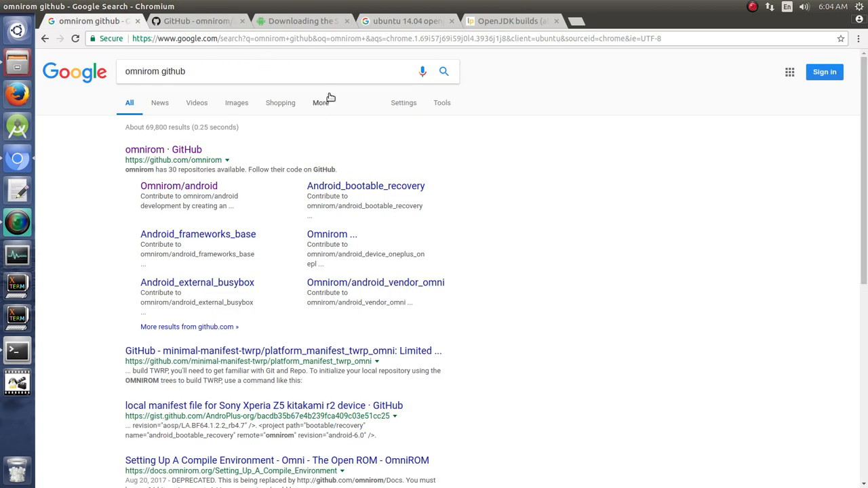
{"action": "left_click", "coordinate": [302, 21]}
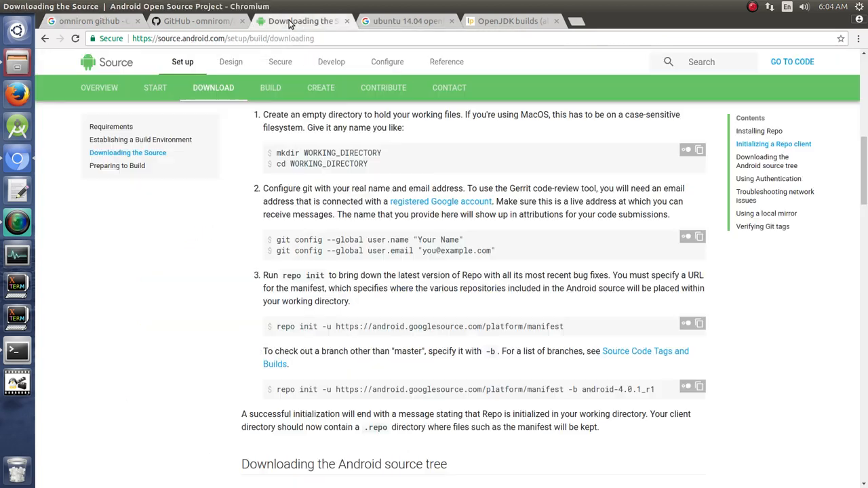
{"action": "left_click", "coordinate": [110, 127]}
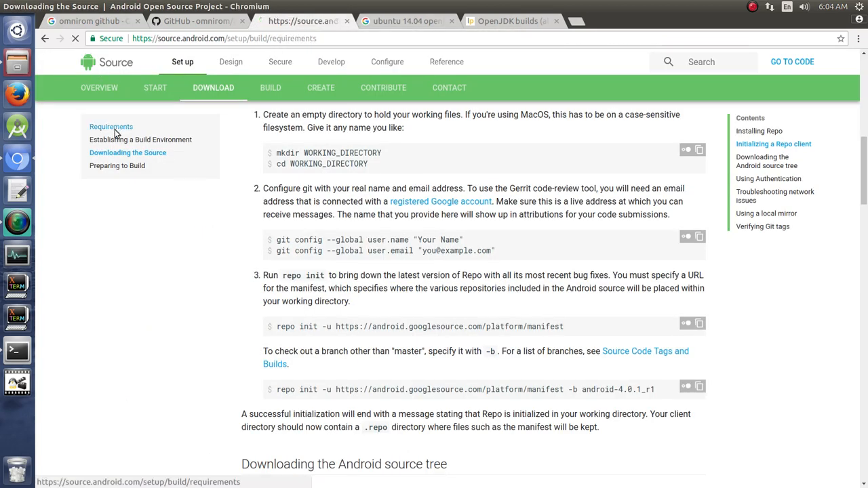
Step: Highlight the disk space and 16GB RAM requirements, then scroll toward Software requirements
{"action": "left_click", "coordinate": [110, 127]}
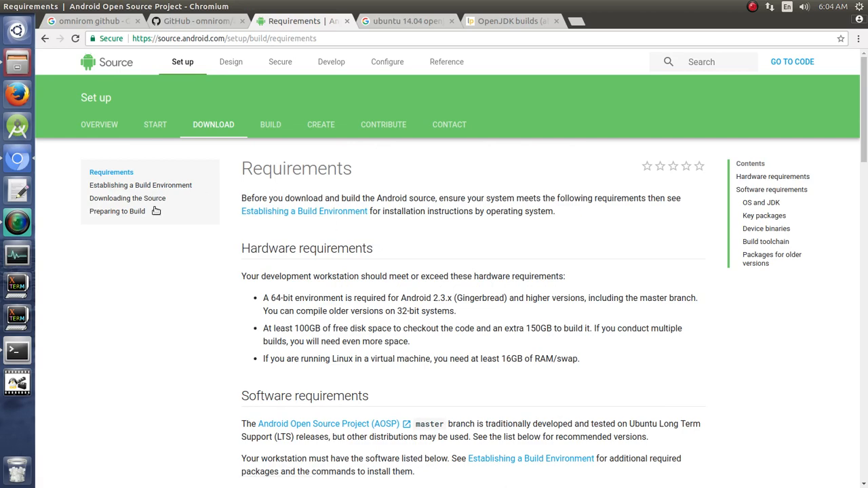
{"action": "scroll", "scroll_direction": "down", "scroll_amount": 3}
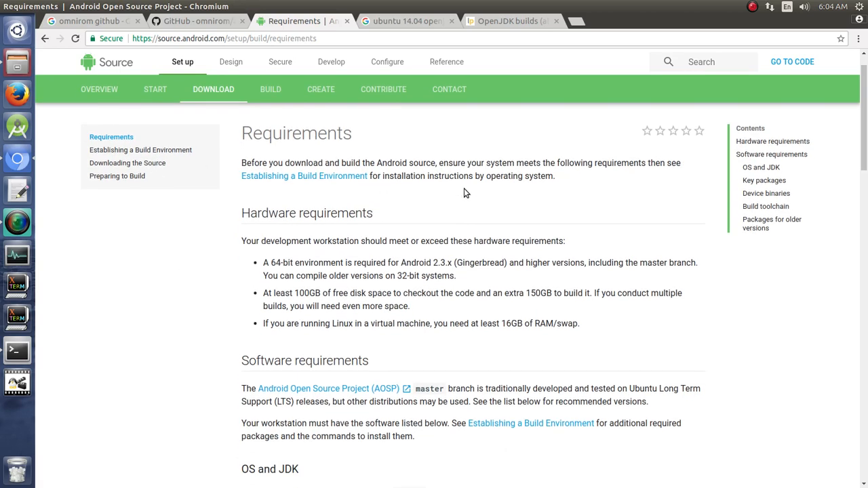
{"action": "scroll", "scroll_direction": "down", "scroll_amount": 3}
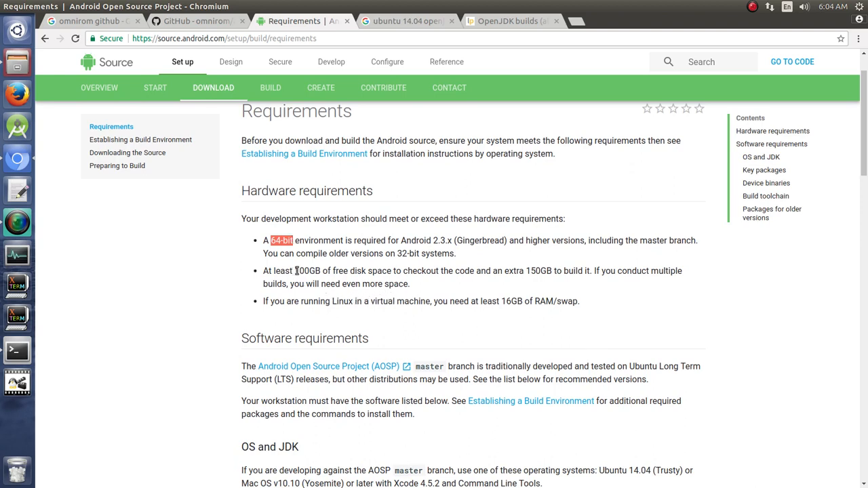
{"action": "left_click_drag", "start_coordinate": [295, 271], "coordinate": [552, 271]}
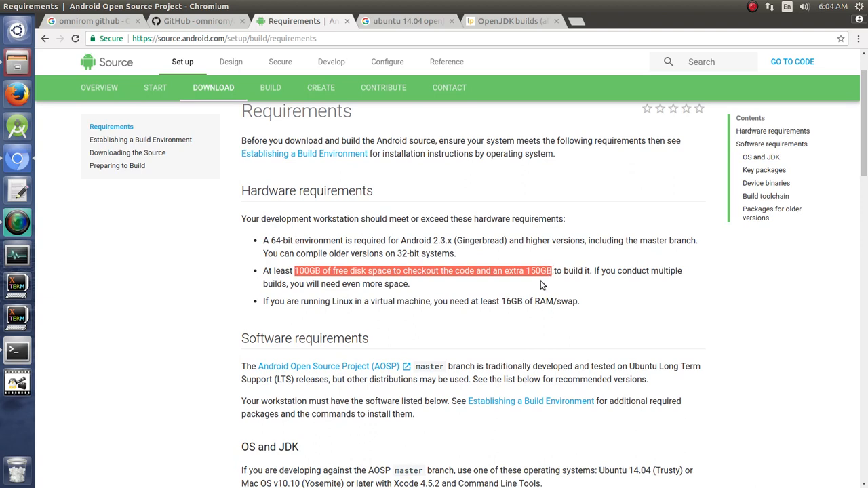
{"action": "mouse_move", "coordinate": [606, 296]}
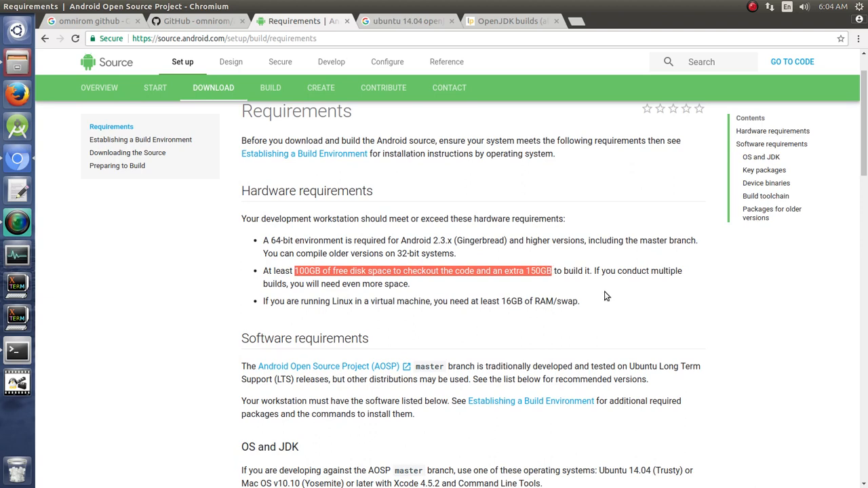
{"action": "mouse_move", "coordinate": [607, 296]}
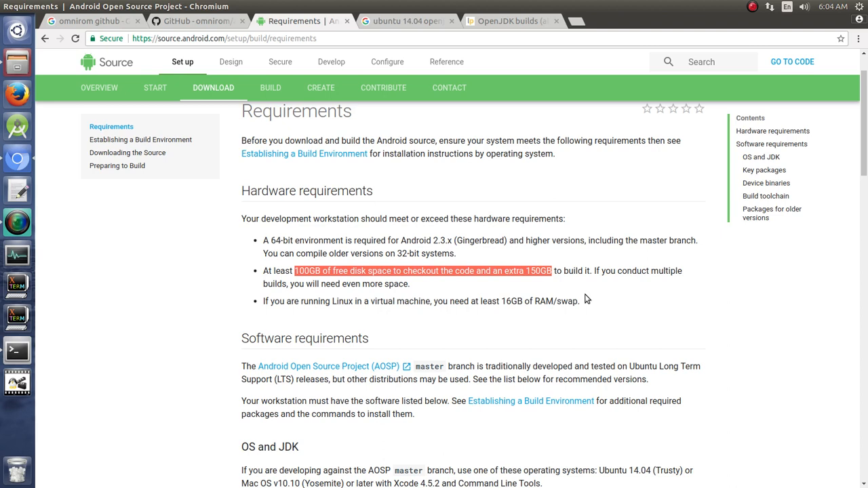
{"action": "mouse_move", "coordinate": [341, 302]}
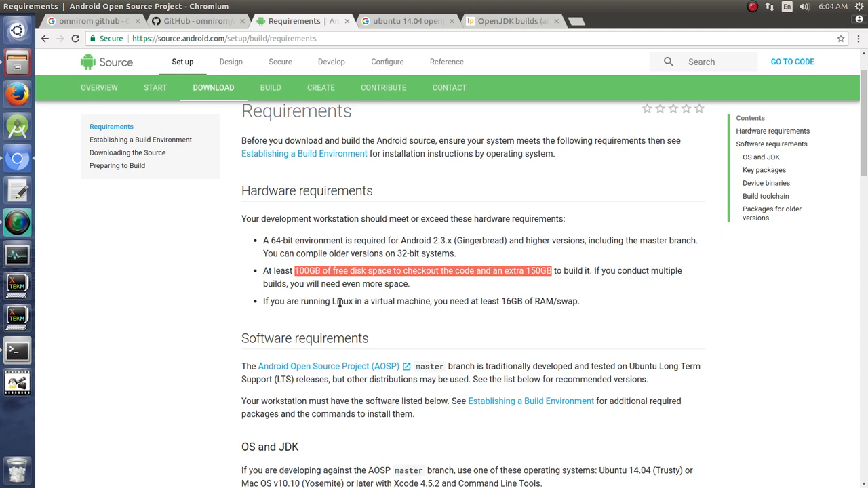
{"action": "double_click", "coordinate": [512, 301]}
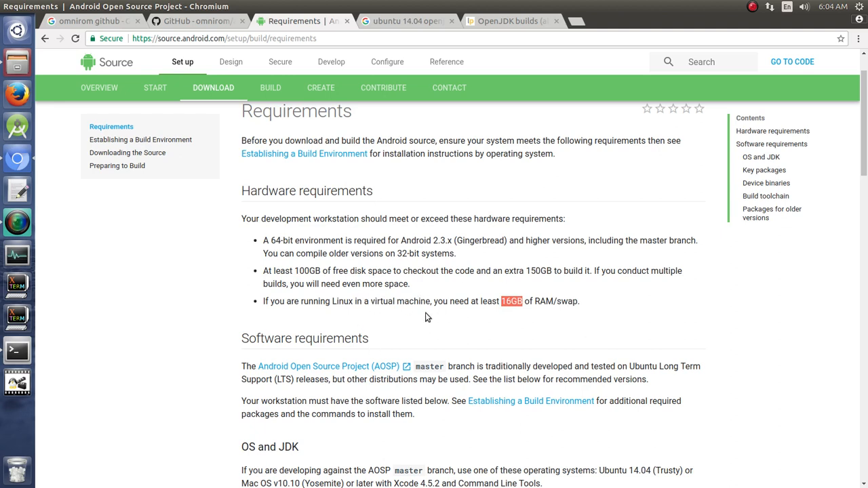
{"action": "mouse_move", "coordinate": [549, 317]}
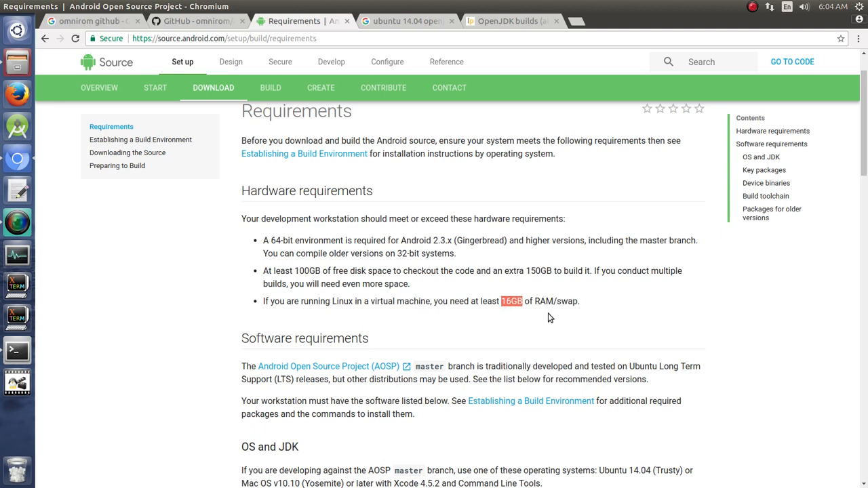
{"action": "mouse_move", "coordinate": [534, 327]}
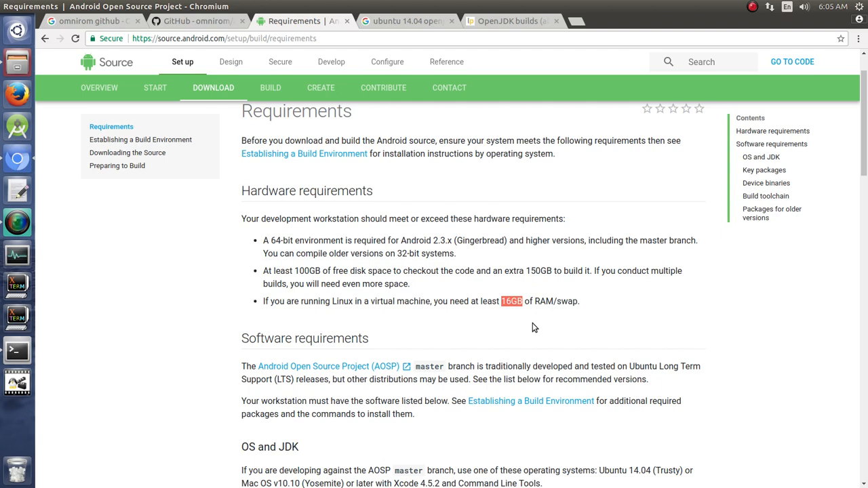
{"action": "mouse_move", "coordinate": [442, 304]}
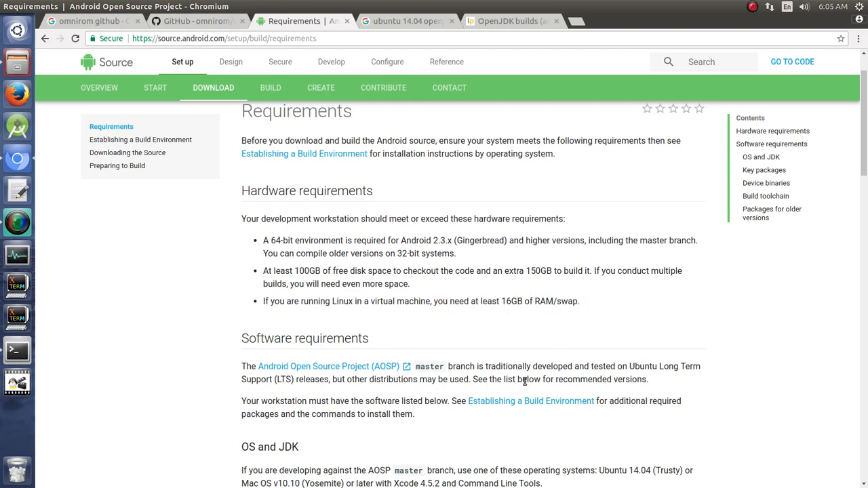
{"action": "scroll", "scroll_direction": "down", "scroll_amount": 3}
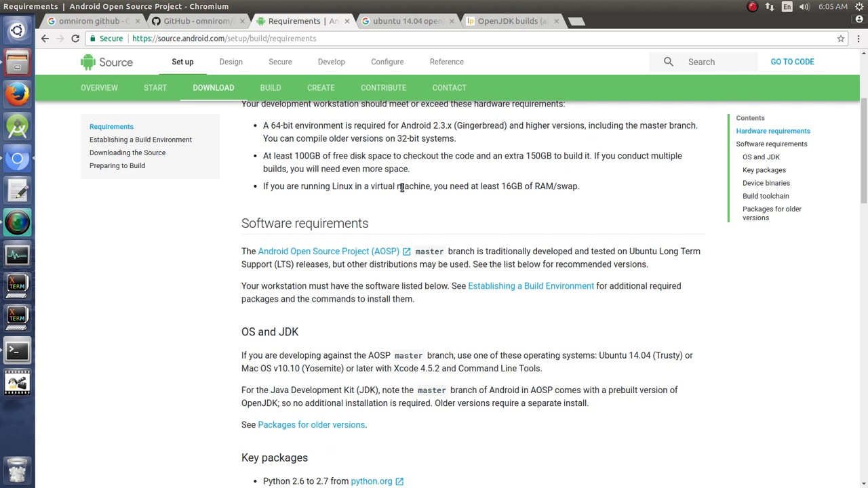
{"action": "mouse_move", "coordinate": [441, 344]}
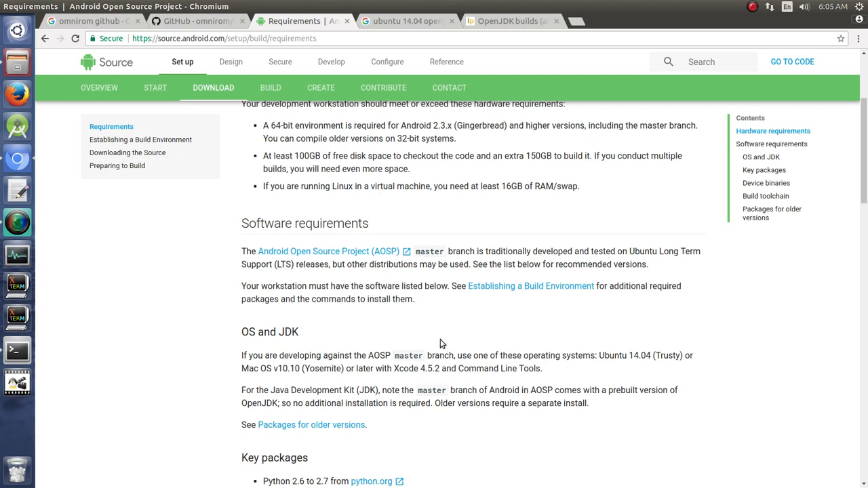
Step: Scroll to OS and JDK and highlight Ubuntu 14.04 (Trusty) as the build OS
{"action": "scroll", "scroll_direction": "down", "scroll_amount": 3}
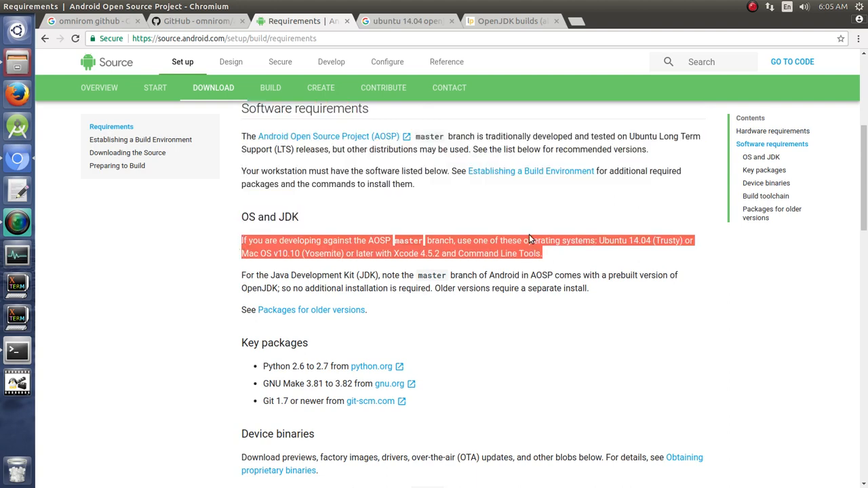
{"action": "mouse_move", "coordinate": [628, 278]}
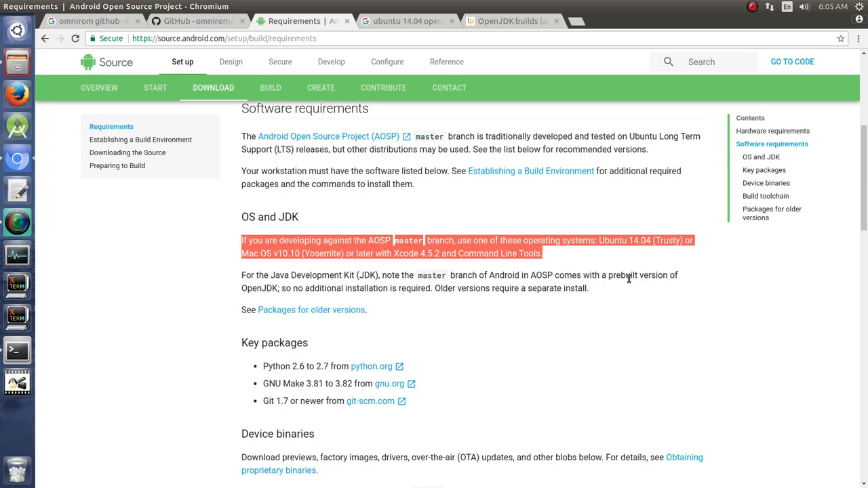
{"action": "mouse_move", "coordinate": [292, 263]}
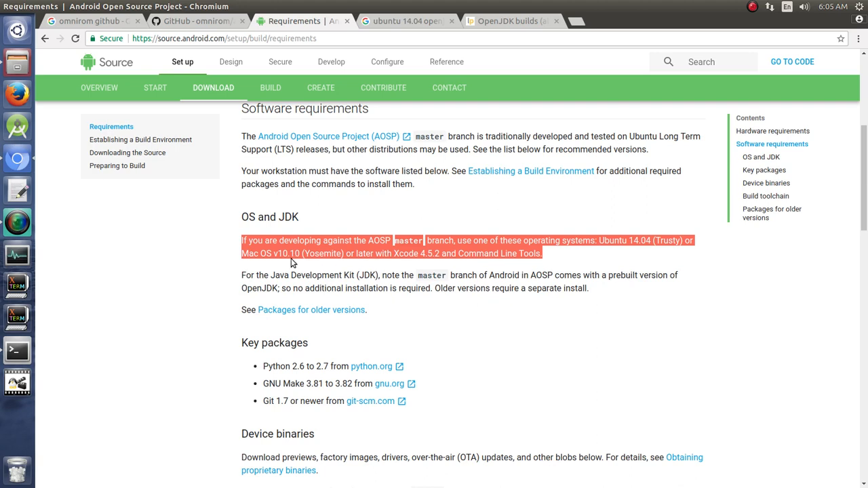
{"action": "mouse_move", "coordinate": [635, 251]}
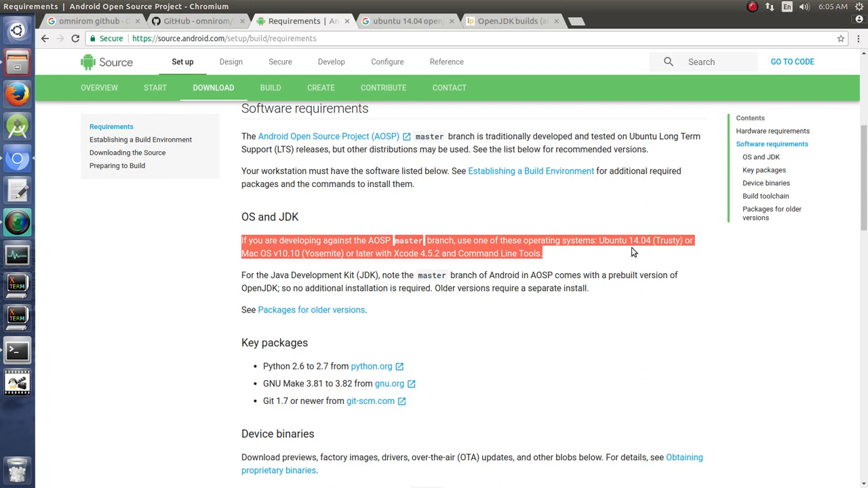
{"action": "left_click", "coordinate": [595, 241]}
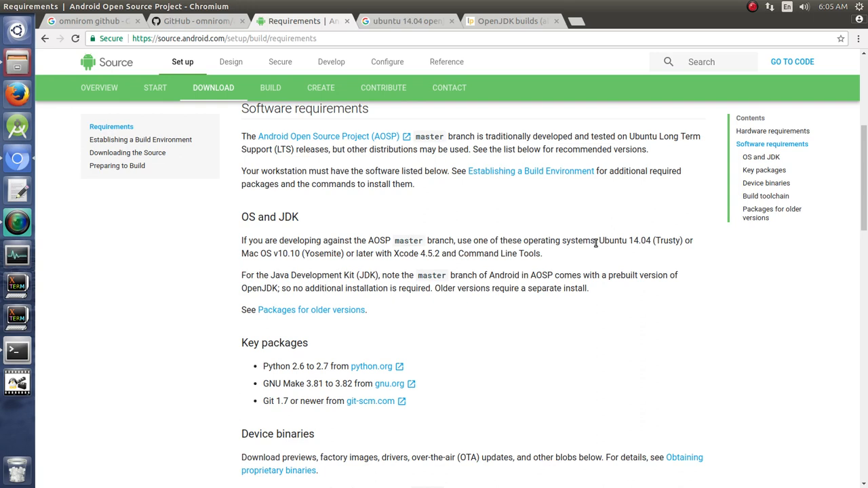
{"action": "double_click", "coordinate": [624, 241]}
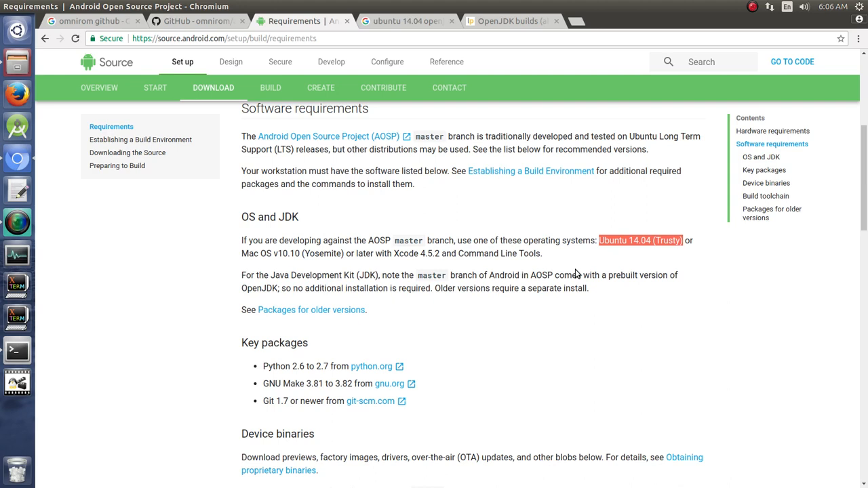
{"action": "mouse_move", "coordinate": [594, 258]}
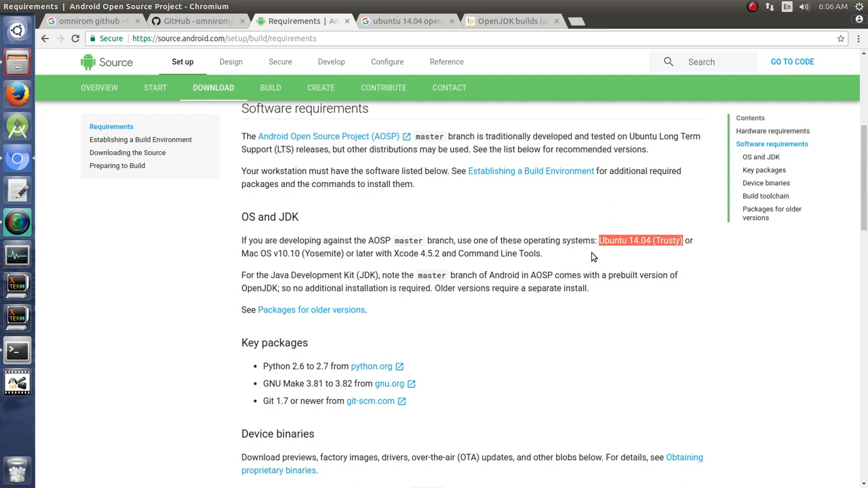
{"action": "mouse_move", "coordinate": [578, 242]}
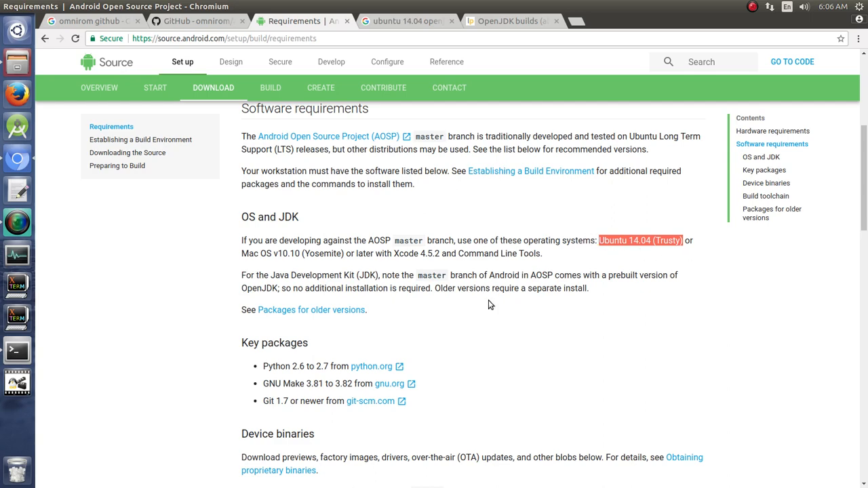
Step: Scroll to the older-versions JDK list and highlight Android 7.0 (Nougat)
{"action": "scroll", "scroll_direction": "down", "scroll_amount": 3}
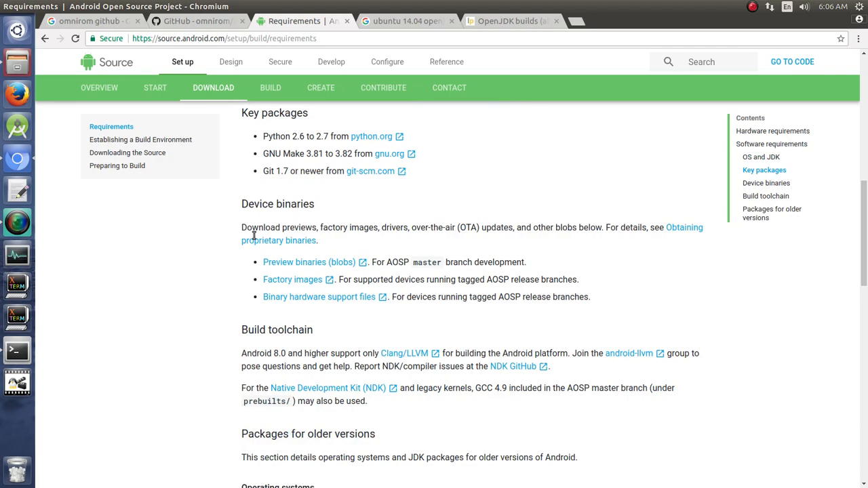
{"action": "scroll", "scroll_direction": "down", "scroll_amount": 3}
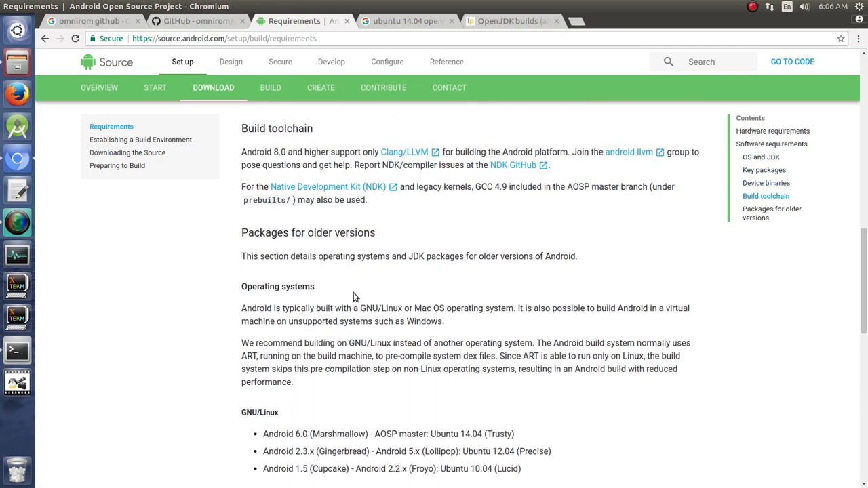
{"action": "scroll", "scroll_direction": "down", "scroll_amount": 3}
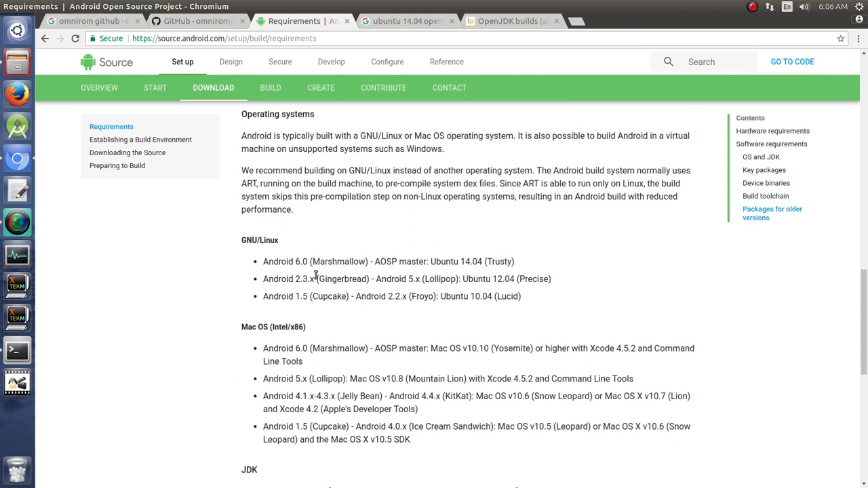
{"action": "scroll", "scroll_direction": "down", "scroll_amount": 3}
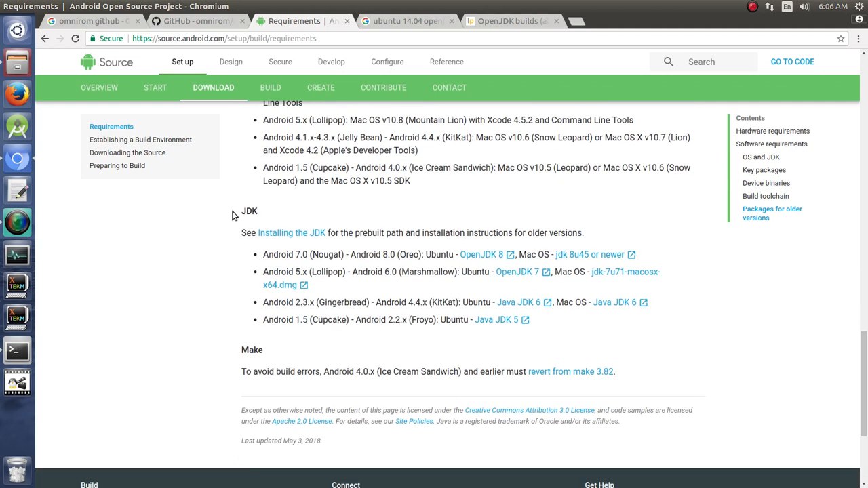
{"action": "mouse_move", "coordinate": [388, 230]}
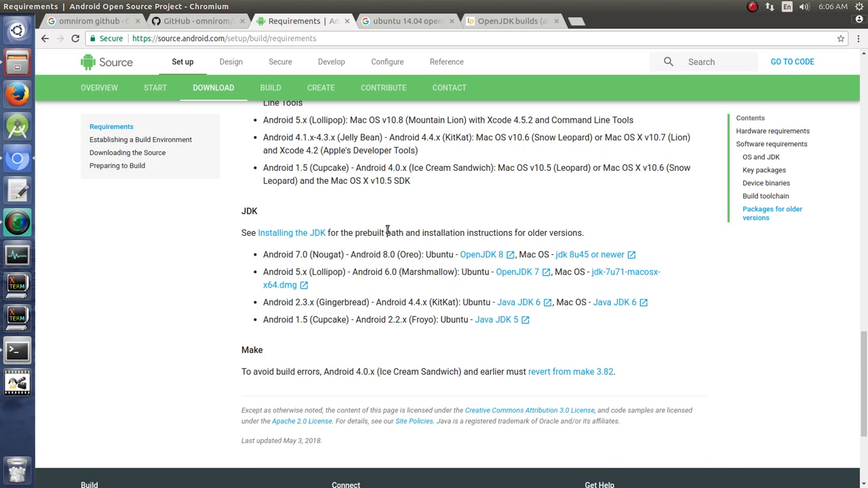
{"action": "mouse_move", "coordinate": [332, 242]}
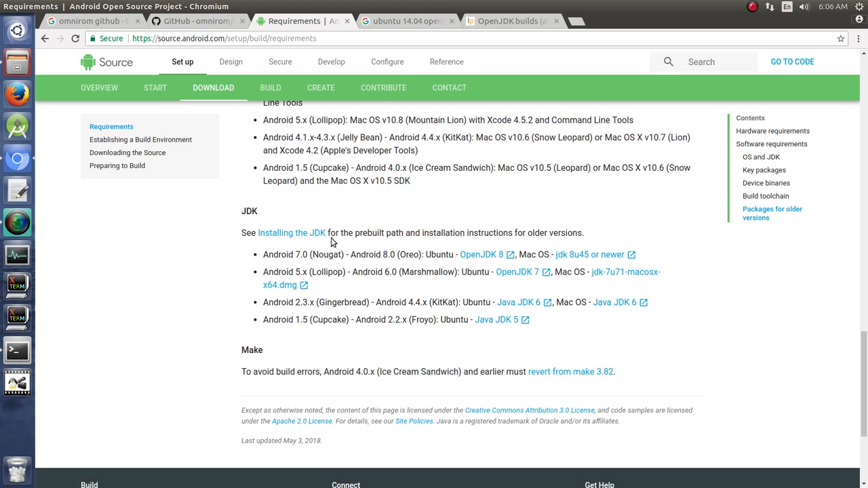
{"action": "mouse_move", "coordinate": [284, 275]}
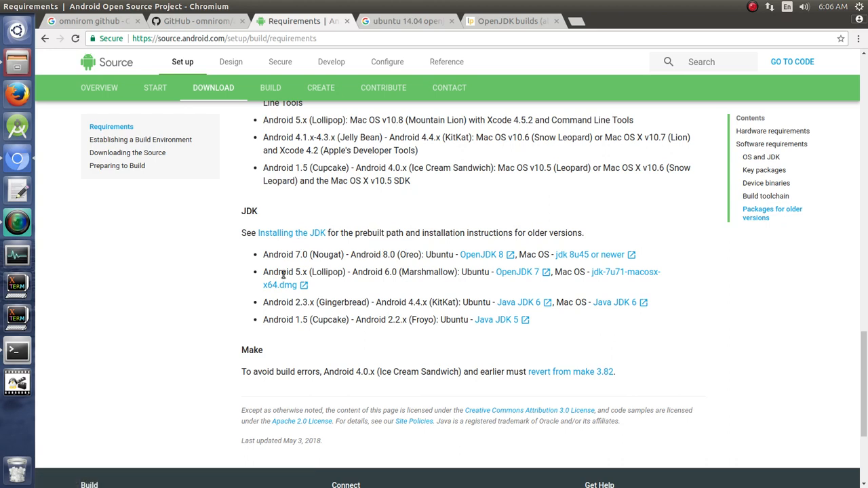
{"action": "double_click", "coordinate": [304, 255]}
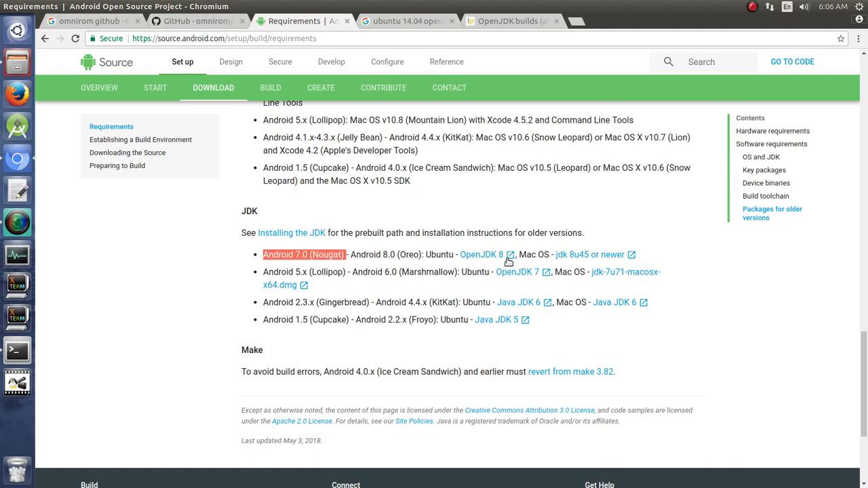
{"action": "mouse_move", "coordinate": [287, 270]}
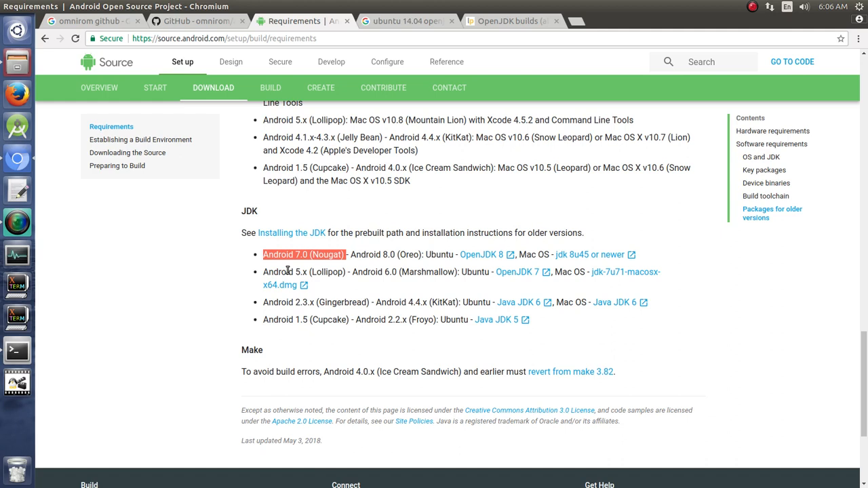
{"action": "mouse_move", "coordinate": [524, 283]}
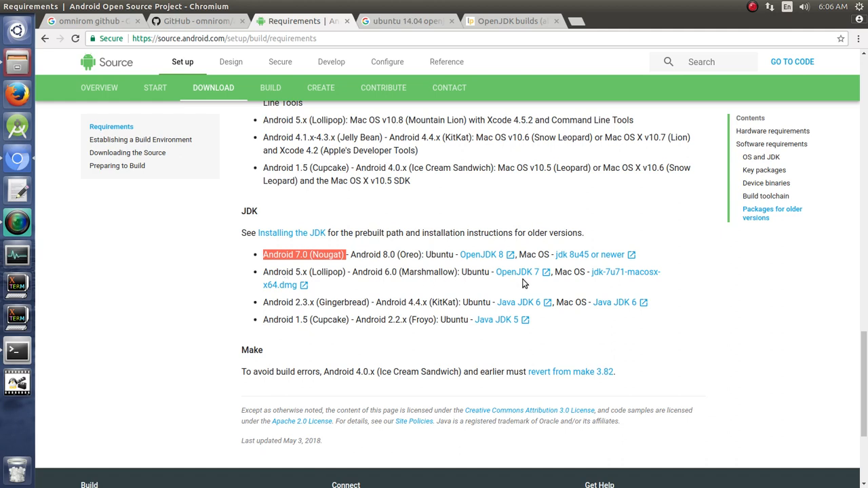
{"action": "mouse_move", "coordinate": [253, 418]}
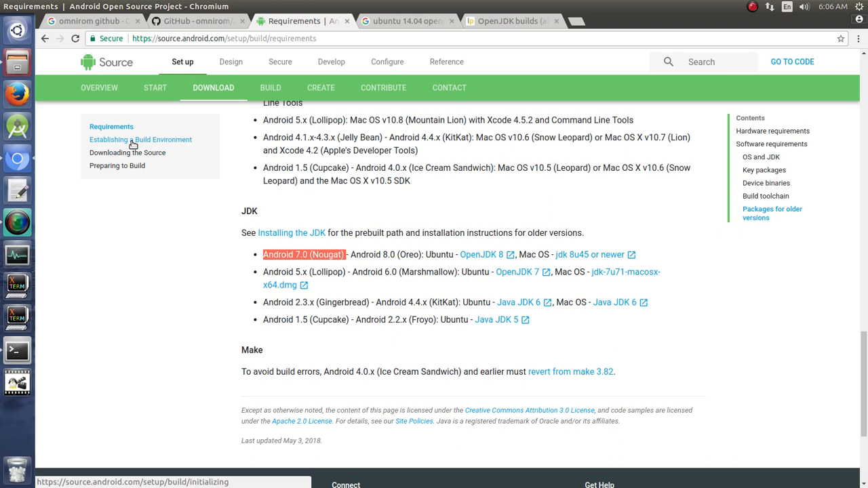
Step: Open Establishing a Build Environment and highlight the Ubuntu LTS 14.04 testing sentence
{"action": "left_click", "coordinate": [140, 139]}
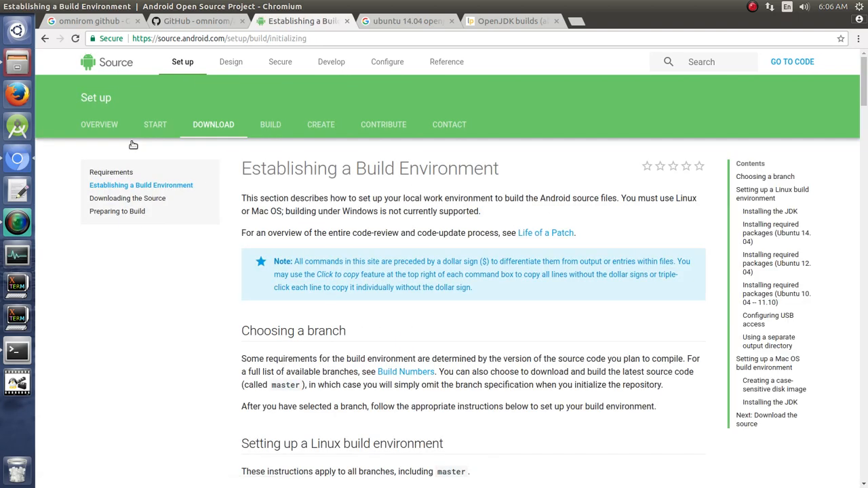
{"action": "scroll", "scroll_direction": "down", "scroll_amount": 3}
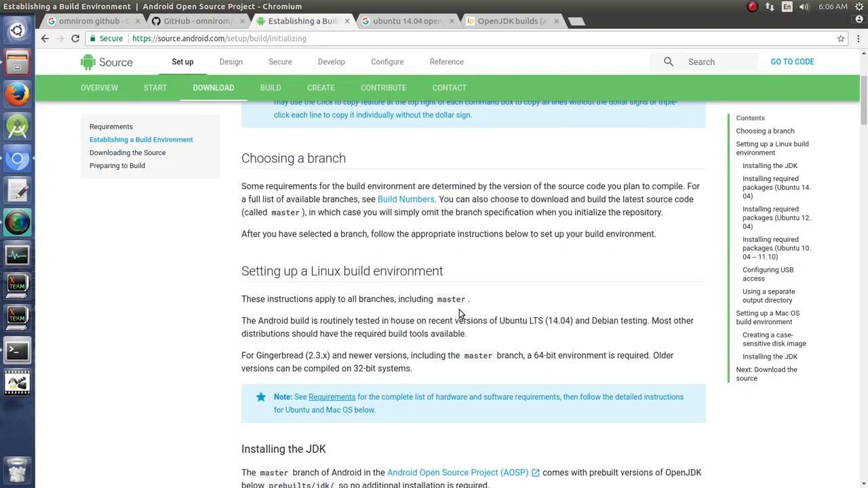
{"action": "left_click_drag", "start_coordinate": [242, 320], "coordinate": [337, 333]}
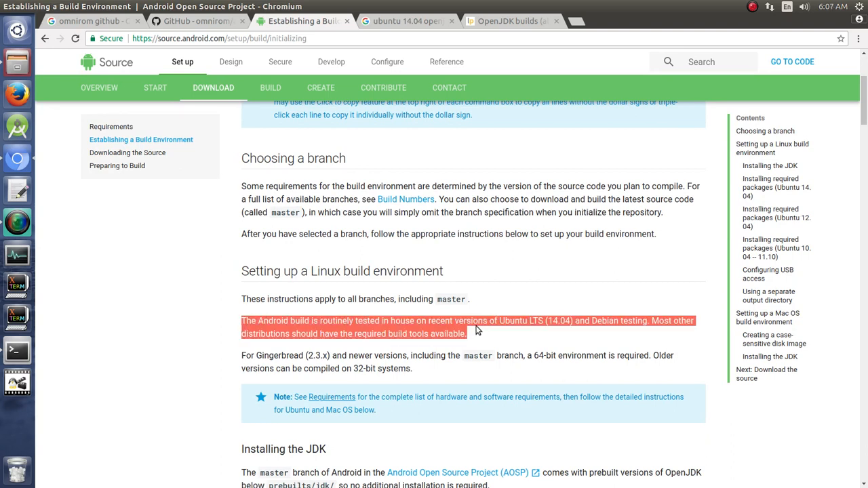
{"action": "mouse_move", "coordinate": [505, 313]}
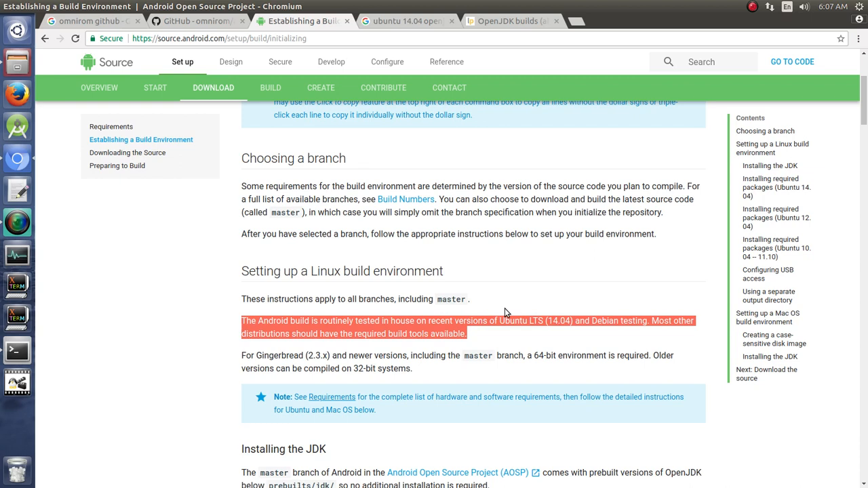
{"action": "mouse_move", "coordinate": [543, 322]}
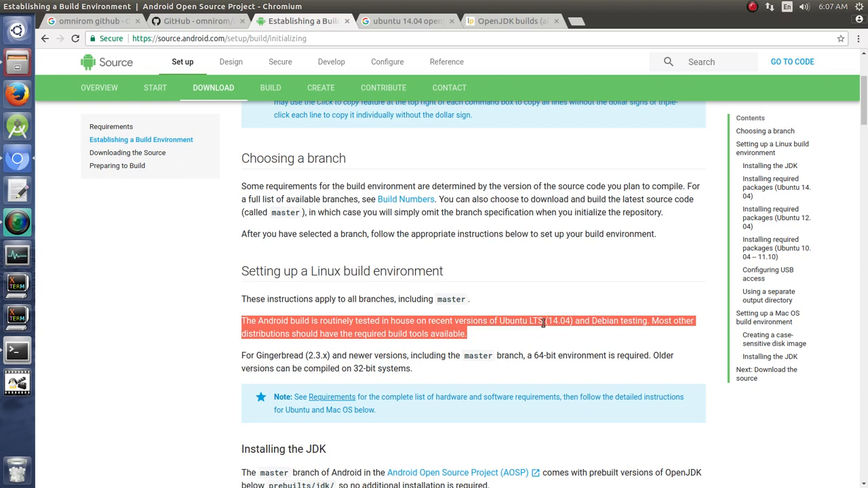
{"action": "mouse_move", "coordinate": [572, 330]}
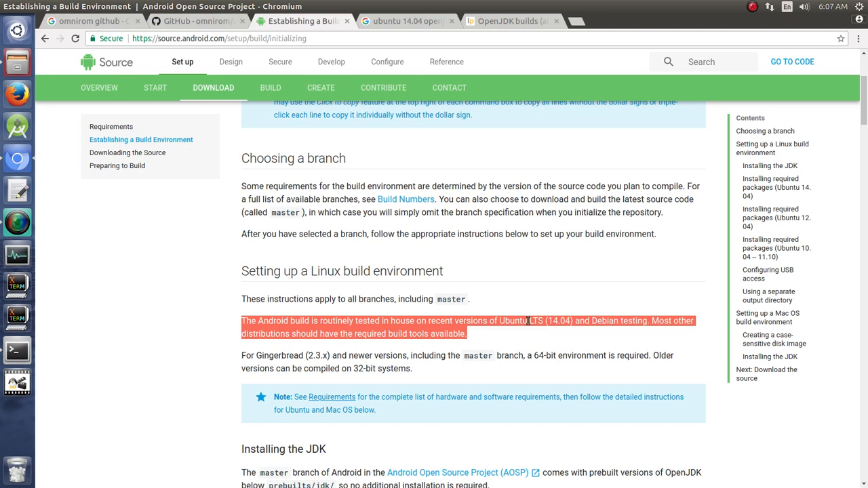
{"action": "mouse_move", "coordinate": [497, 344]}
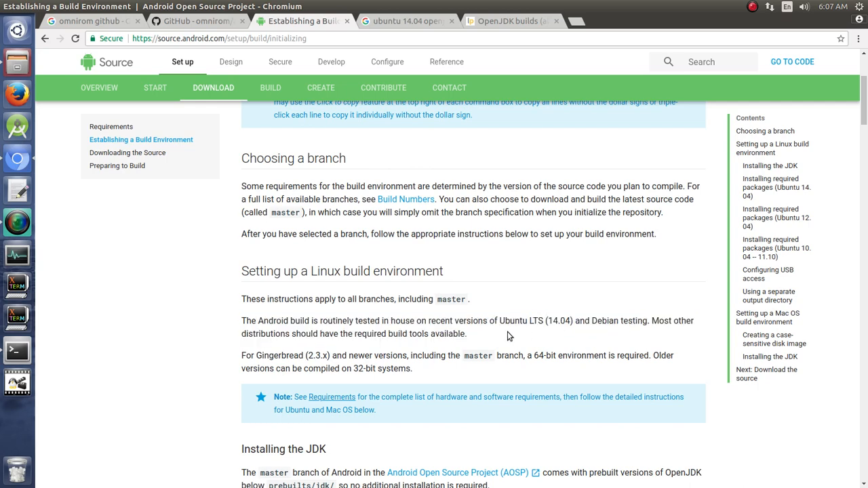
Step: Scroll through the Ubuntu 14.04 OpenJDK 8 .deb download, checksum and dpkg install steps
{"action": "scroll", "scroll_direction": "down", "scroll_amount": 3}
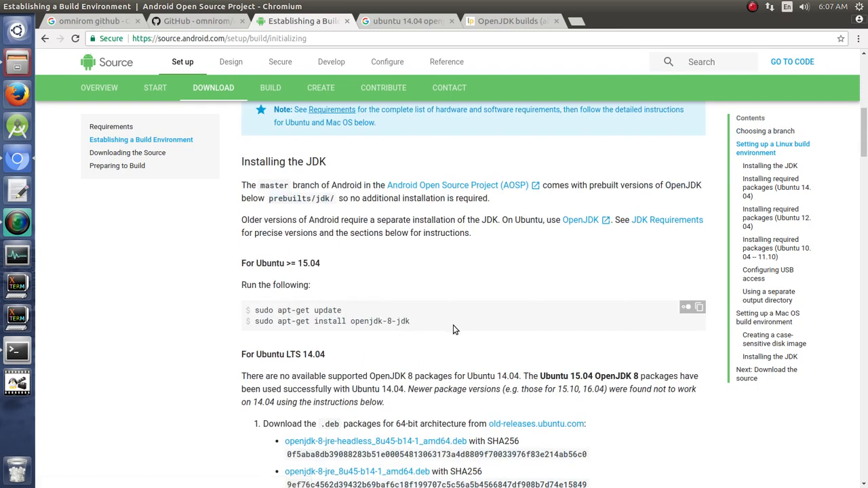
{"action": "mouse_move", "coordinate": [458, 279]}
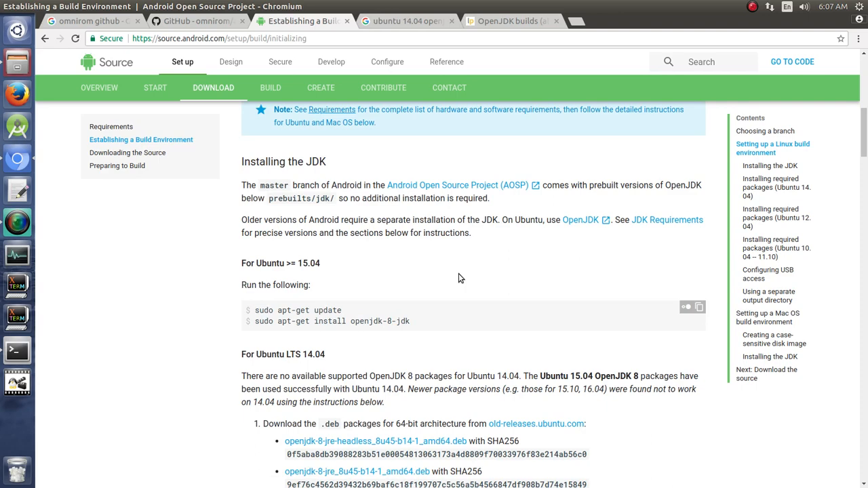
{"action": "scroll", "scroll_direction": "down", "scroll_amount": 3}
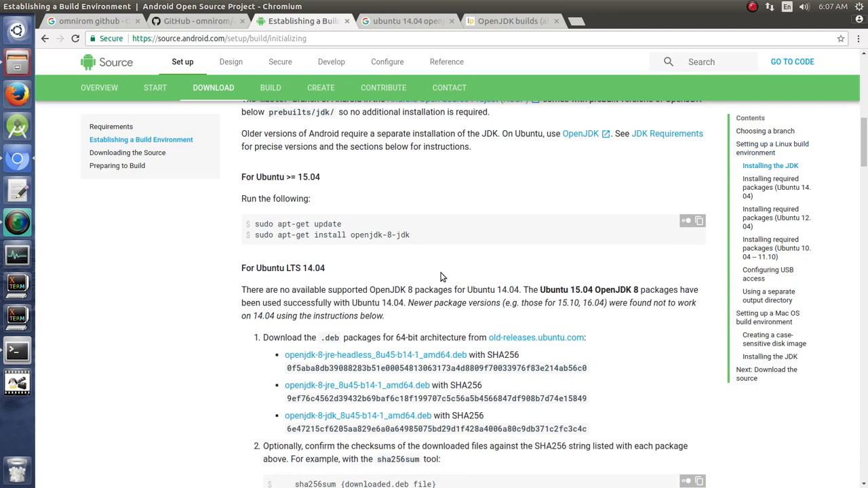
{"action": "double_click", "coordinate": [312, 268]}
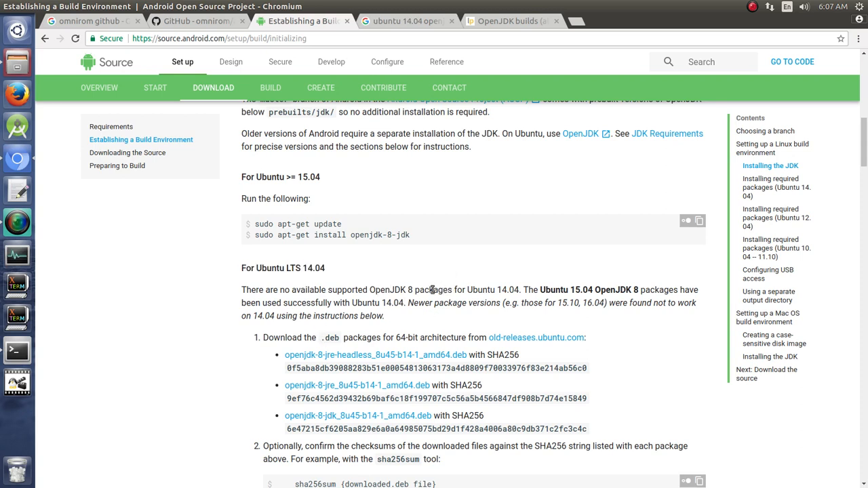
{"action": "mouse_move", "coordinate": [412, 285]}
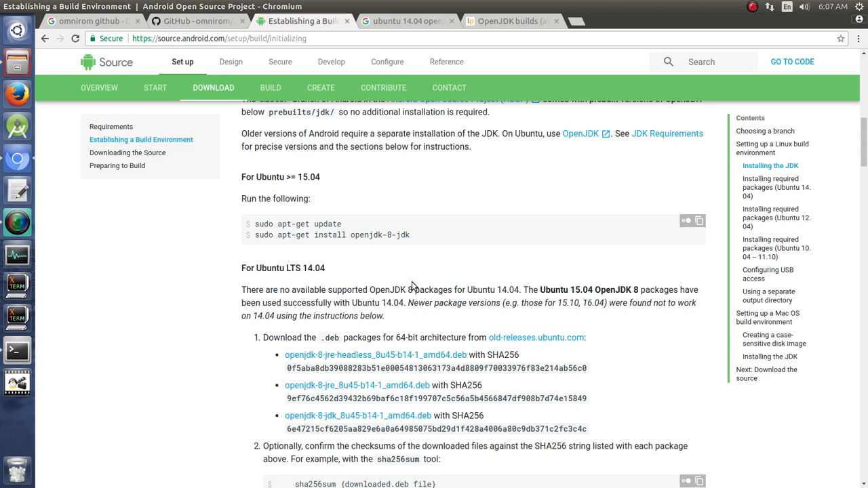
{"action": "mouse_move", "coordinate": [282, 407]}
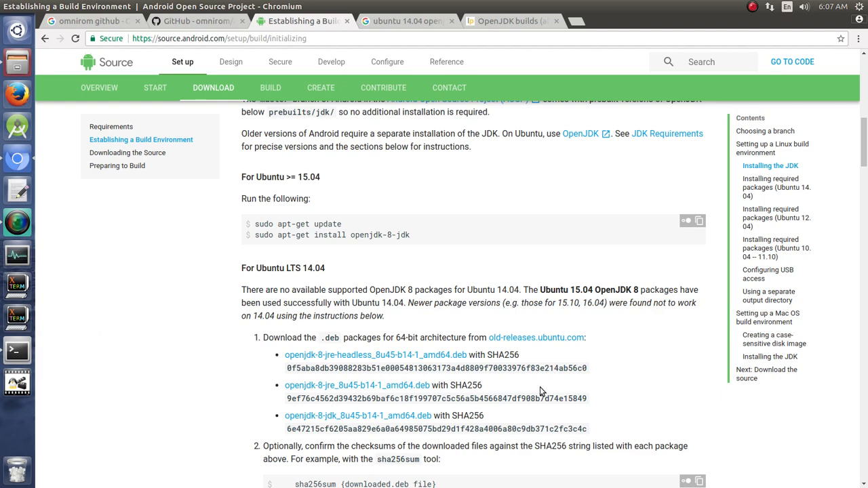
{"action": "scroll", "scroll_direction": "down", "scroll_amount": 3}
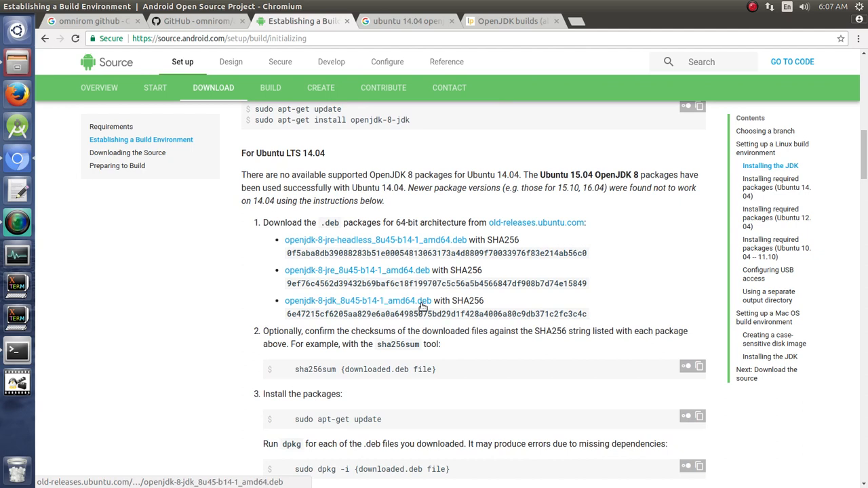
{"action": "scroll", "scroll_direction": "down", "scroll_amount": 3}
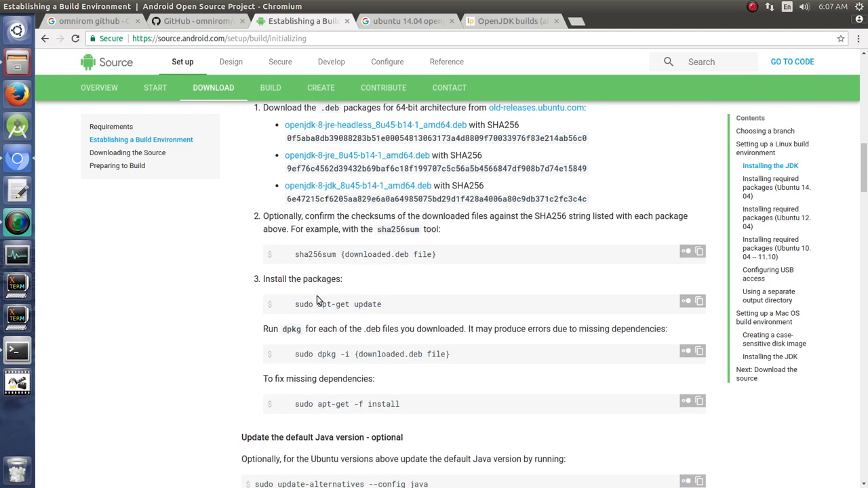
{"action": "mouse_move", "coordinate": [334, 404]}
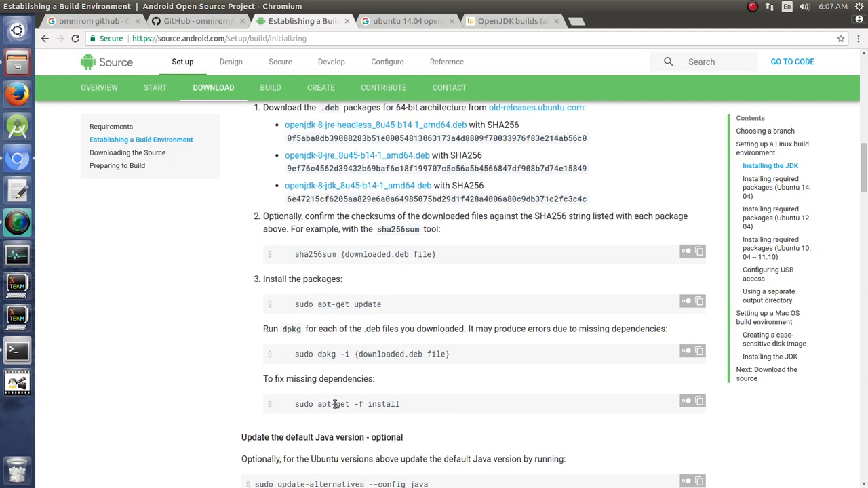
{"action": "mouse_move", "coordinate": [332, 404]}
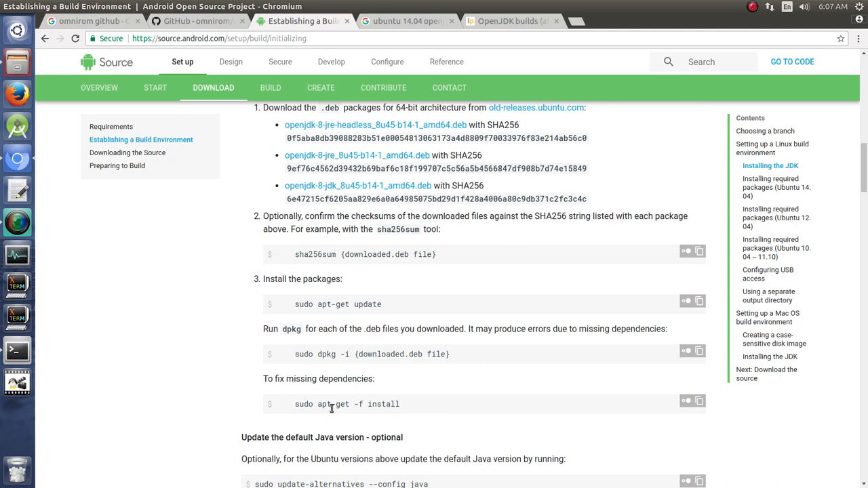
{"action": "mouse_move", "coordinate": [409, 374]}
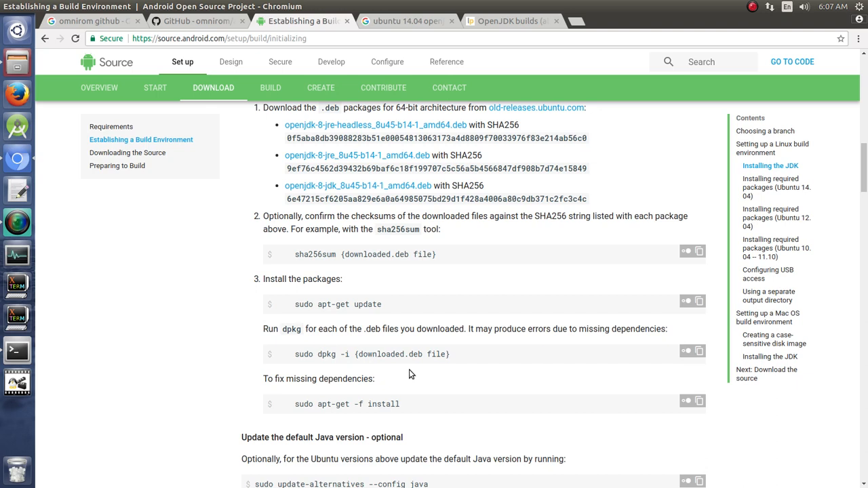
{"action": "scroll", "scroll_direction": "up", "scroll_amount": 3}
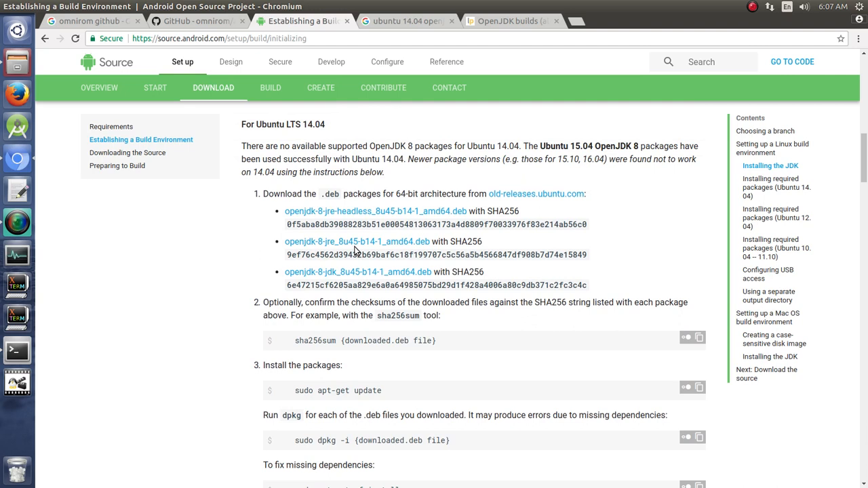
Step: Run 'javac -version' in a terminal to check the installed Java compiler
{"action": "left_click", "coordinate": [16, 351]}
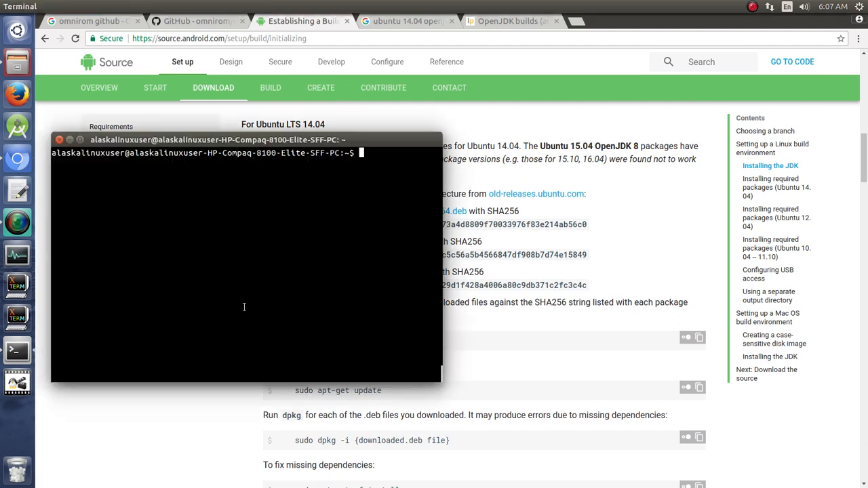
{"action": "type", "text": "javac"}
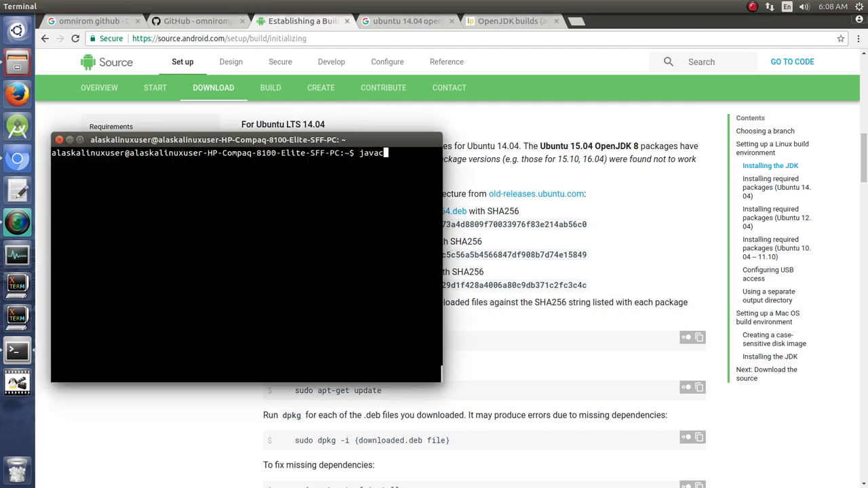
{"action": "type", "text": "-version"}
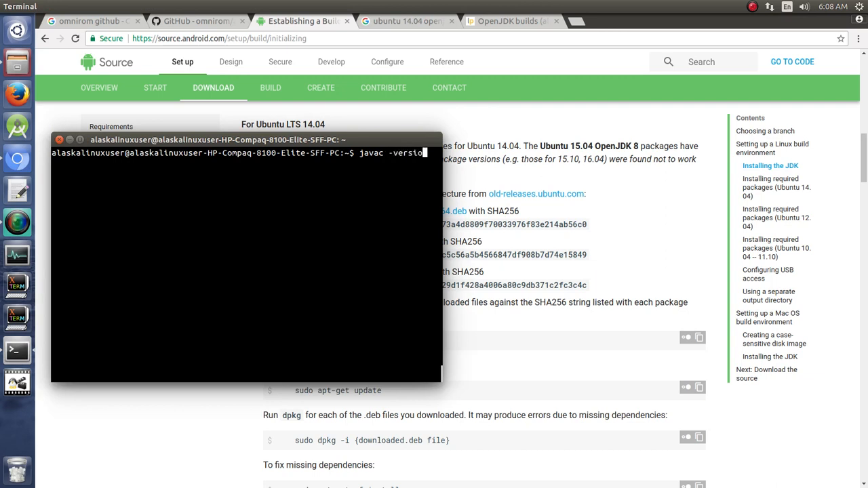
{"action": "key", "text": "Return"}
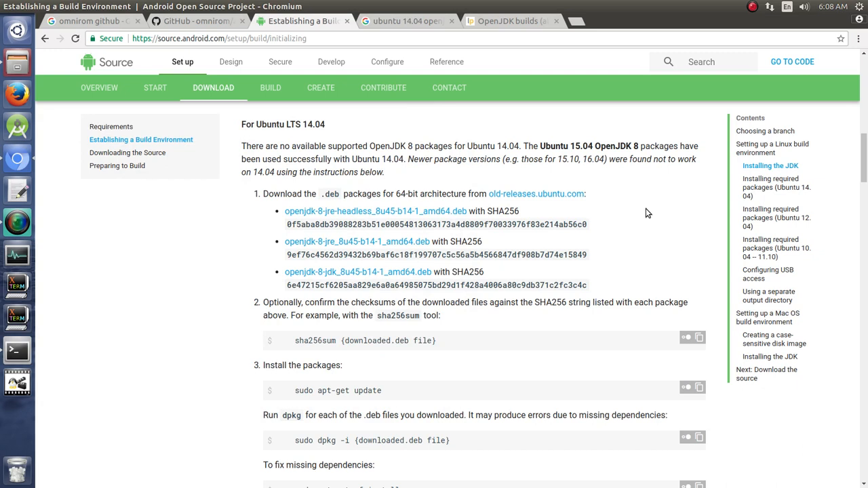
{"action": "mouse_move", "coordinate": [358, 272]}
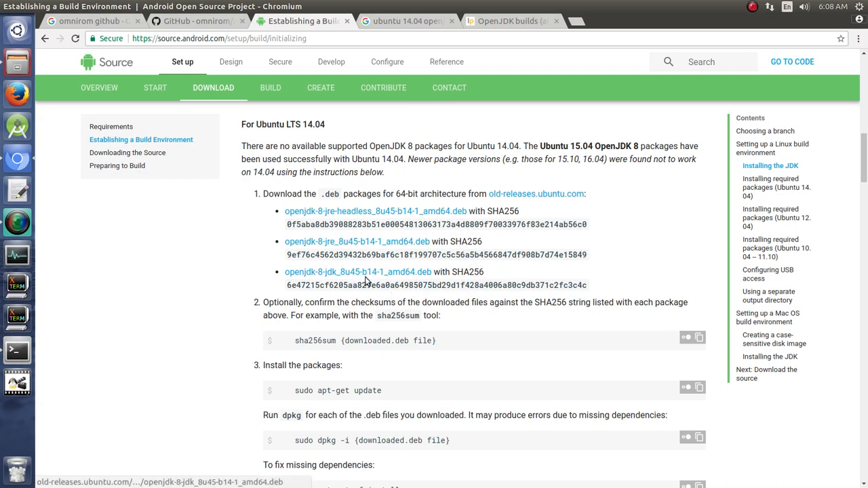
{"action": "mouse_move", "coordinate": [361, 280]}
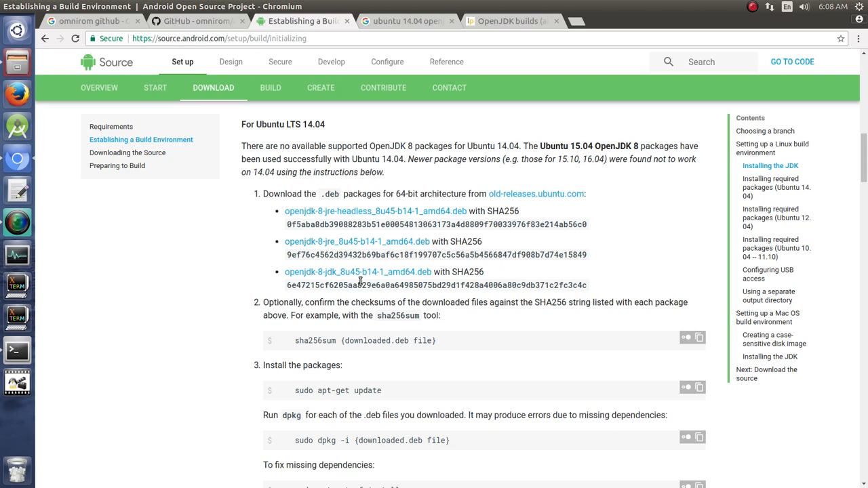
{"action": "mouse_move", "coordinate": [363, 272]}
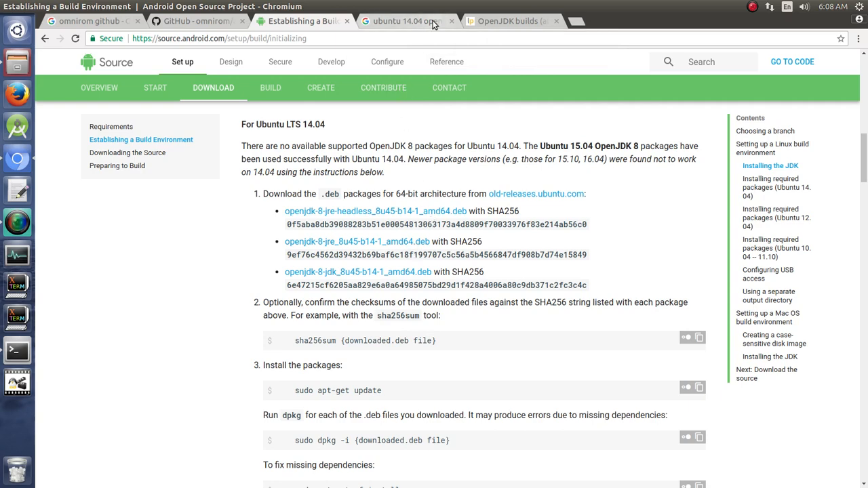
Step: Switch to the Google results for 'ubuntu 14.04 openjdk 8 ppa'
{"action": "left_click", "coordinate": [403, 20]}
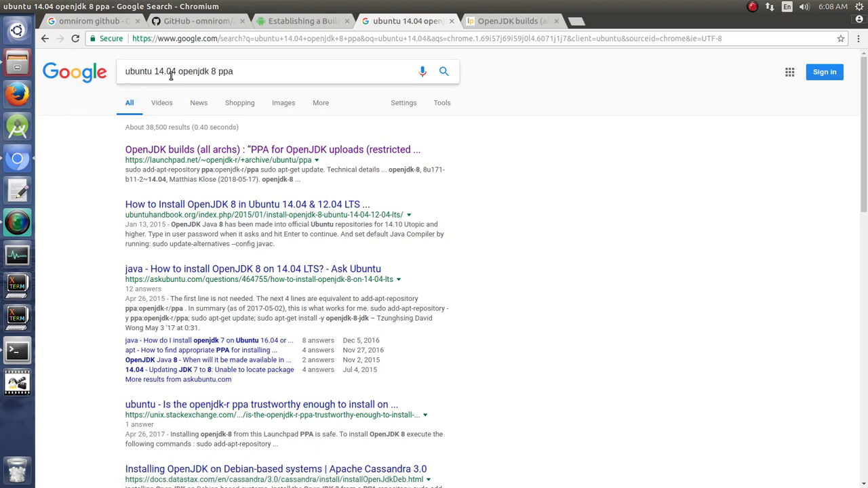
{"action": "mouse_move", "coordinate": [234, 82]}
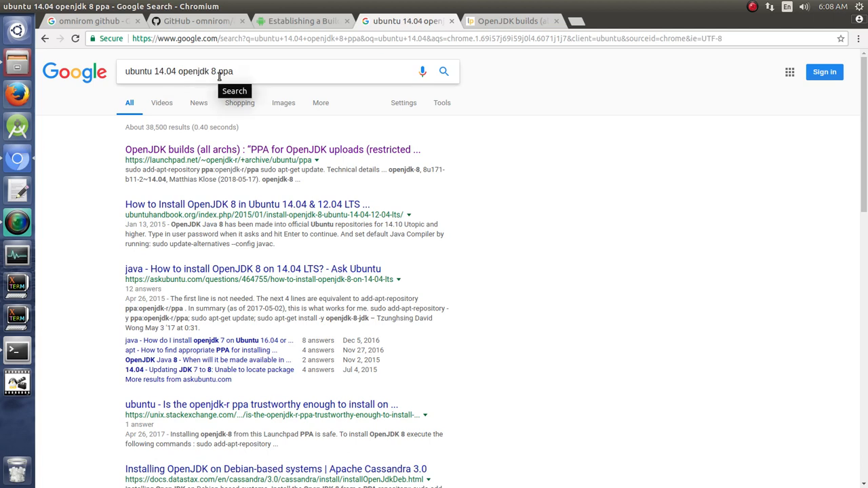
{"action": "mouse_move", "coordinate": [260, 153]}
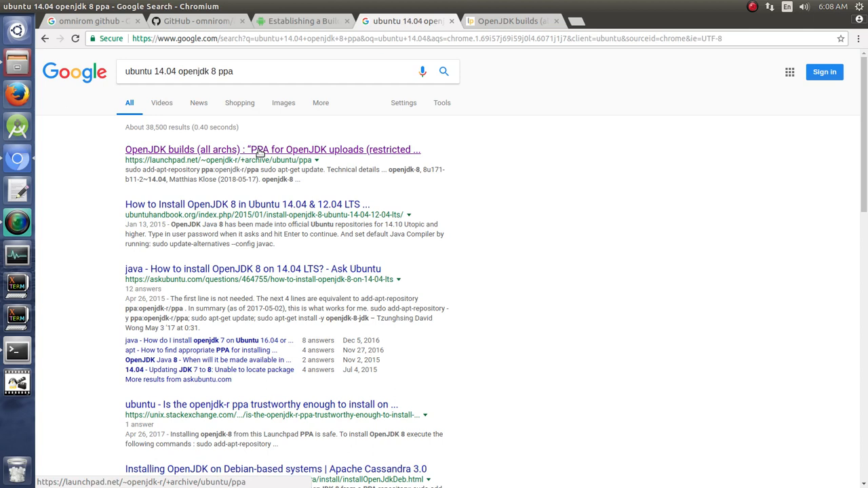
{"action": "mouse_move", "coordinate": [452, 169]}
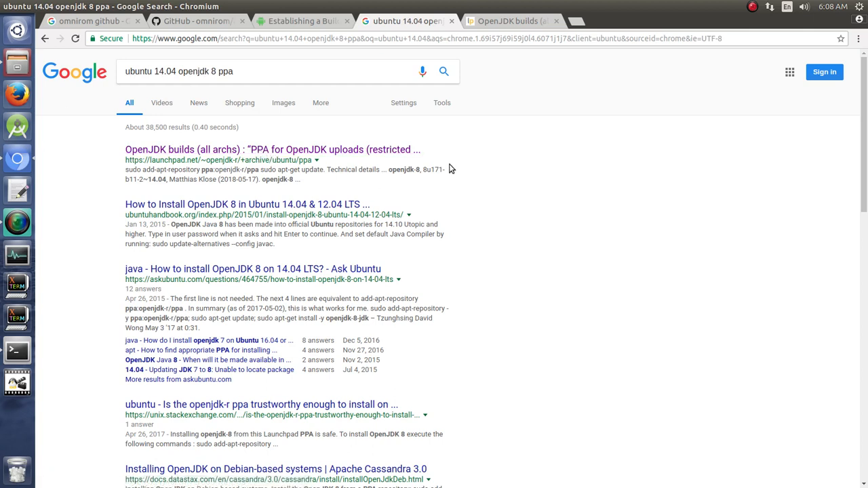
{"action": "mouse_move", "coordinate": [239, 194]}
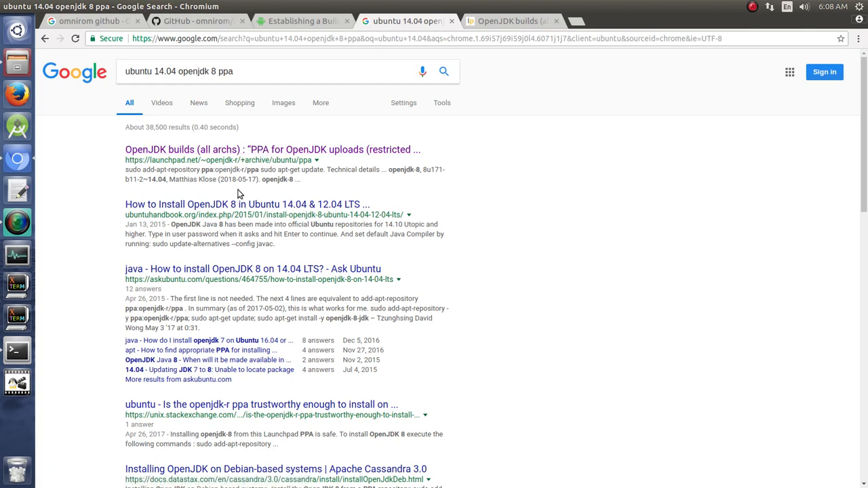
{"action": "mouse_move", "coordinate": [305, 147]}
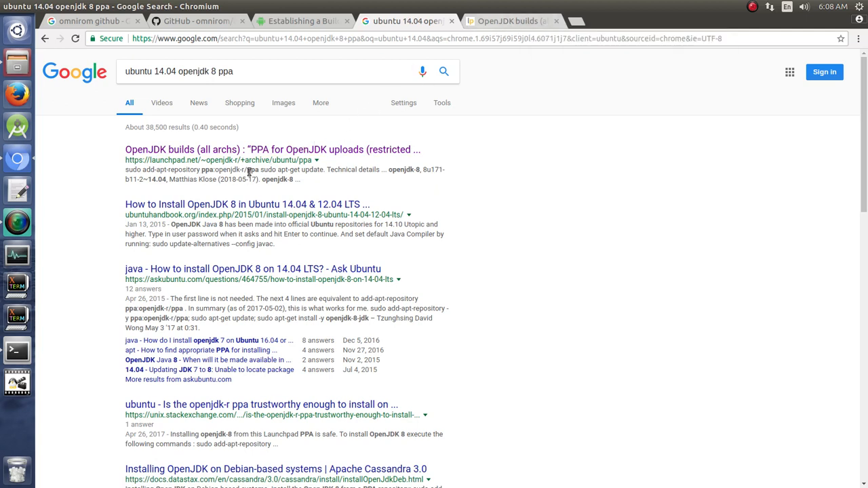
{"action": "mouse_move", "coordinate": [500, 172]}
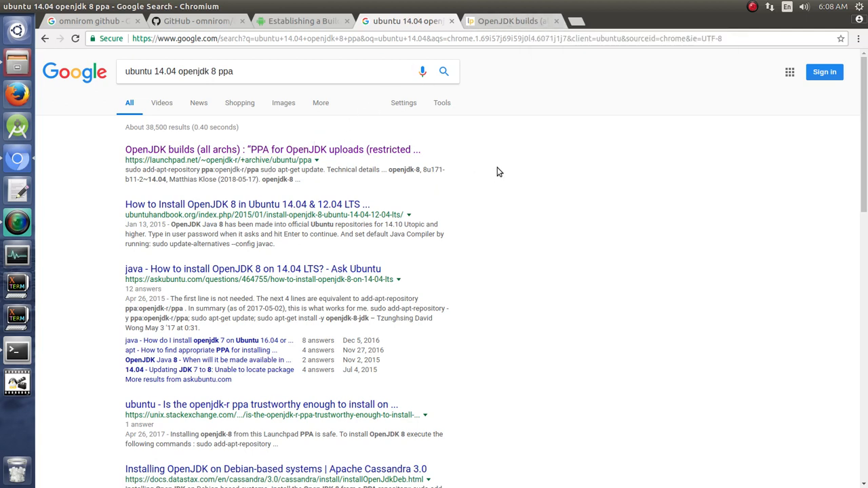
{"action": "mouse_move", "coordinate": [400, 161]}
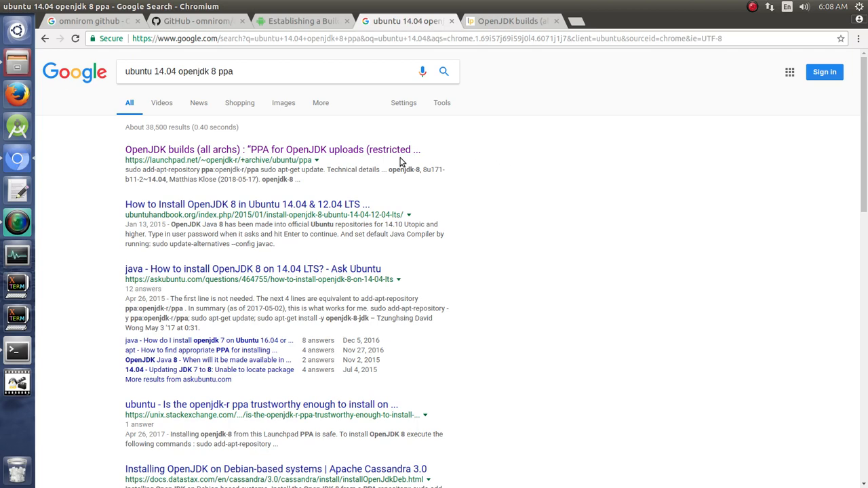
{"action": "mouse_move", "coordinate": [259, 157]}
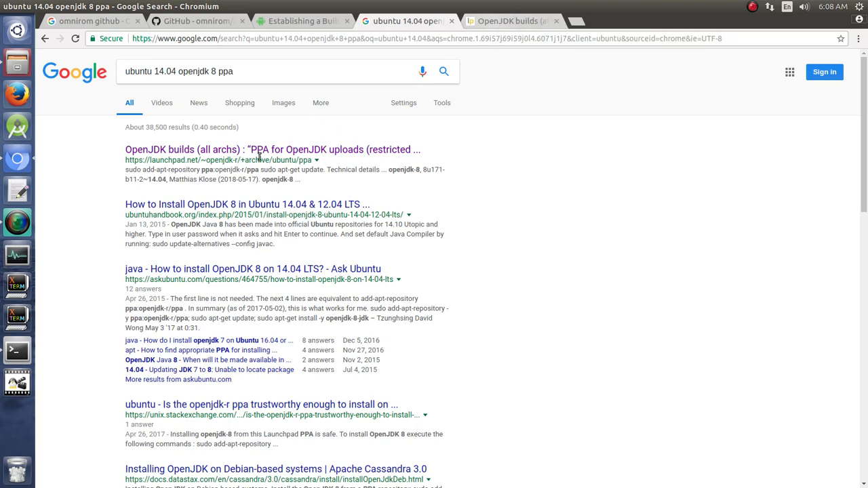
Step: Open the Launchpad OpenJDK builds PPA page and select its 'sudo apt-get update' line
{"action": "left_click", "coordinate": [265, 149]}
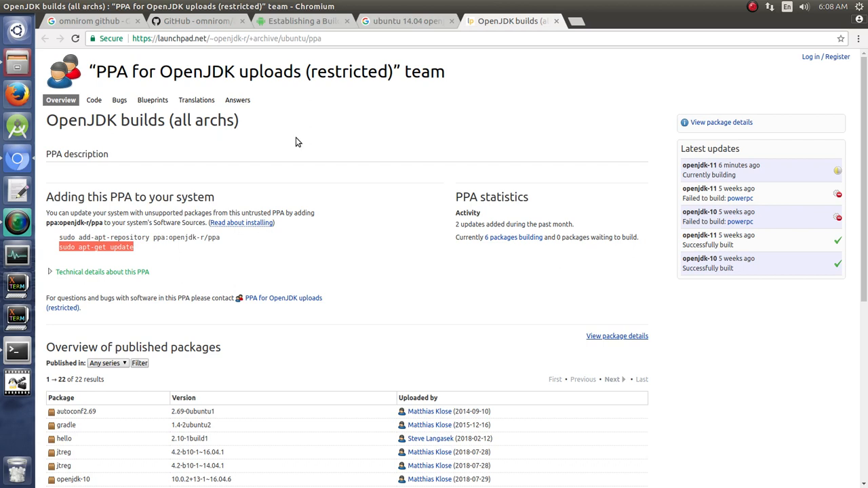
{"action": "mouse_move", "coordinate": [360, 164]}
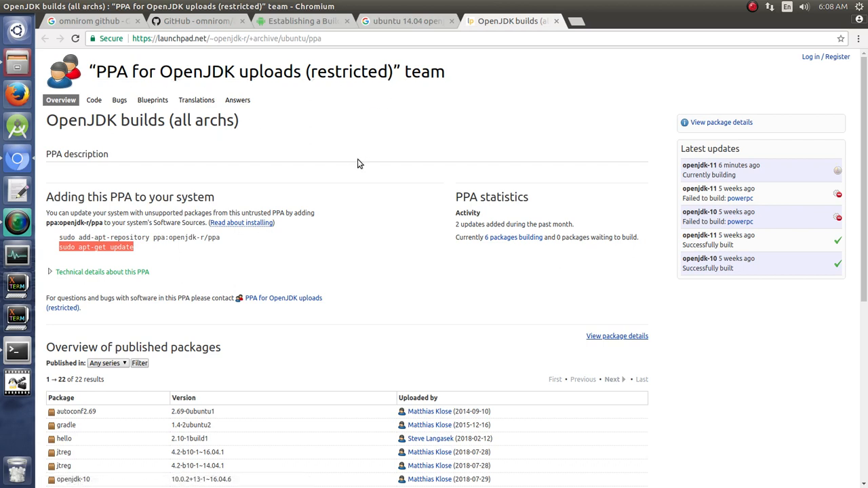
{"action": "mouse_move", "coordinate": [219, 253]}
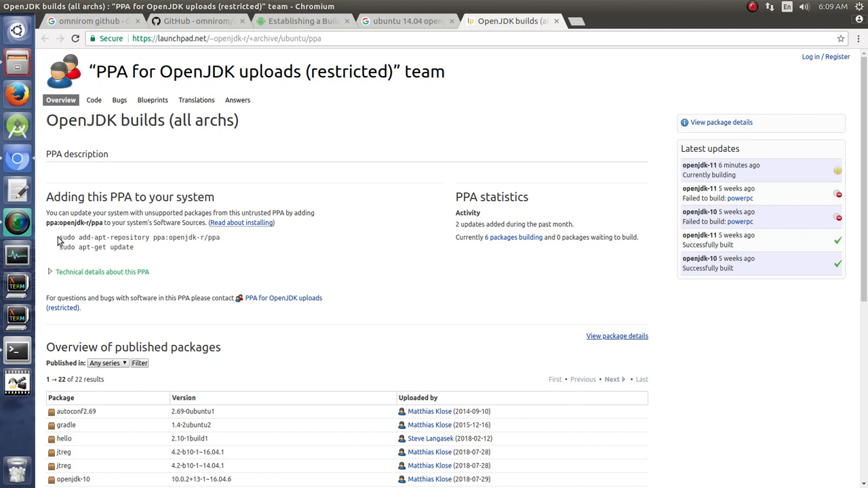
{"action": "triple_click", "coordinate": [140, 238]}
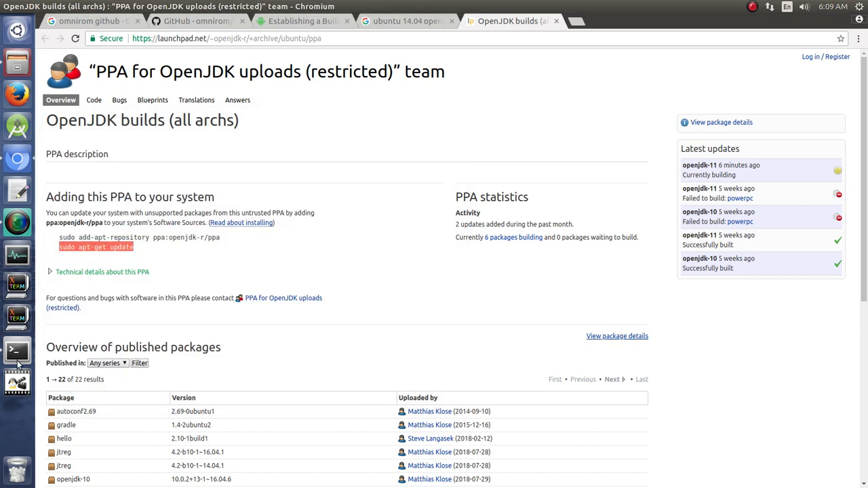
Step: Run sudo apt-get update in the terminal and enter the administrator password
{"action": "left_click", "coordinate": [17, 351]}
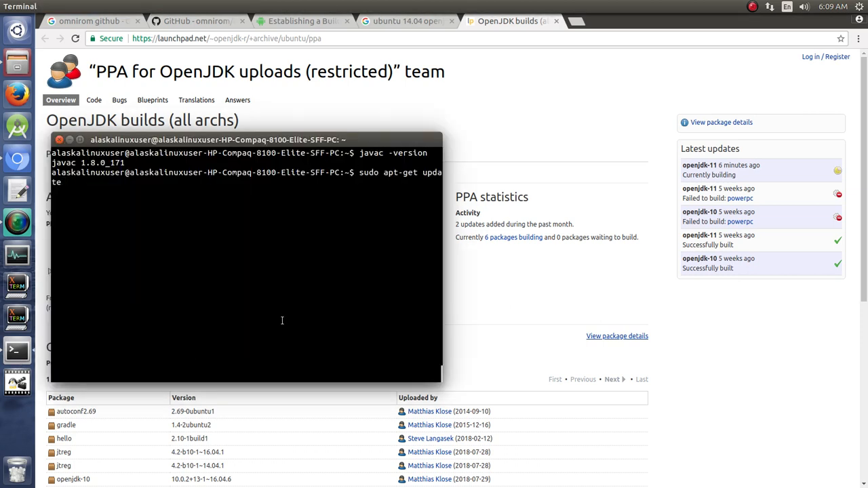
{"action": "key", "text": "Return"}
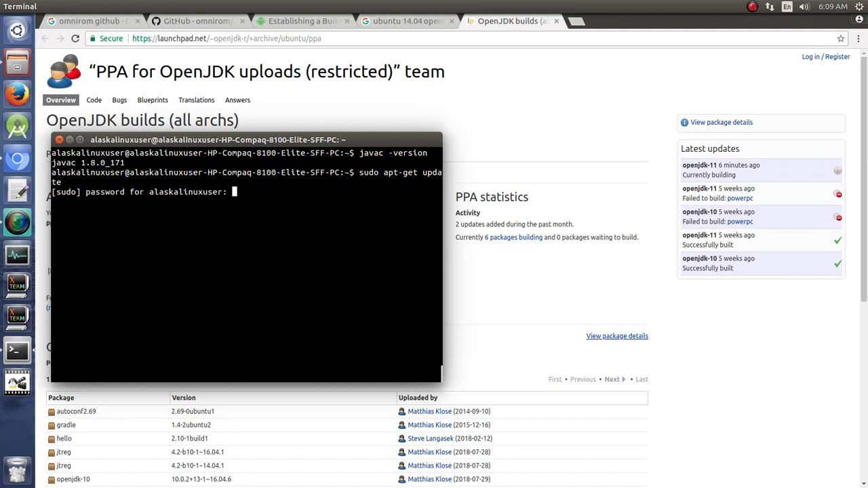
{"action": "key", "text": "Return"}
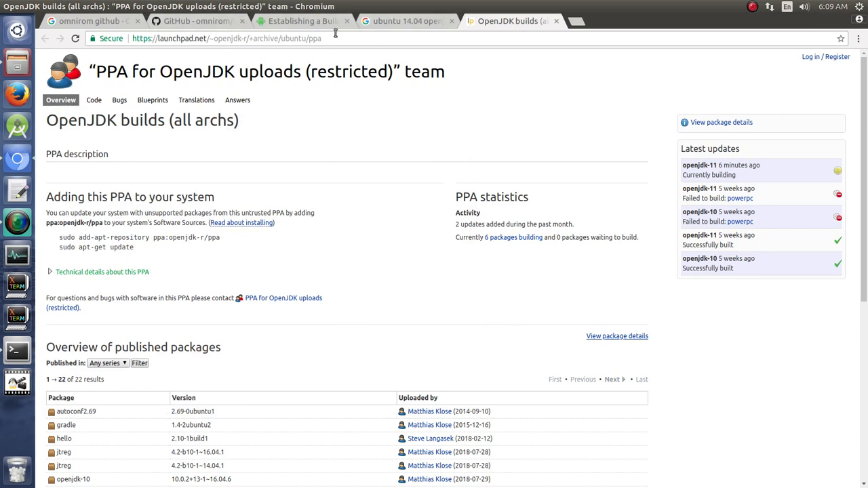
Step: Back on the AOSP build environment guide, select 'sudo apt-get install openjdk-8-jdk'
{"action": "left_click", "coordinate": [302, 21]}
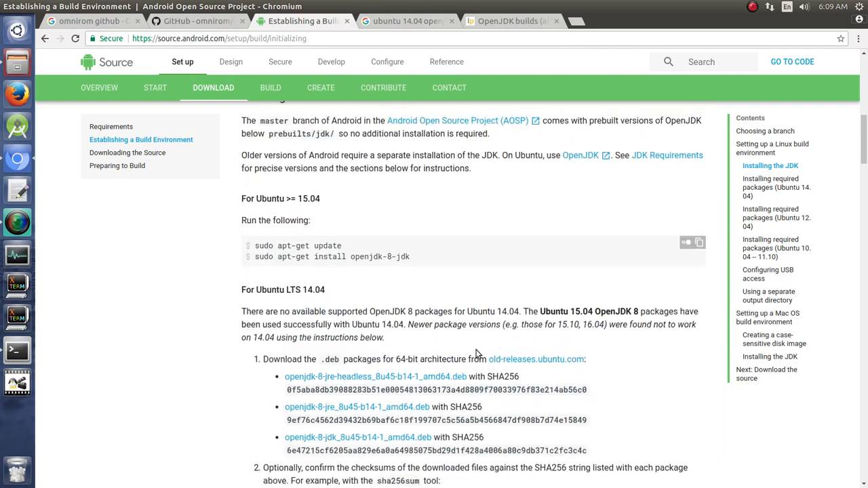
{"action": "scroll", "scroll_direction": "up", "scroll_amount": 3}
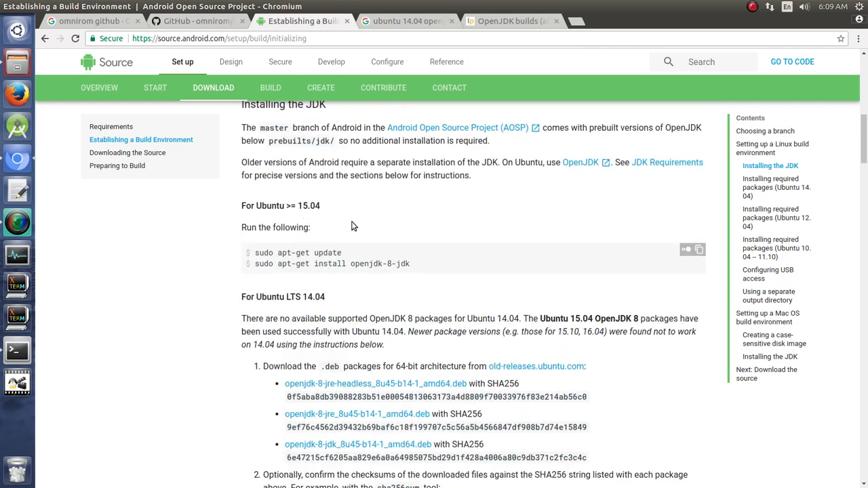
{"action": "triple_click", "coordinate": [331, 263]}
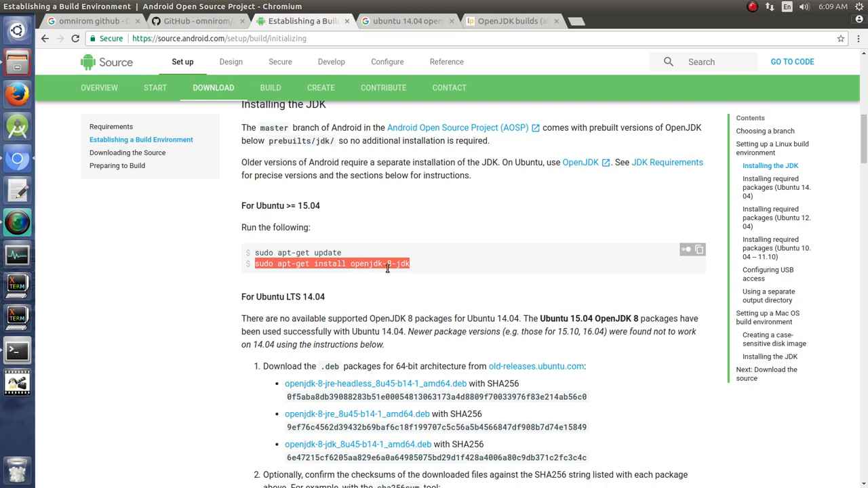
{"action": "mouse_move", "coordinate": [7, 351]}
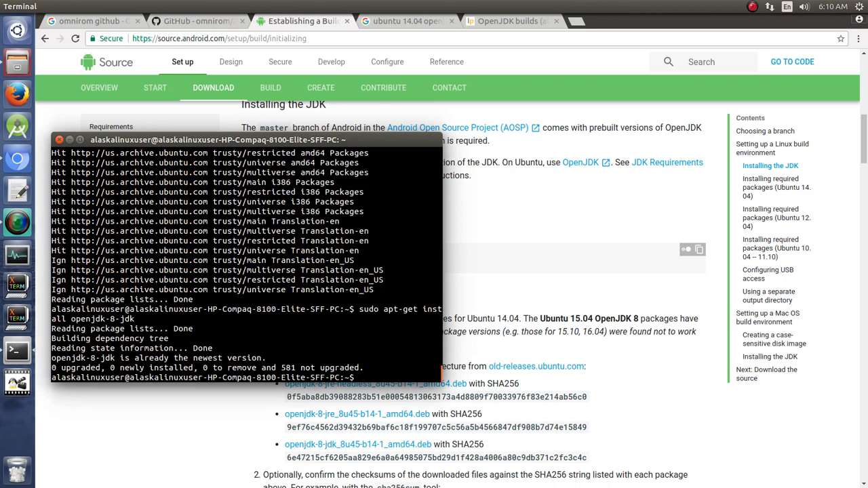
{"action": "mouse_move", "coordinate": [213, 406]}
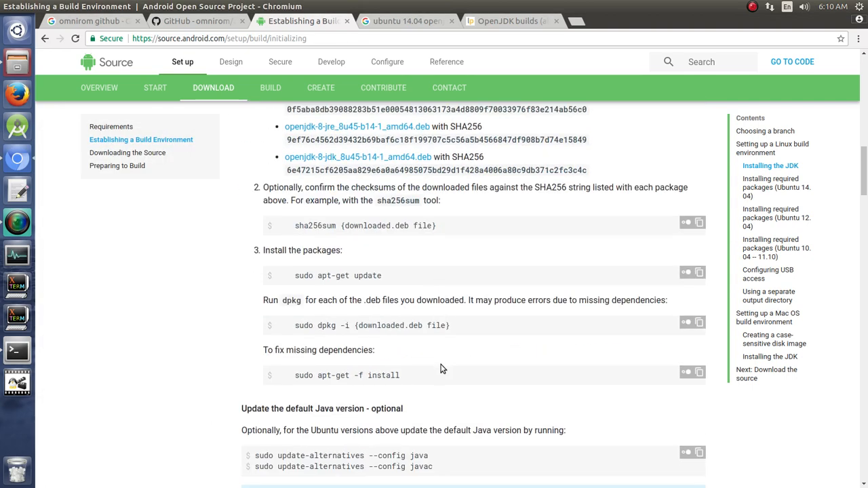
{"action": "scroll", "scroll_direction": "down", "scroll_amount": 3}
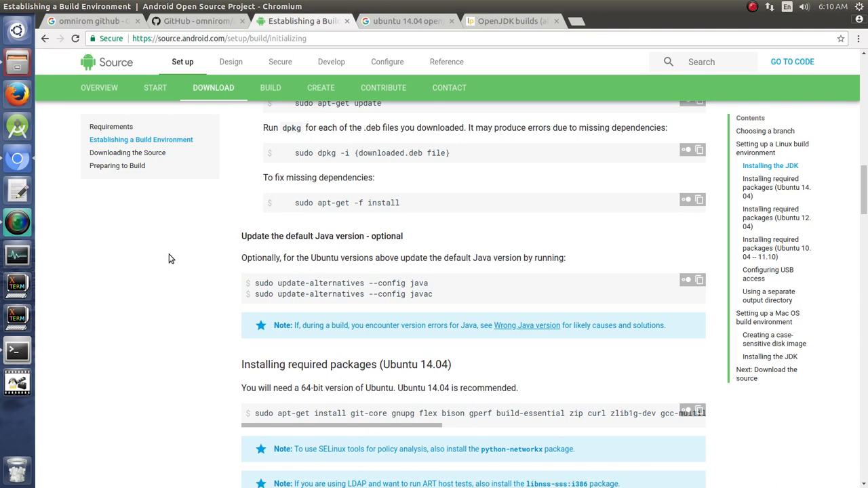
{"action": "mouse_move", "coordinate": [386, 288]}
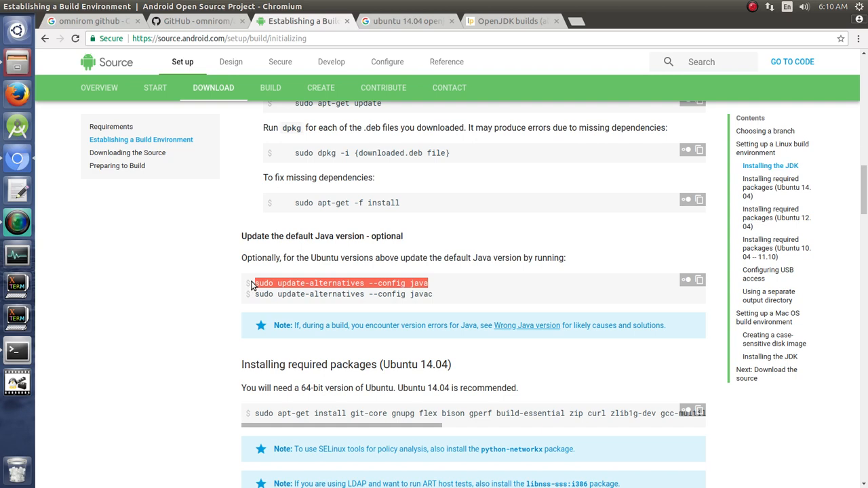
{"action": "mouse_move", "coordinate": [190, 311]}
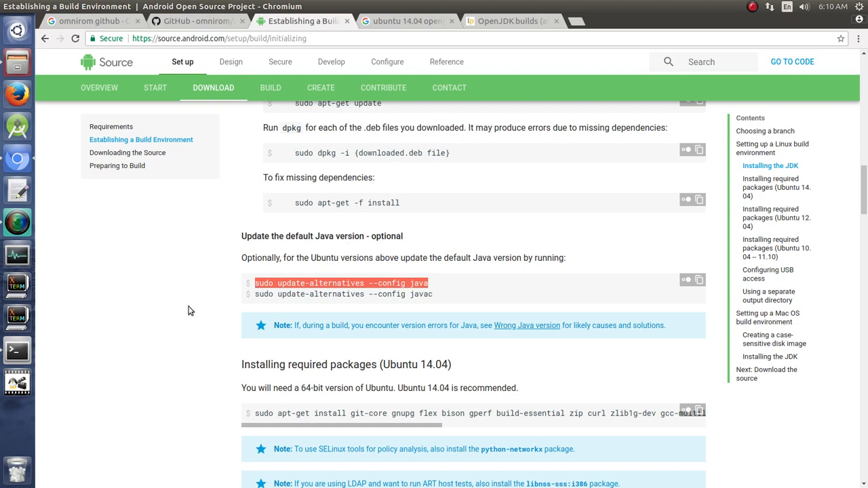
{"action": "mouse_move", "coordinate": [403, 301]}
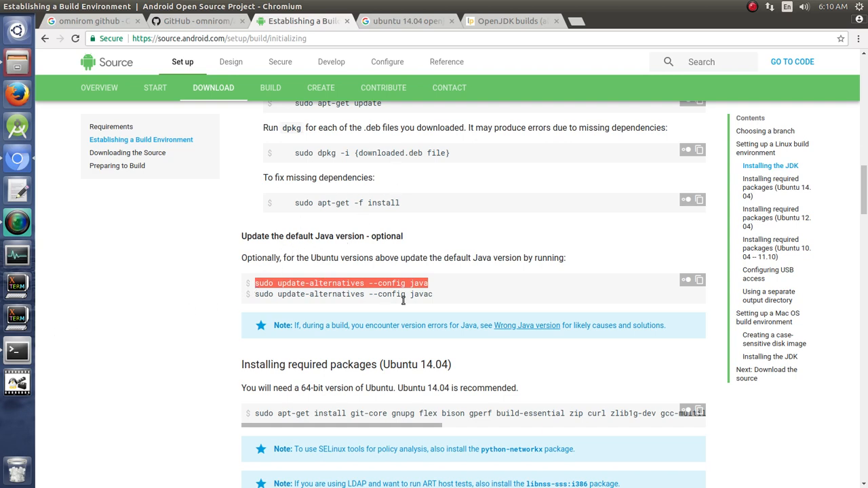
{"action": "mouse_move", "coordinate": [44, 346]}
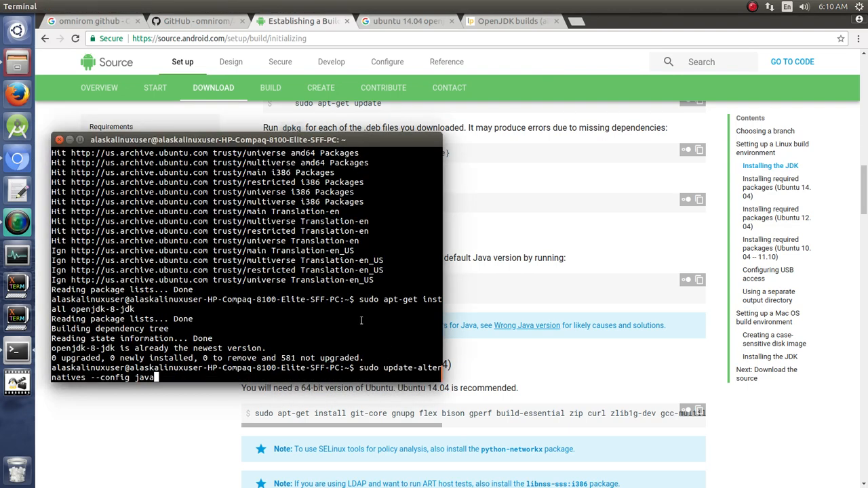
Step: Run sudo update-alternatives --config java to pick the default Java
{"action": "key", "text": "Return"}
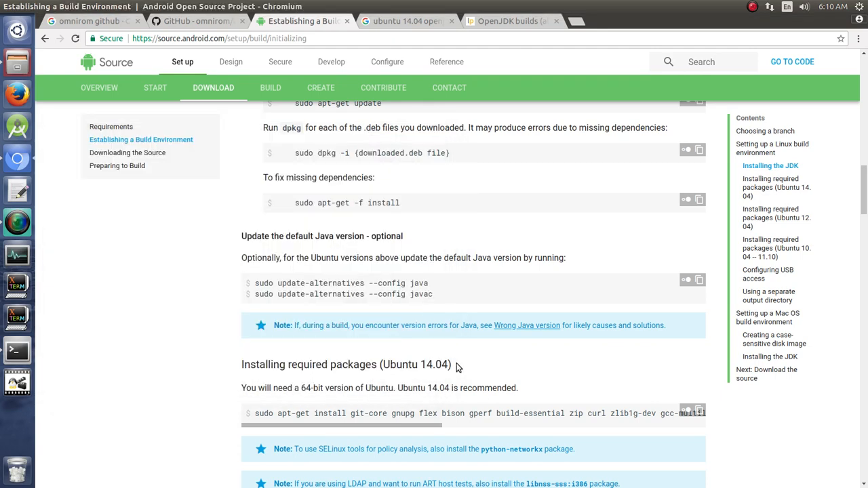
{"action": "scroll", "scroll_direction": "down", "scroll_amount": 3}
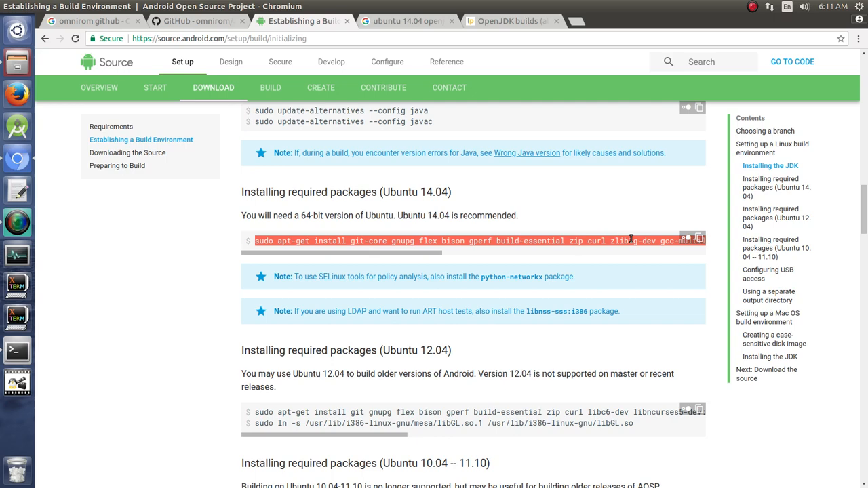
{"action": "left_click", "coordinate": [16, 350]}
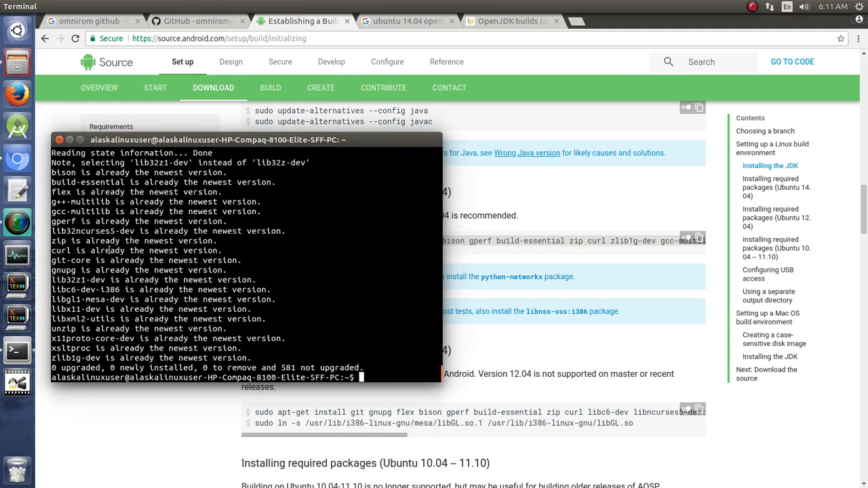
{"action": "mouse_move", "coordinate": [260, 331]}
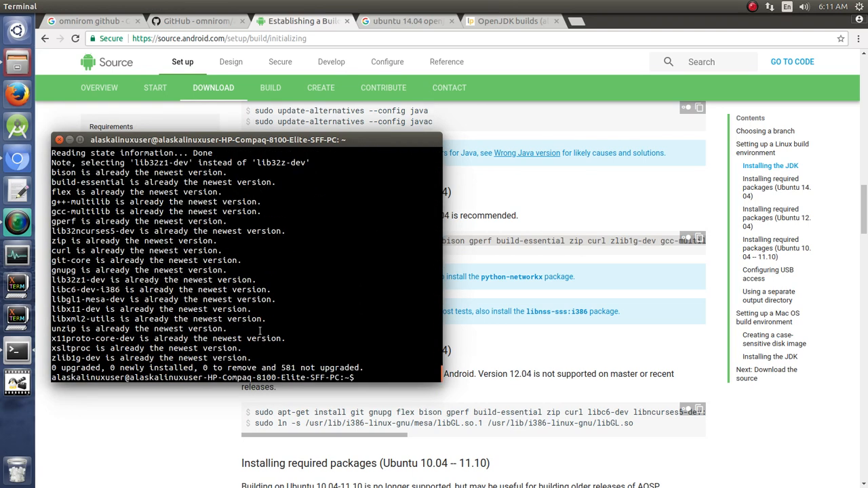
{"action": "mouse_move", "coordinate": [487, 345]}
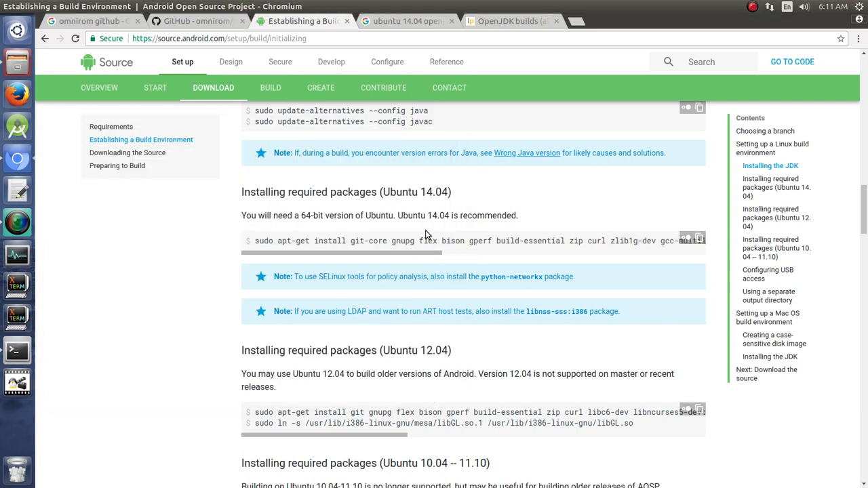
Step: Scroll to the guide's bottom and follow the 'downloading the source' link
{"action": "scroll", "scroll_direction": "down", "scroll_amount": 3}
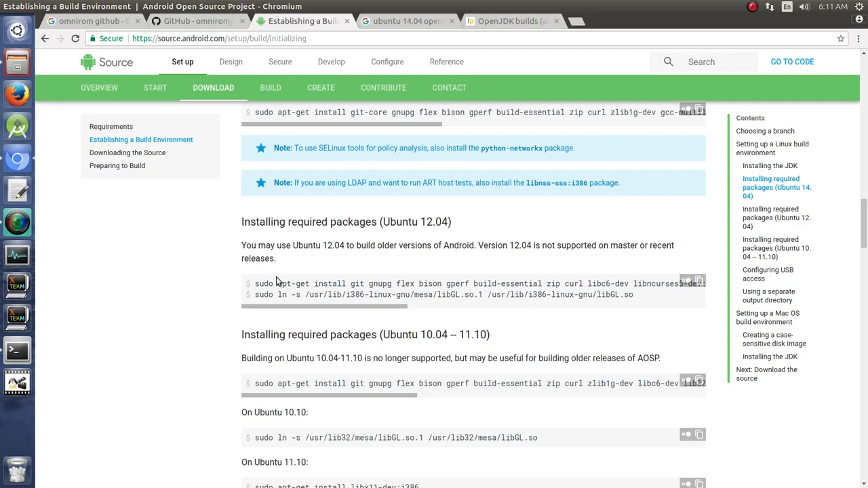
{"action": "scroll", "scroll_direction": "down", "scroll_amount": 3}
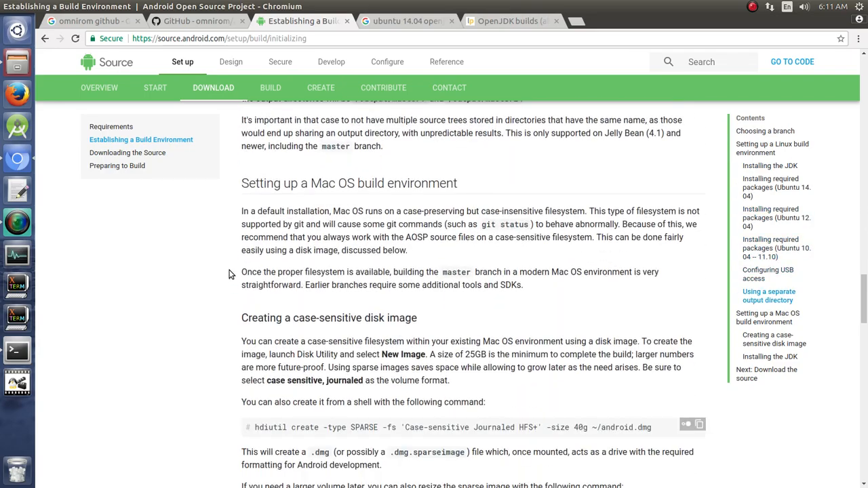
{"action": "scroll", "scroll_direction": "down", "scroll_amount": 3}
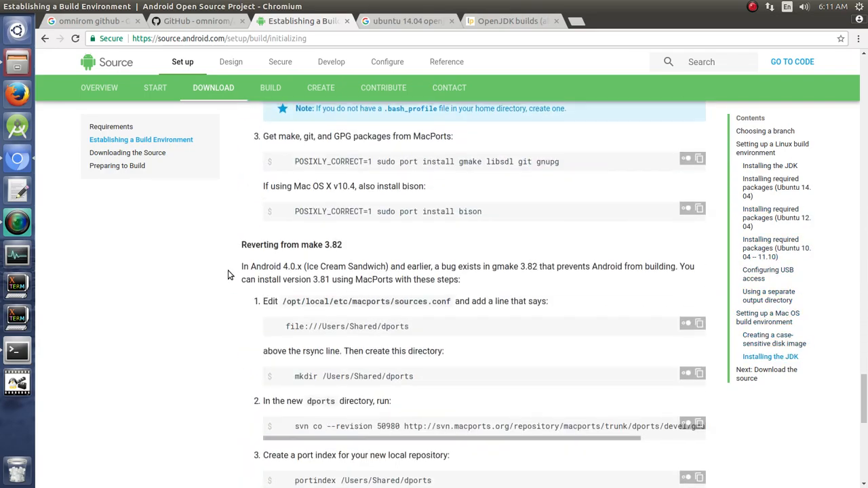
{"action": "scroll", "scroll_direction": "down", "scroll_amount": 3}
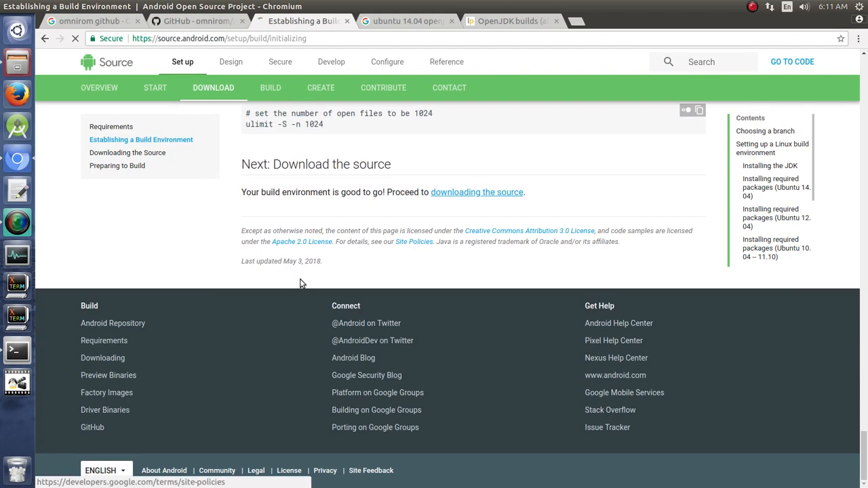
{"action": "left_click", "coordinate": [477, 192]}
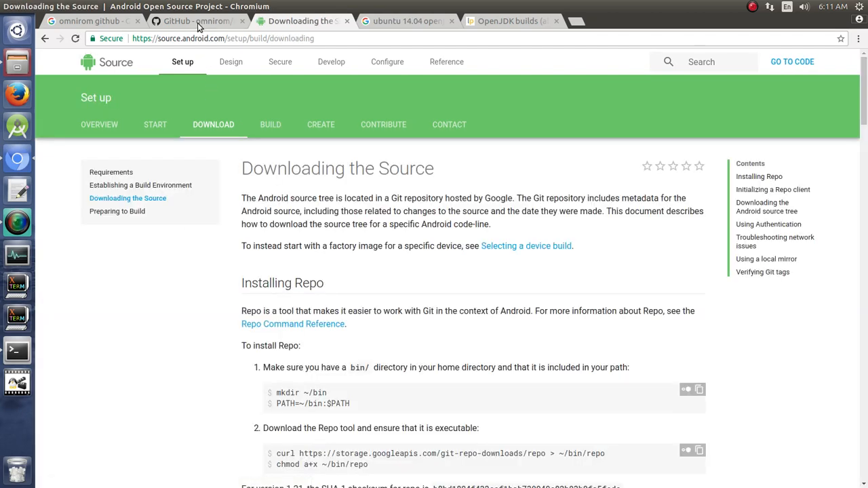
Step: Glance at the GitHub OmniROM tab, then return to the Downloading the Source guide
{"action": "left_click", "coordinate": [197, 21]}
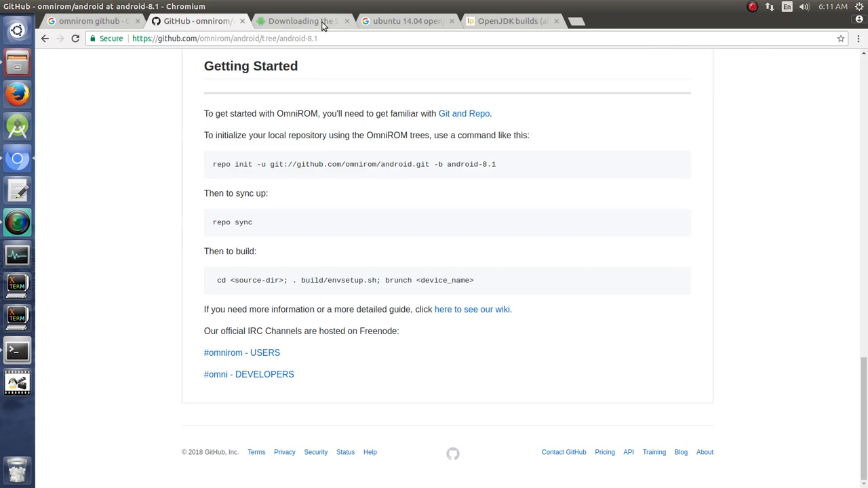
{"action": "left_click", "coordinate": [302, 20]}
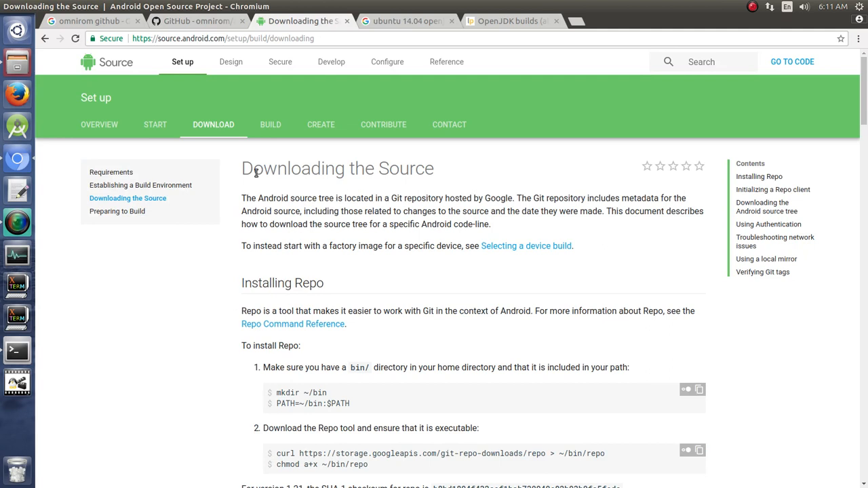
{"action": "double_click", "coordinate": [337, 168]}
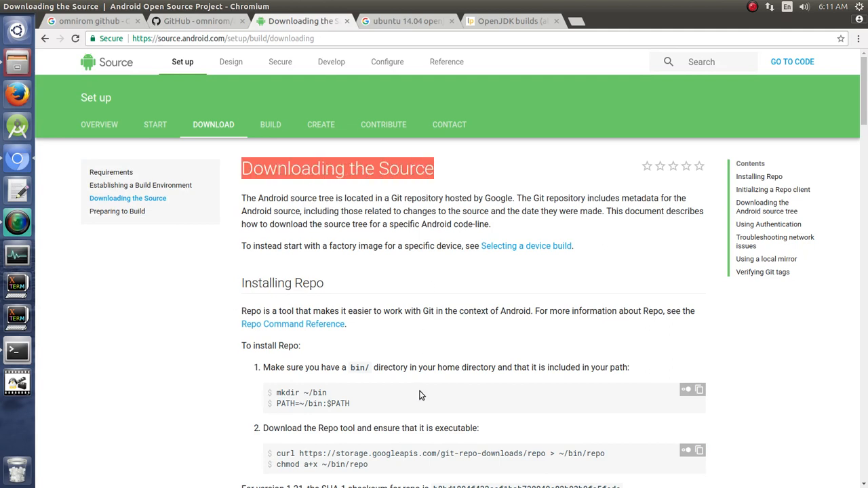
{"action": "scroll", "scroll_direction": "down", "scroll_amount": 3}
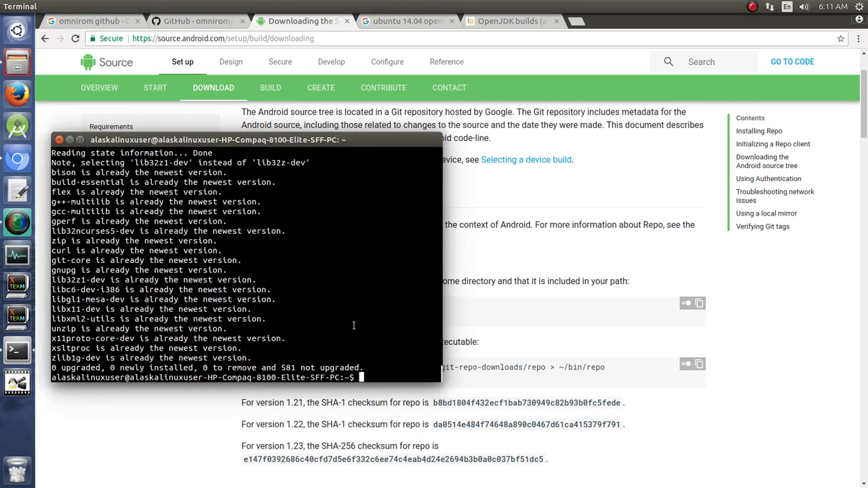
Step: List the home folder and ~/bin to confirm repo is already there
{"action": "type", "text": "ls"}
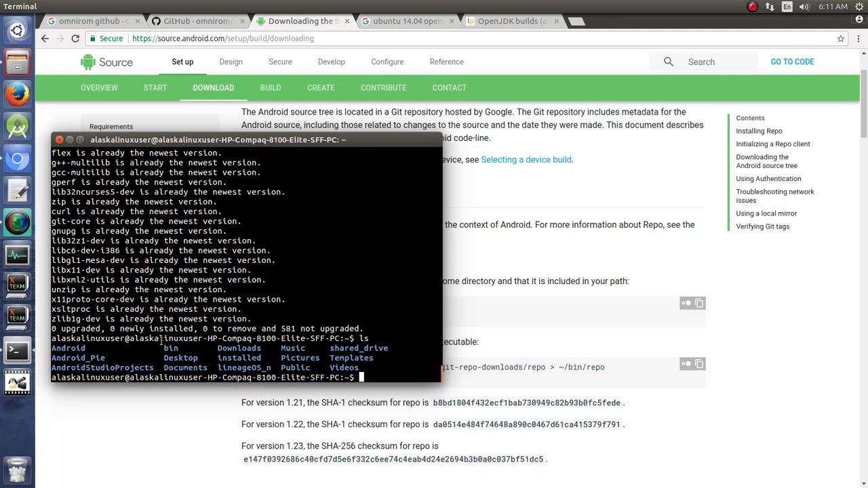
{"action": "double_click", "coordinate": [171, 348]}
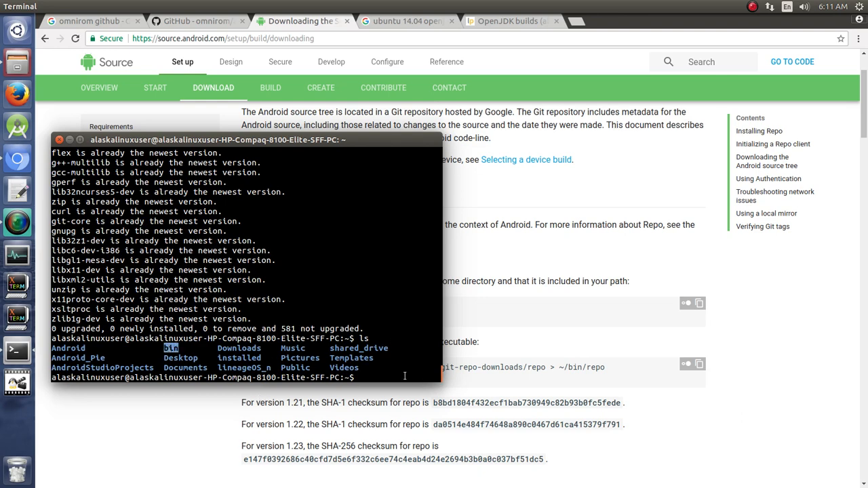
{"action": "type", "text": "ls bi"}
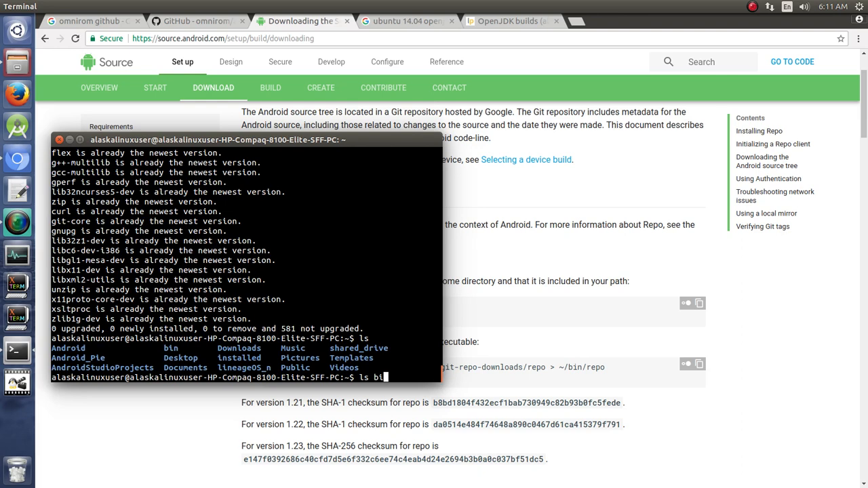
{"action": "key", "text": "Return"}
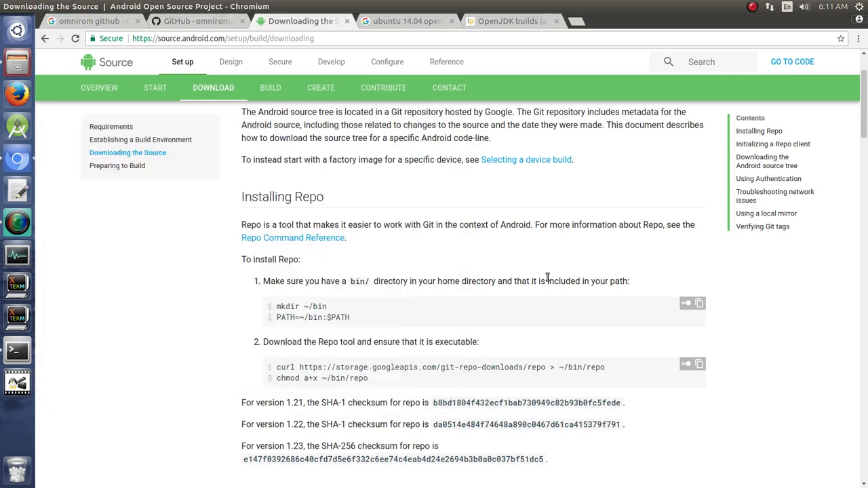
Step: Type mkdir ~/bin but discard it, then return to the Installing Repo steps
{"action": "double_click", "coordinate": [318, 307]}
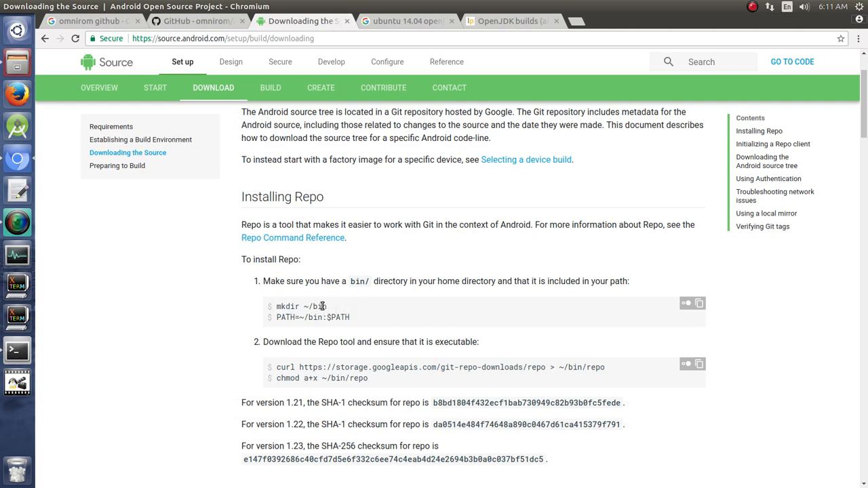
{"action": "double_click", "coordinate": [302, 306]}
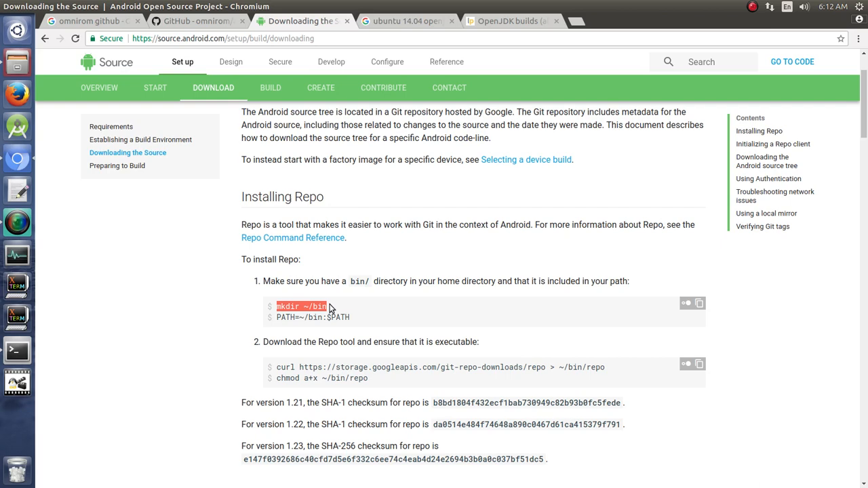
{"action": "left_click", "coordinate": [17, 350]}
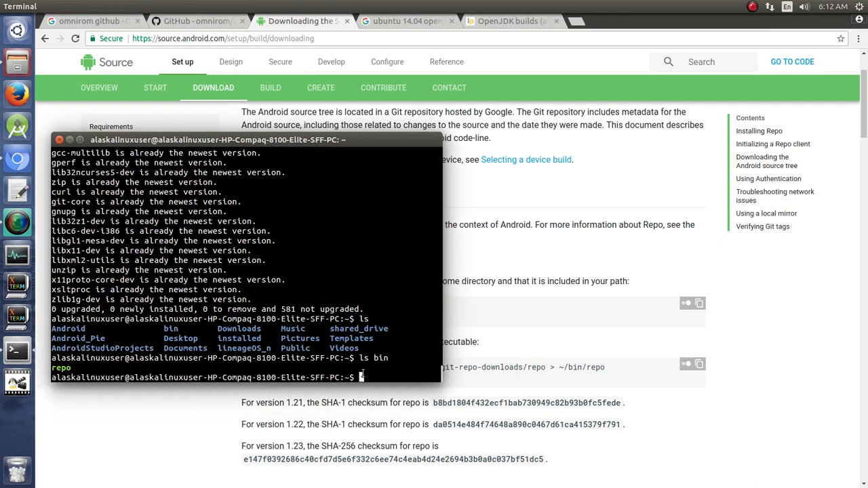
{"action": "type", "text": "mkdir ~/bin"}
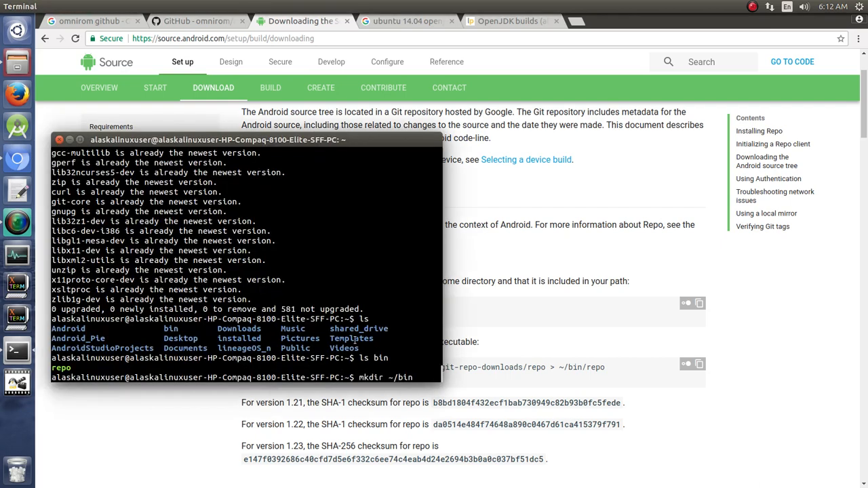
{"action": "key", "text": "Return"}
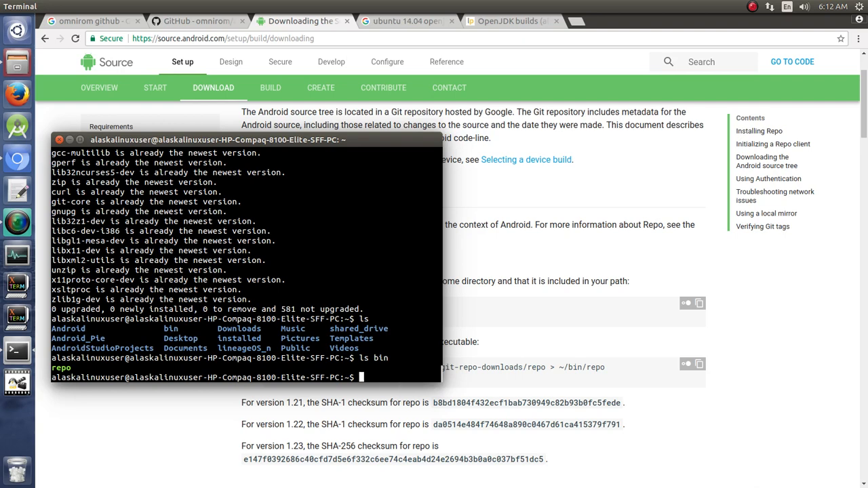
{"action": "left_click", "coordinate": [60, 140]}
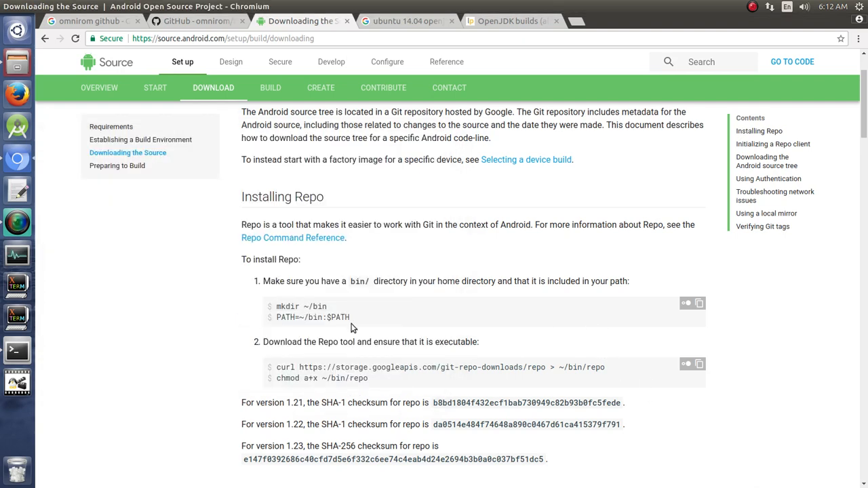
{"action": "double_click", "coordinate": [312, 318]}
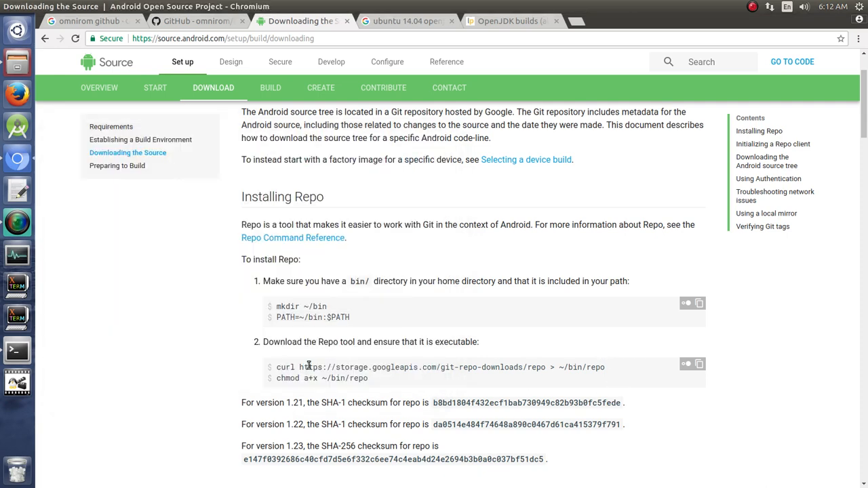
Step: Type the curl command saving repo to ~/bin/repo, then discard the chmod command
{"action": "left_click_drag", "start_coordinate": [276, 367], "coordinate": [549, 367]}
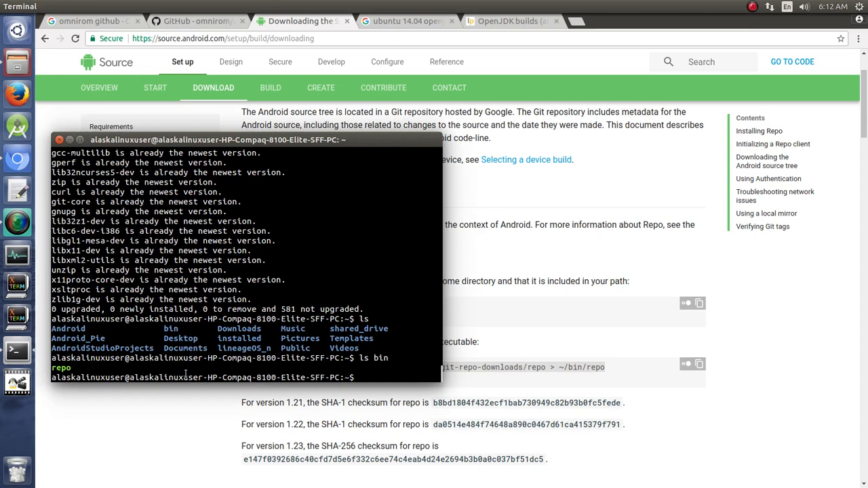
{"action": "type", "text": "curl https://storage.googleapis.com/git-repo-downloads/repo > ~/bin/repo"}
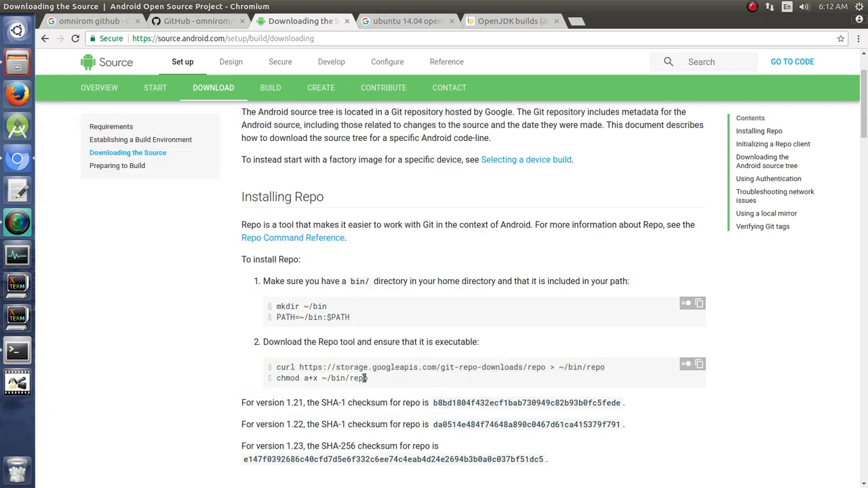
{"action": "double_click", "coordinate": [322, 378]}
{"action": "type", "text": "chmod"}
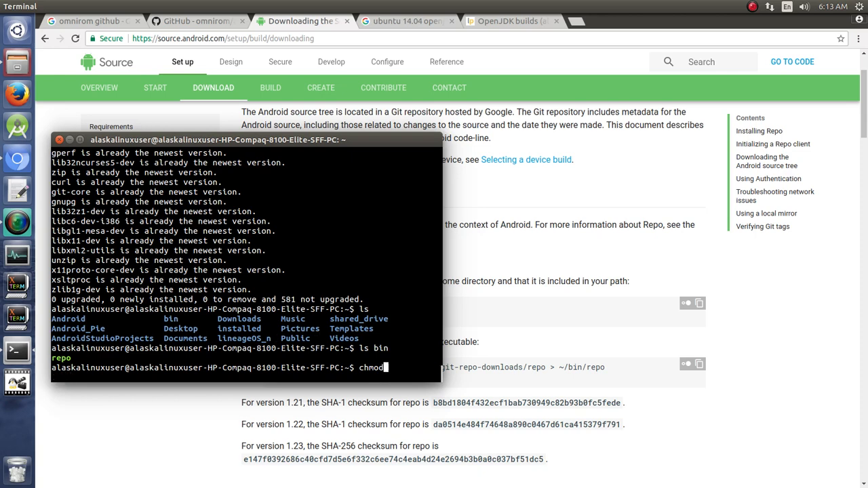
{"action": "key", "text": "Return"}
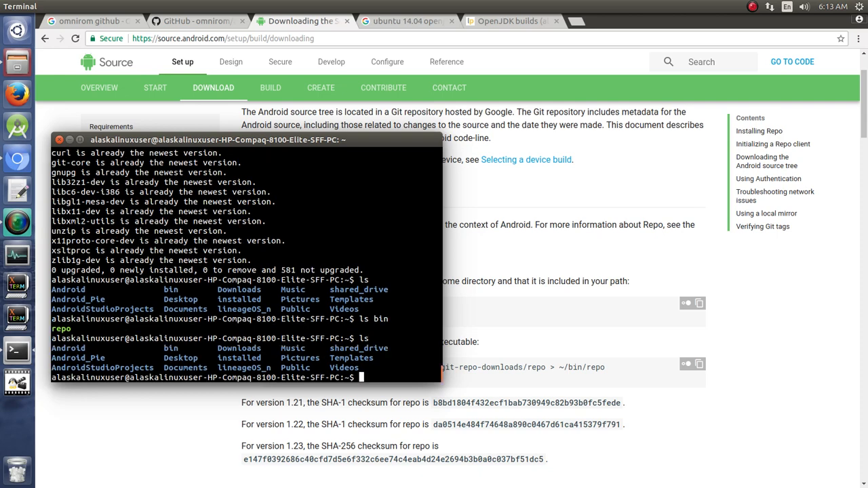
Step: List the contents of the Documents folder in the terminal
{"action": "type", "text": "ls"}
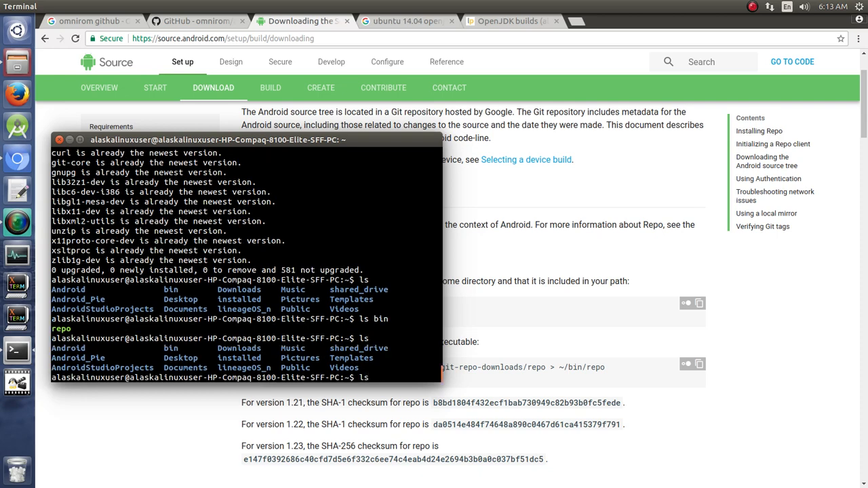
{"action": "type", "text": "Doc"}
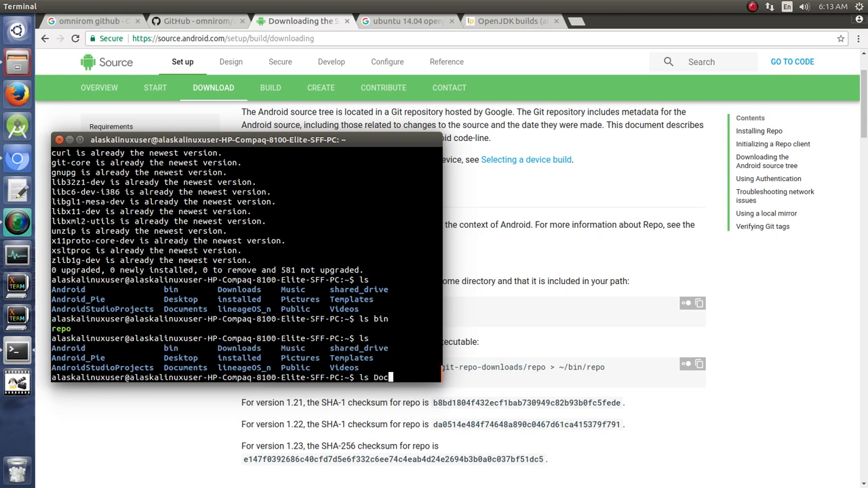
{"action": "key", "text": "Return"}
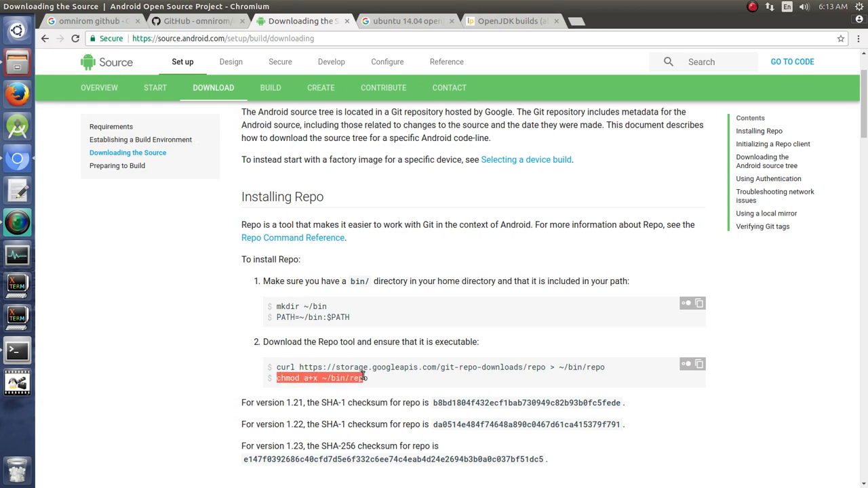
{"action": "left_click", "coordinate": [17, 350]}
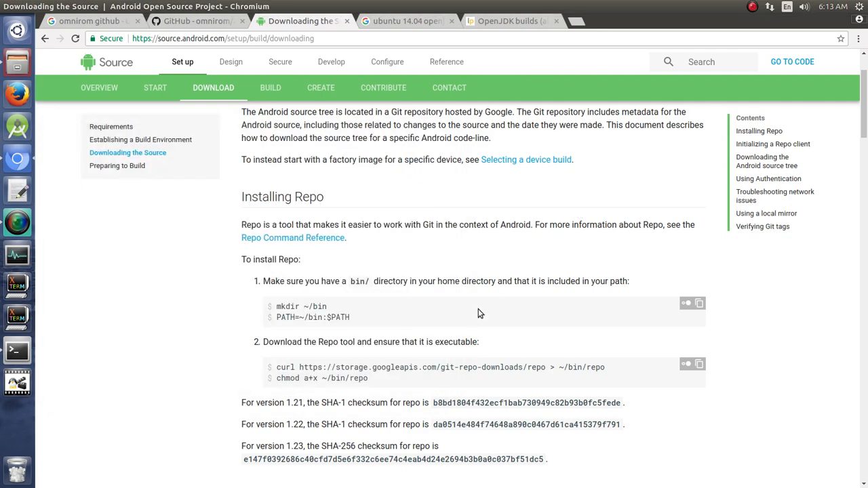
Step: Read Initializing a Repo client and select the OmniROM android-8.1 repo init command
{"action": "scroll", "scroll_direction": "down", "scroll_amount": 3}
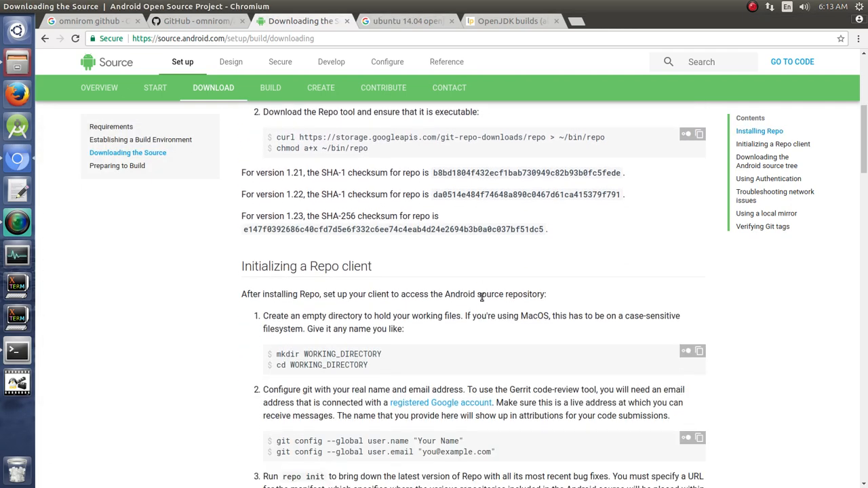
{"action": "scroll", "scroll_direction": "down", "scroll_amount": 3}
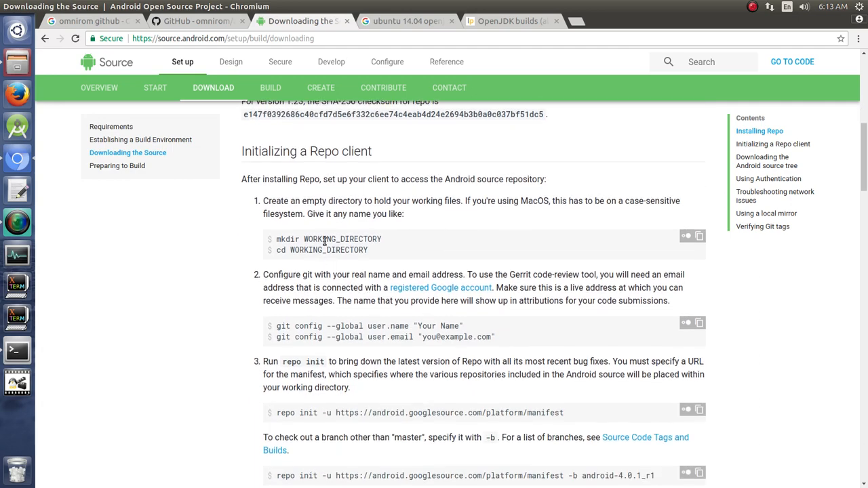
{"action": "scroll", "scroll_direction": "down", "scroll_amount": 3}
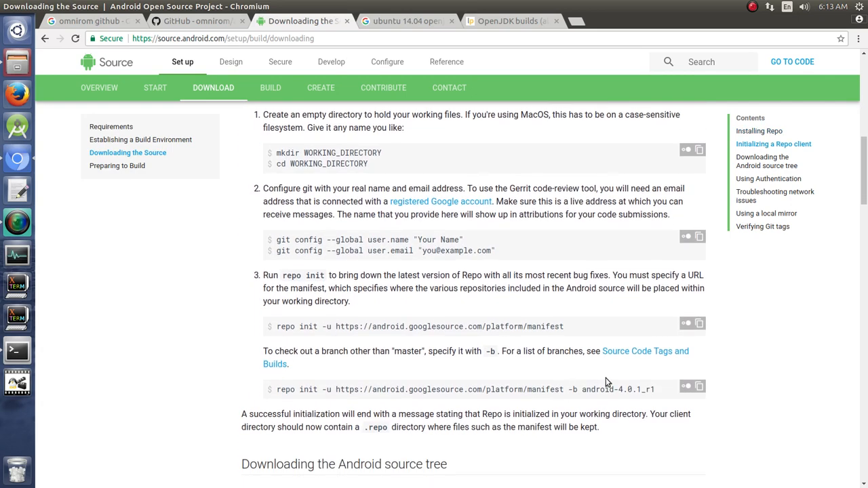
{"action": "mouse_move", "coordinate": [373, 134]}
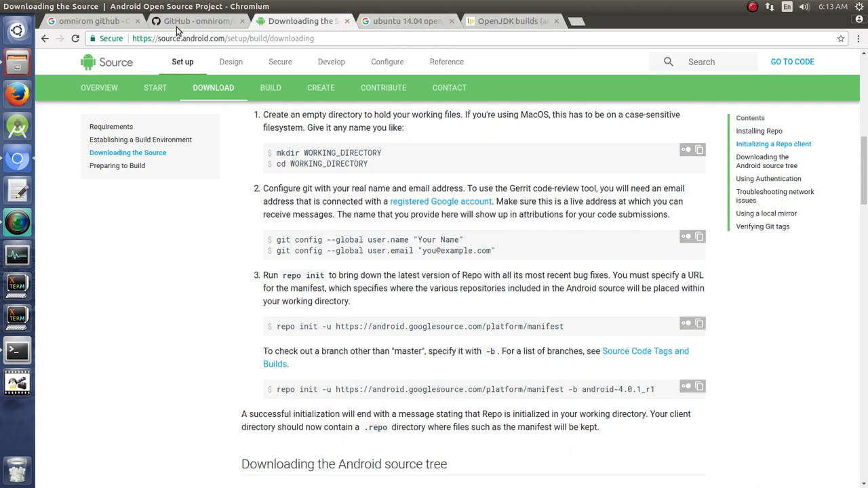
{"action": "left_click", "coordinate": [197, 21]}
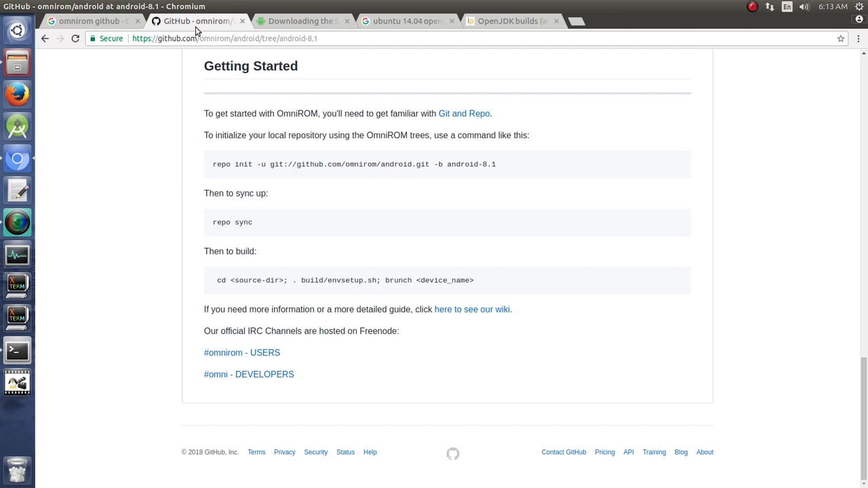
{"action": "mouse_move", "coordinate": [215, 162]}
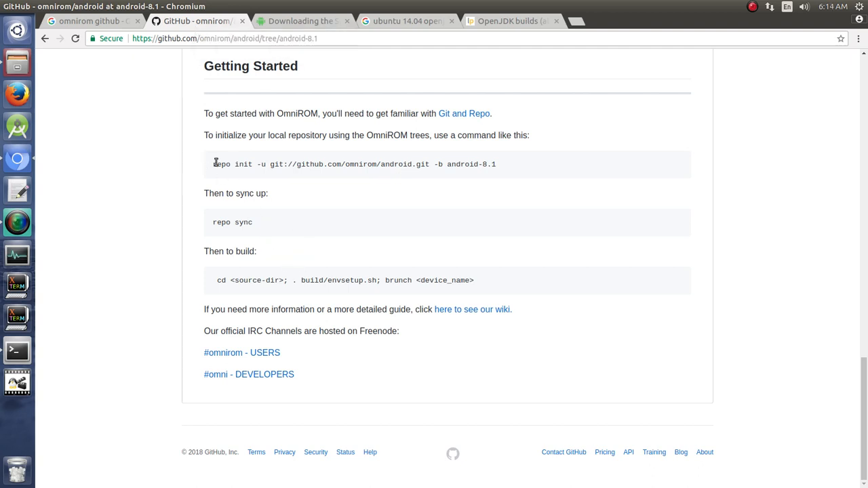
{"action": "triple_click", "coordinate": [352, 164]}
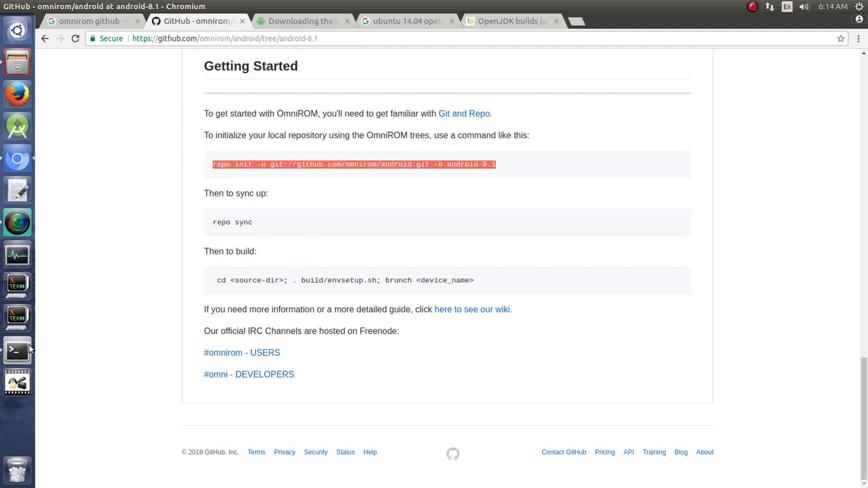
{"action": "left_click", "coordinate": [17, 350]}
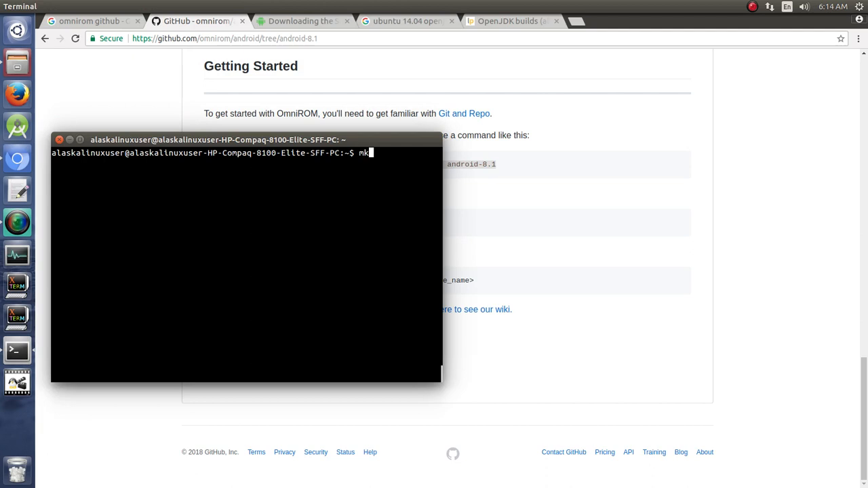
Step: Create and enter Omni_O, then run repo init for omnirom/android branch android-8.1
{"action": "type", "text": "dir Omni"}
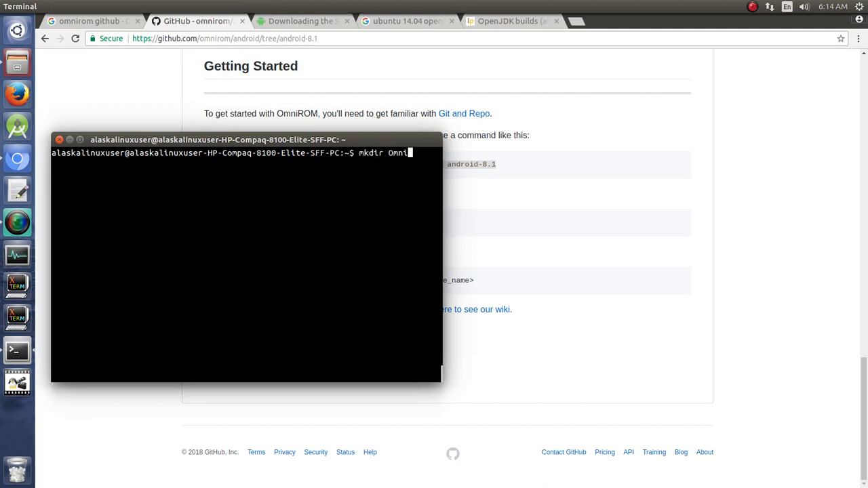
{"action": "type", "text": "_"}
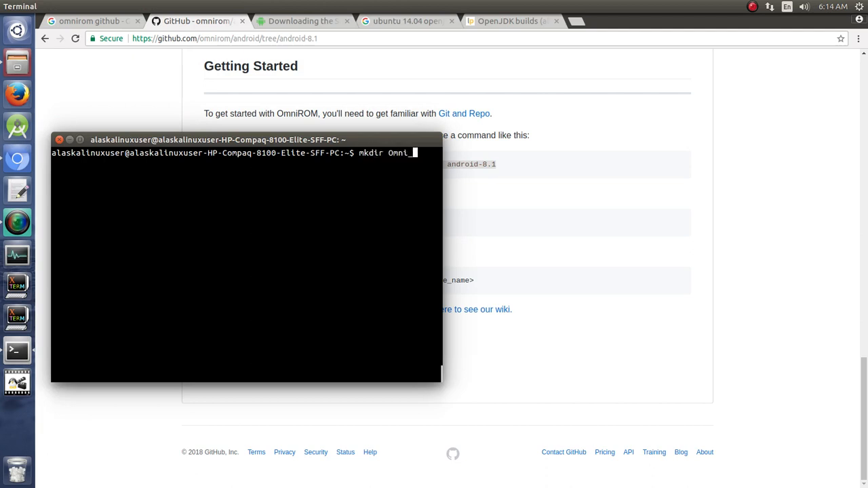
{"action": "key", "text": "Return"}
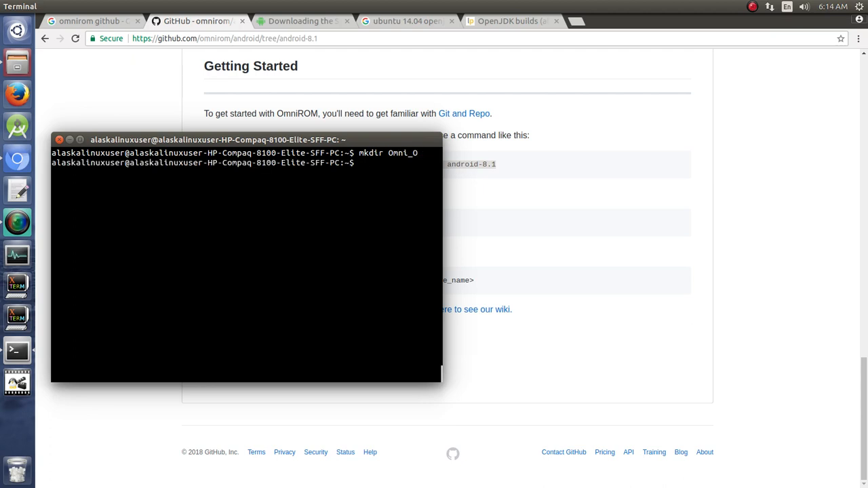
{"action": "type", "text": "cd"}
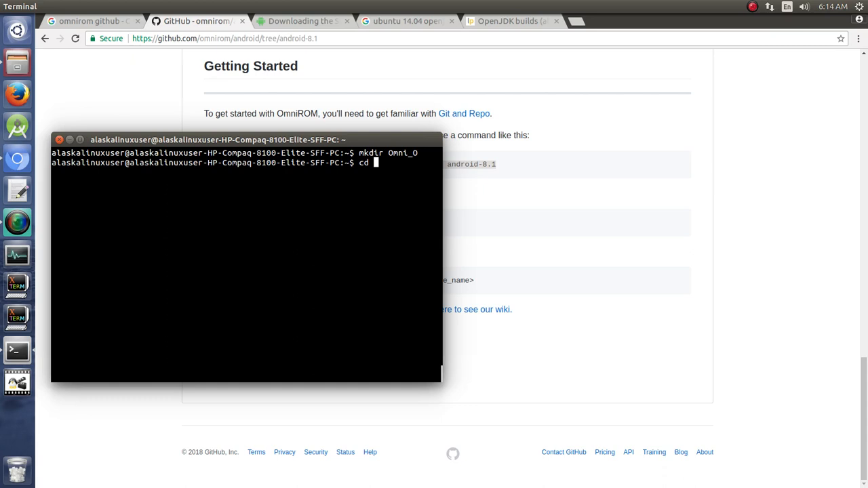
{"action": "key", "text": "Return"}
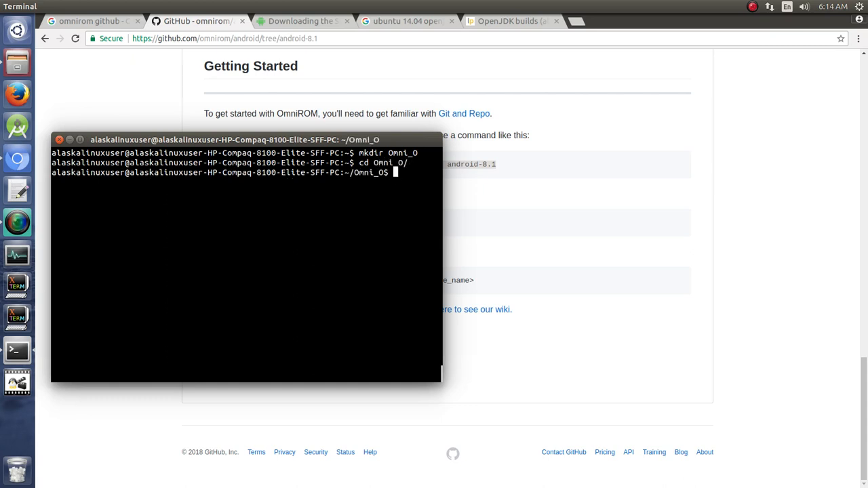
{"action": "key", "text": "Return"}
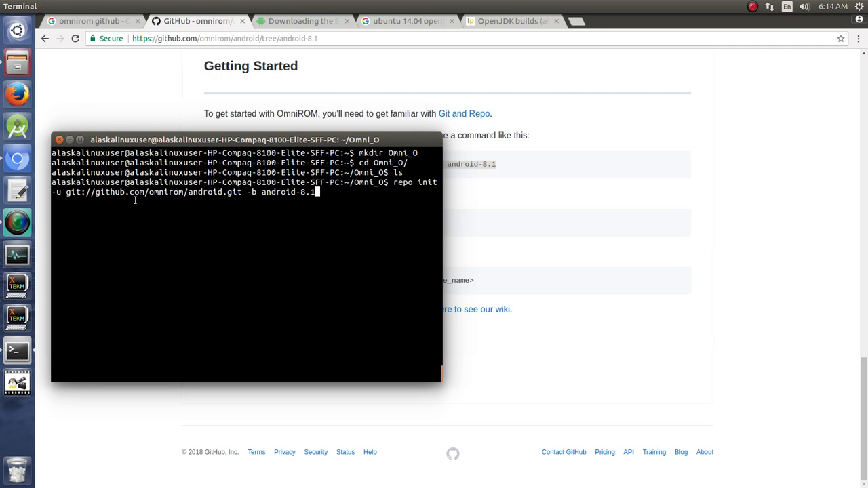
{"action": "mouse_move", "coordinate": [230, 197]}
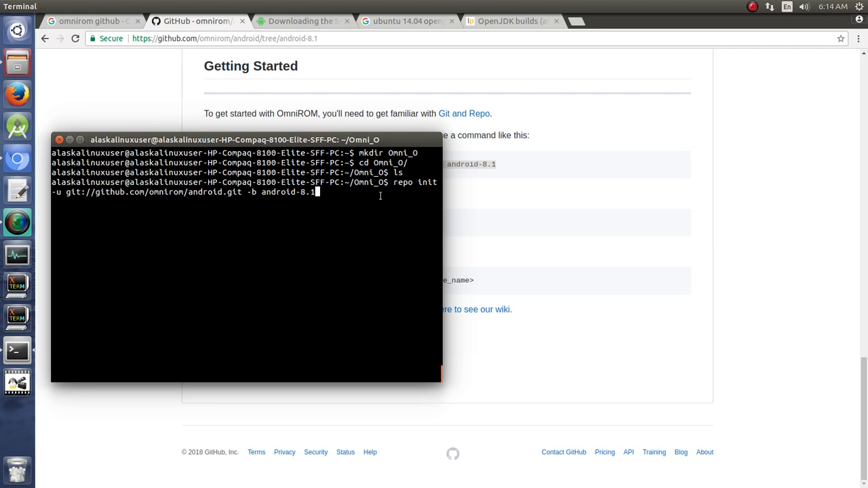
{"action": "key", "text": "Return"}
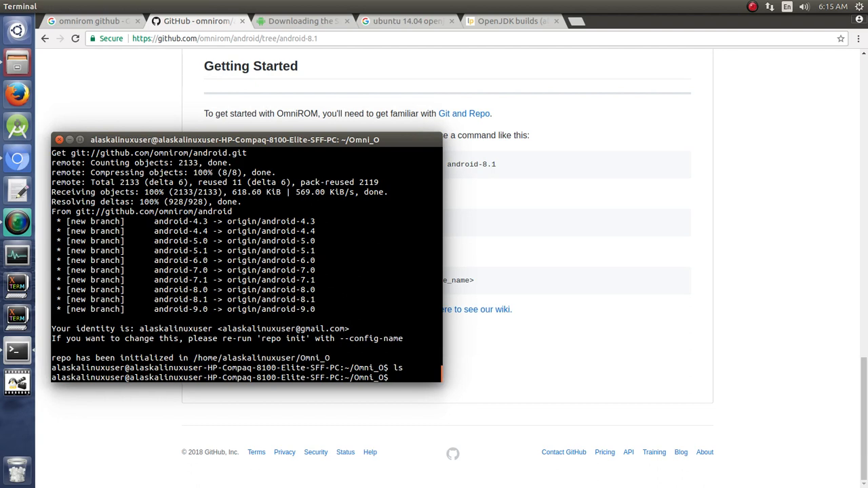
Step: List all files with ls -lah, then list the hidden .repo folder
{"action": "type", "text": "ls -l"}
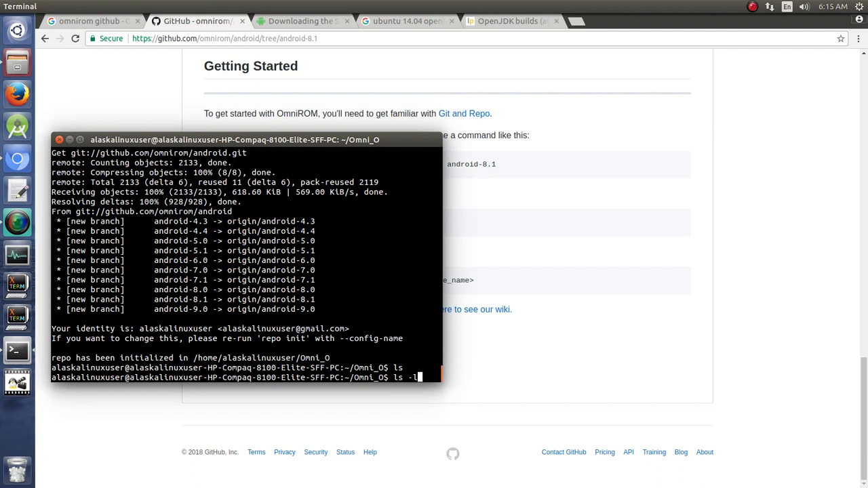
{"action": "key", "text": "Return"}
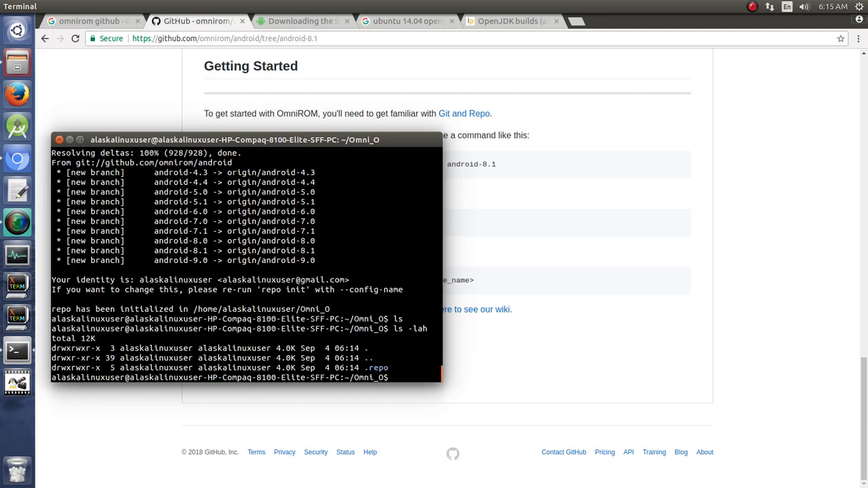
{"action": "type", "text": "l"}
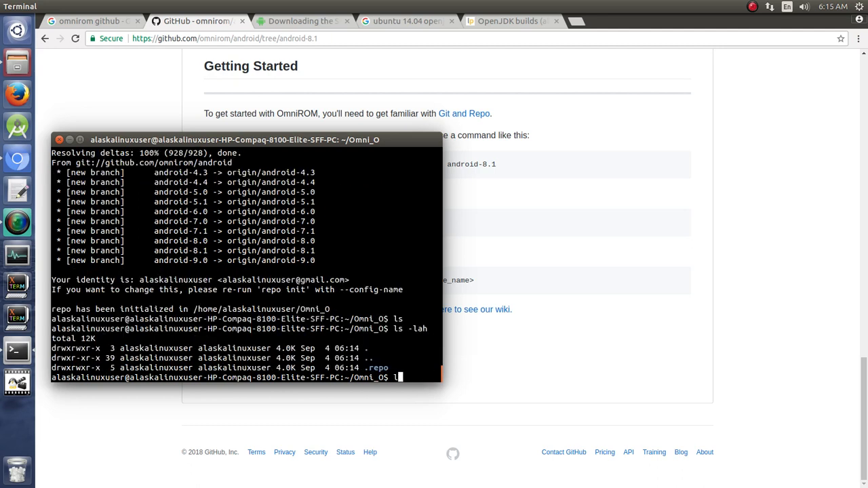
{"action": "key", "text": "Return"}
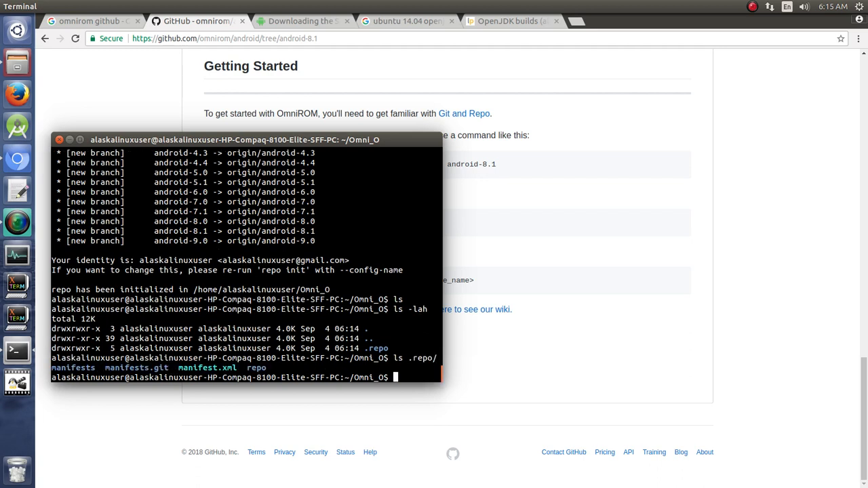
{"action": "mouse_move", "coordinate": [238, 394]}
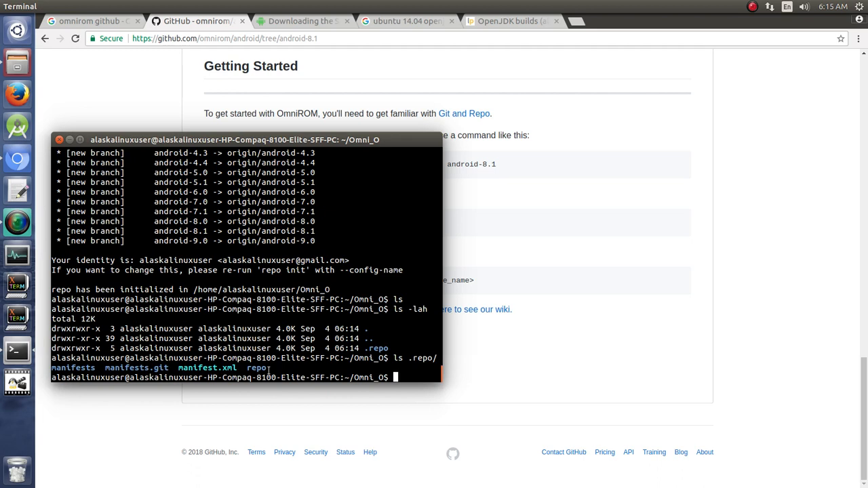
Step: Display .repo/manifest.xml and start repo sync
{"action": "type", "text": "cat .repo/"}
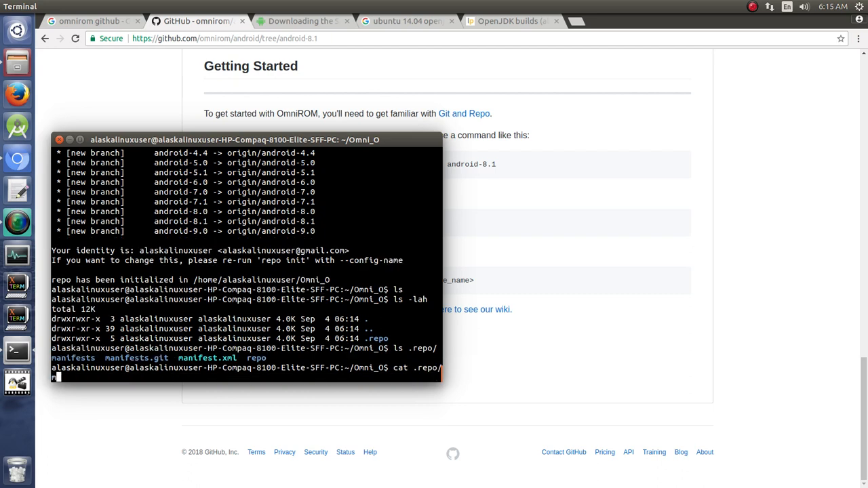
{"action": "type", "text": "manifest.xml"}
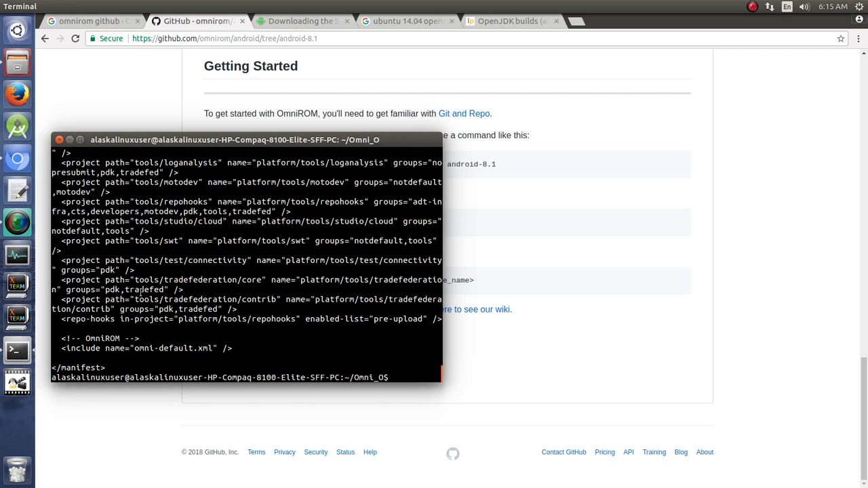
{"action": "double_click", "coordinate": [196, 280]}
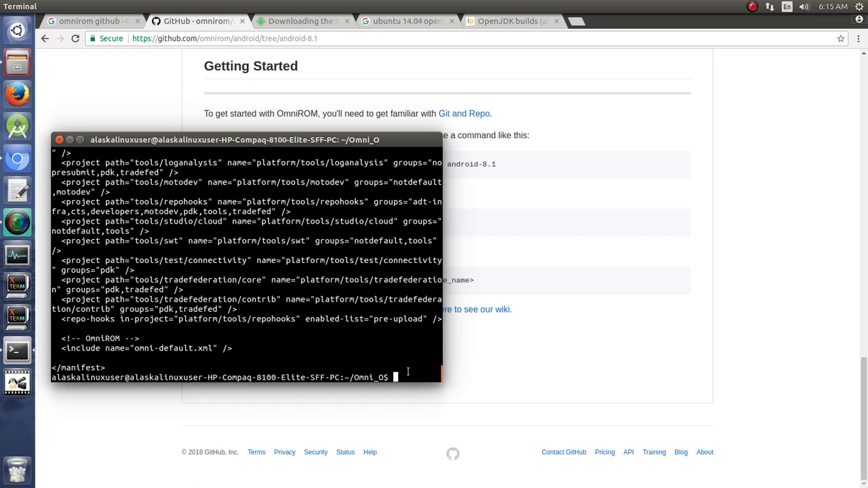
{"action": "type", "text": "repo sync"}
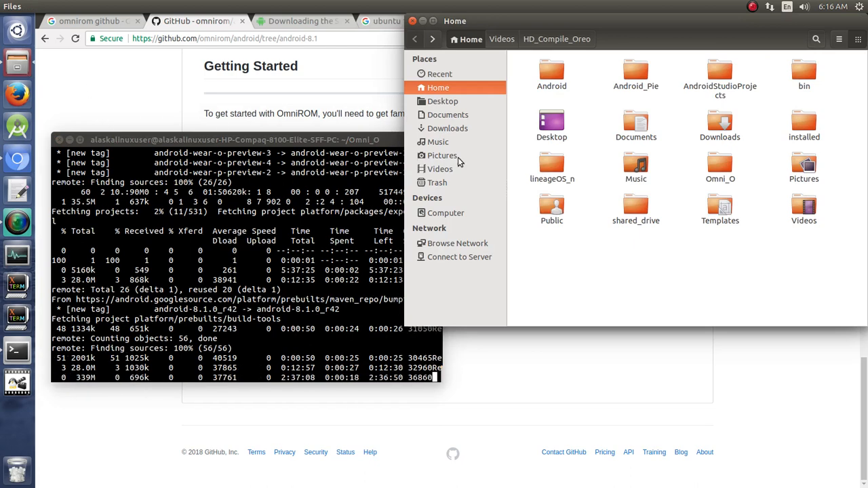
Step: In Files, open Omni_O and then its hidden .repo folder containing six items
{"action": "double_click", "coordinate": [719, 168]}
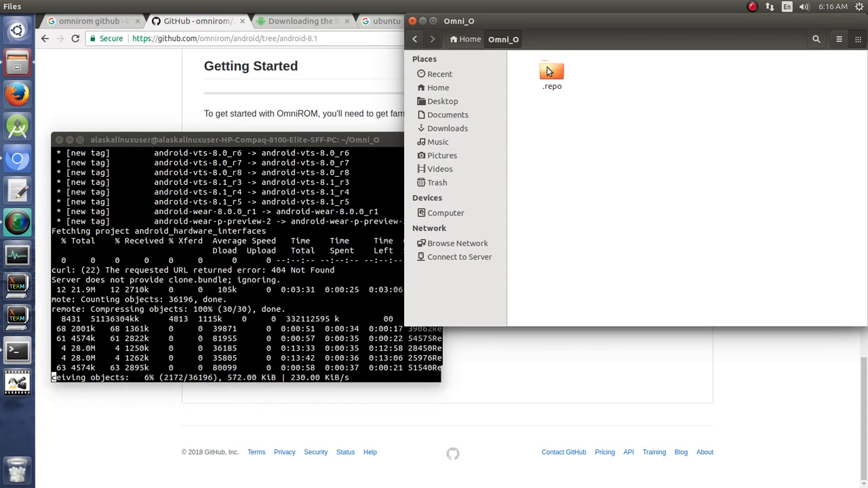
{"action": "double_click", "coordinate": [551, 71]}
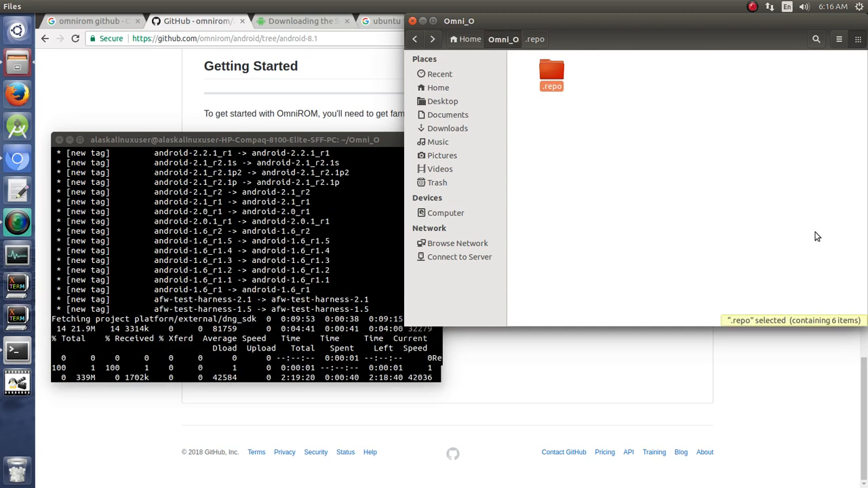
{"action": "mouse_move", "coordinate": [731, 211]}
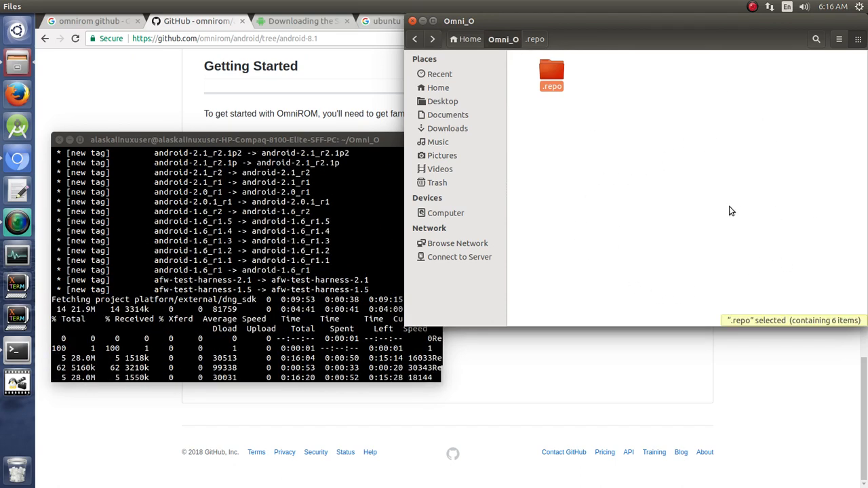